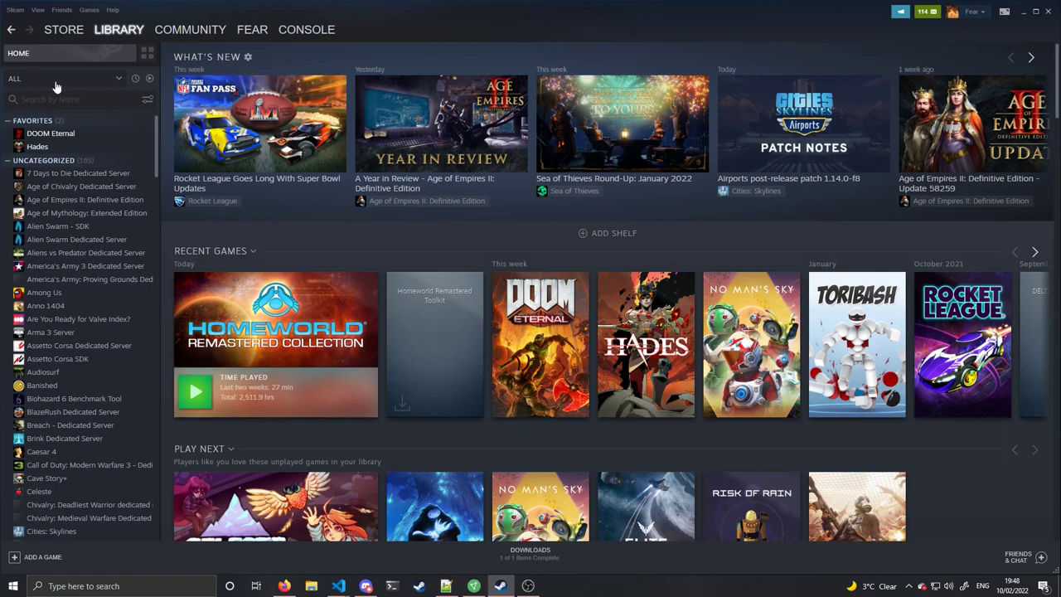
# Step: Search the Steam library for 'Toolk' and choose Homeworld Remastered Toolkit from the results
pyautogui.click(58, 78)
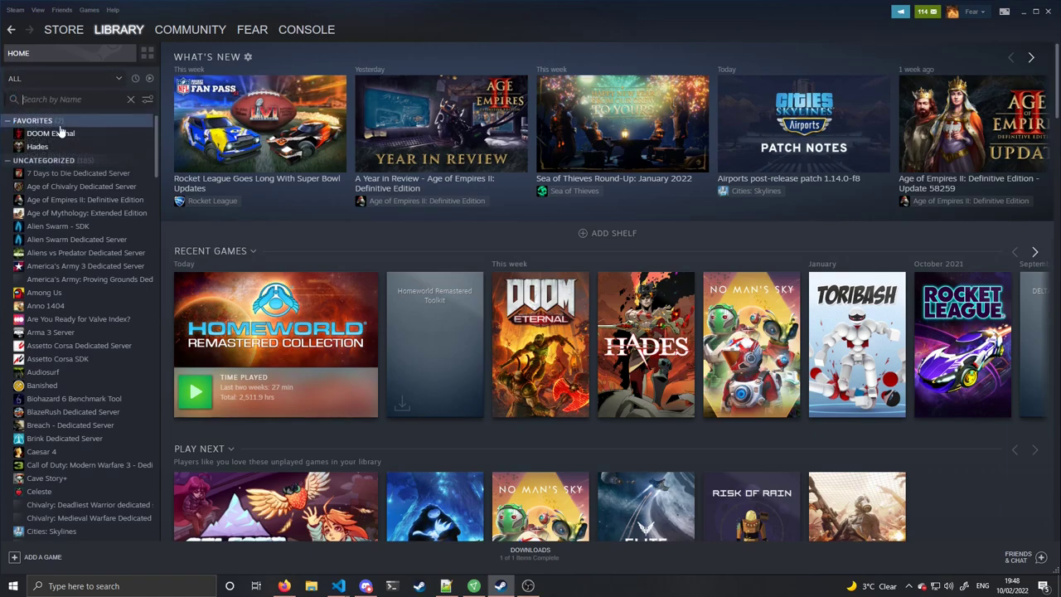
pyautogui.write('Toolk')
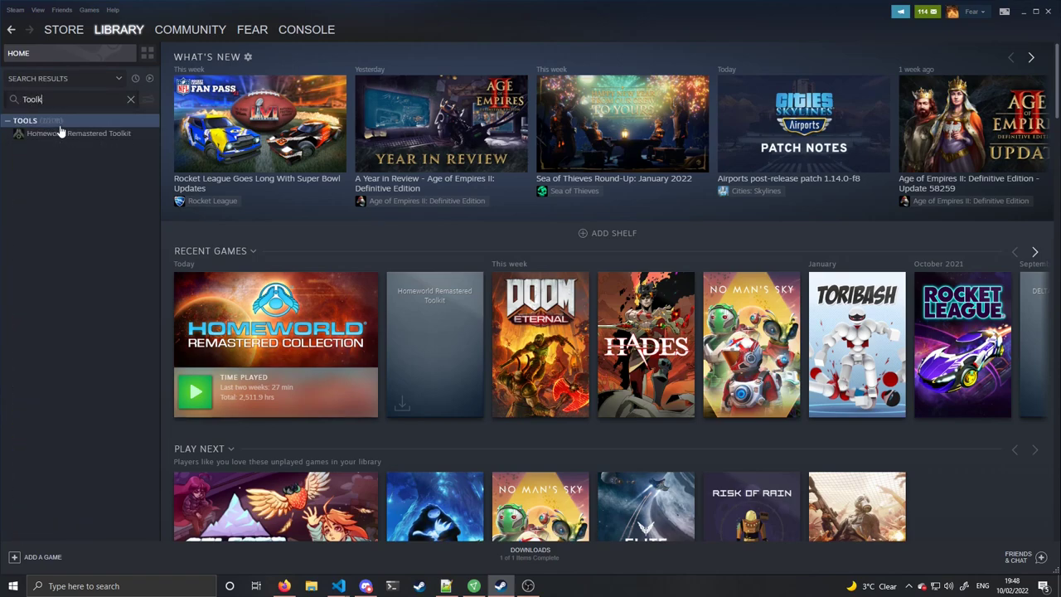
pyautogui.click(78, 132)
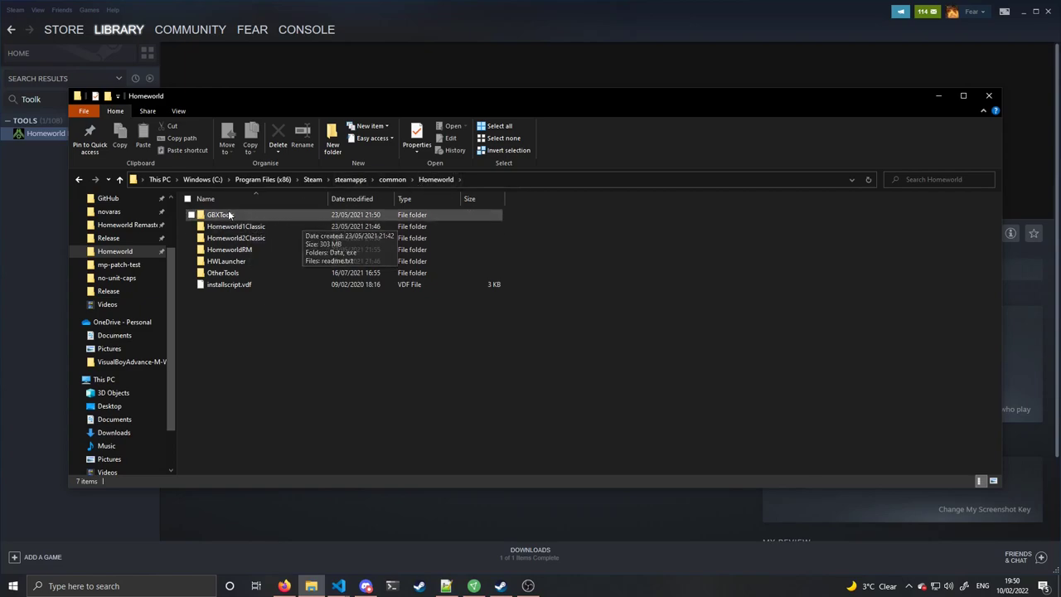
# Step: Browse into GBXTools\WorkshopTool and select Archive.exe, then WorkshopTool.exe
pyautogui.doubleClick(219, 215)
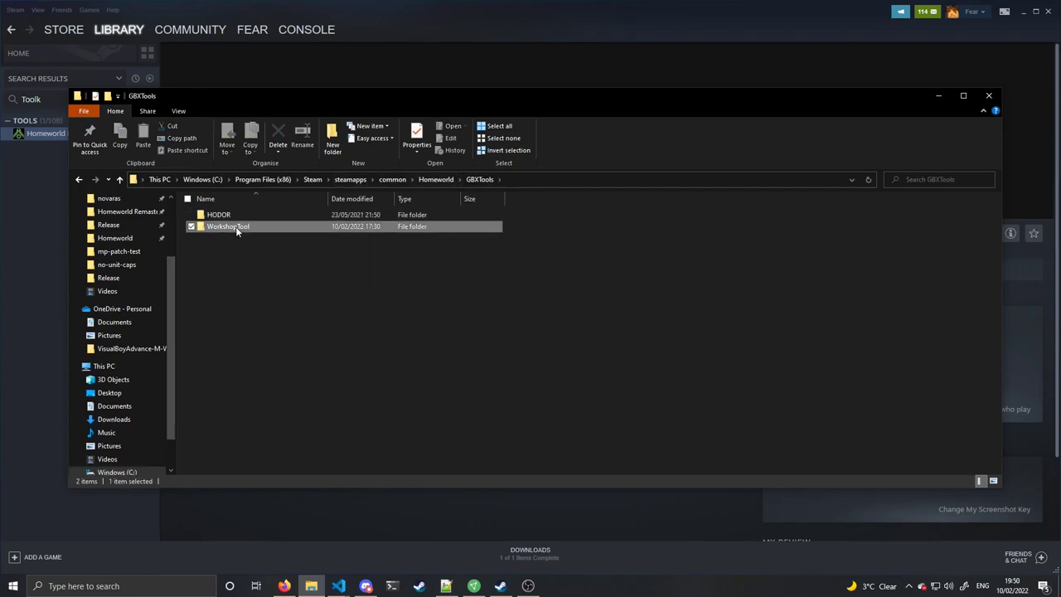
pyautogui.doubleClick(229, 225)
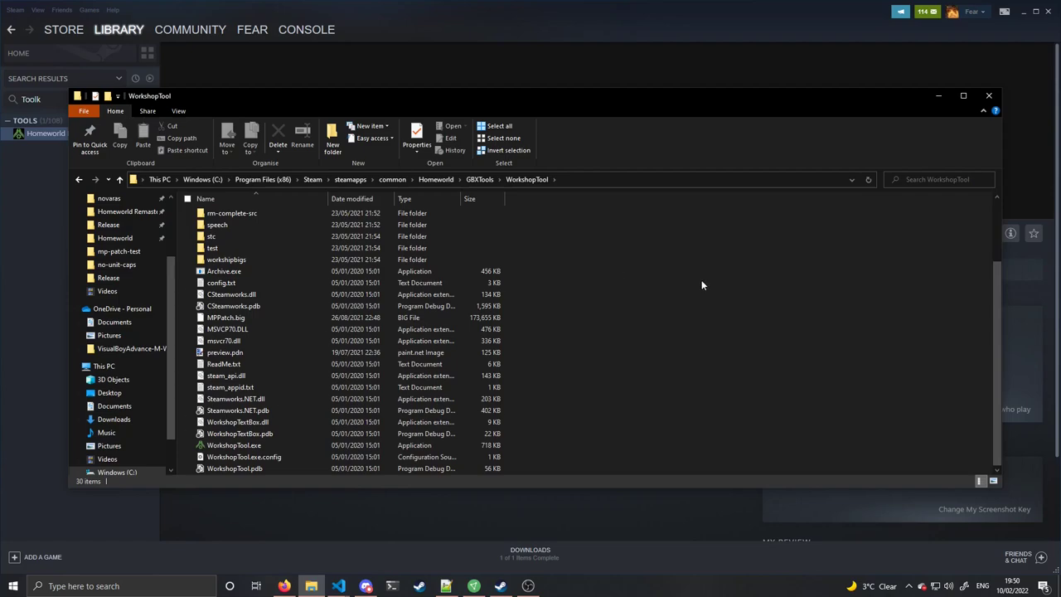
pyautogui.click(224, 272)
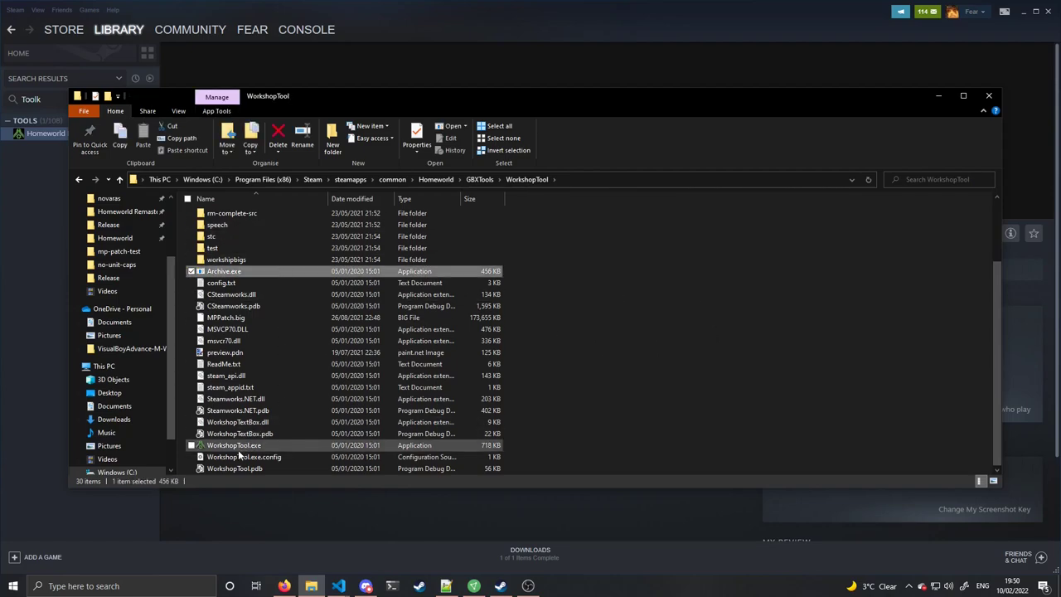
pyautogui.click(234, 445)
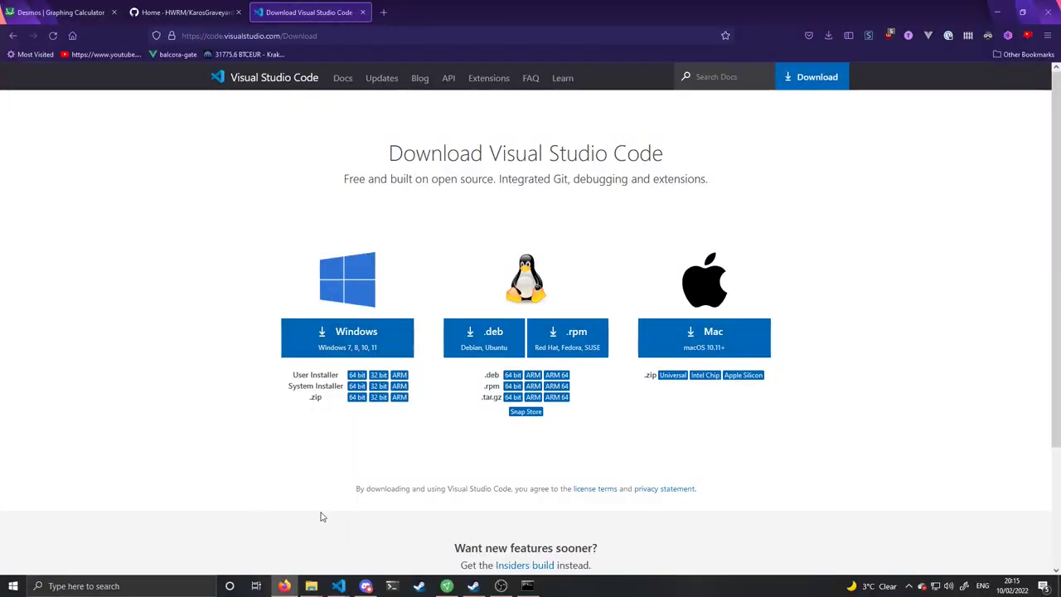
pyautogui.write('notepad')
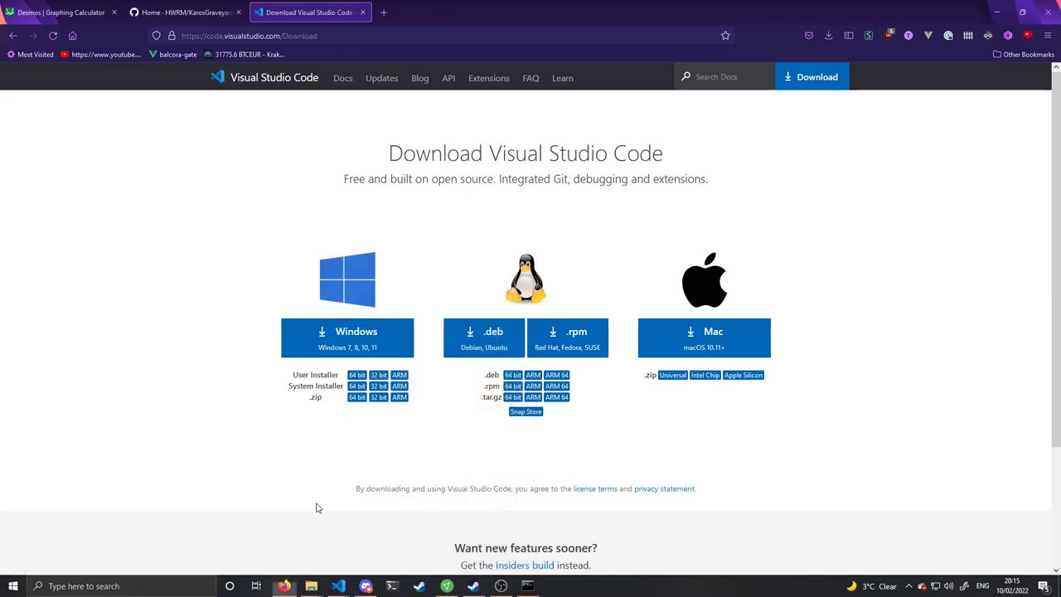
pyautogui.moveTo(617, 229)
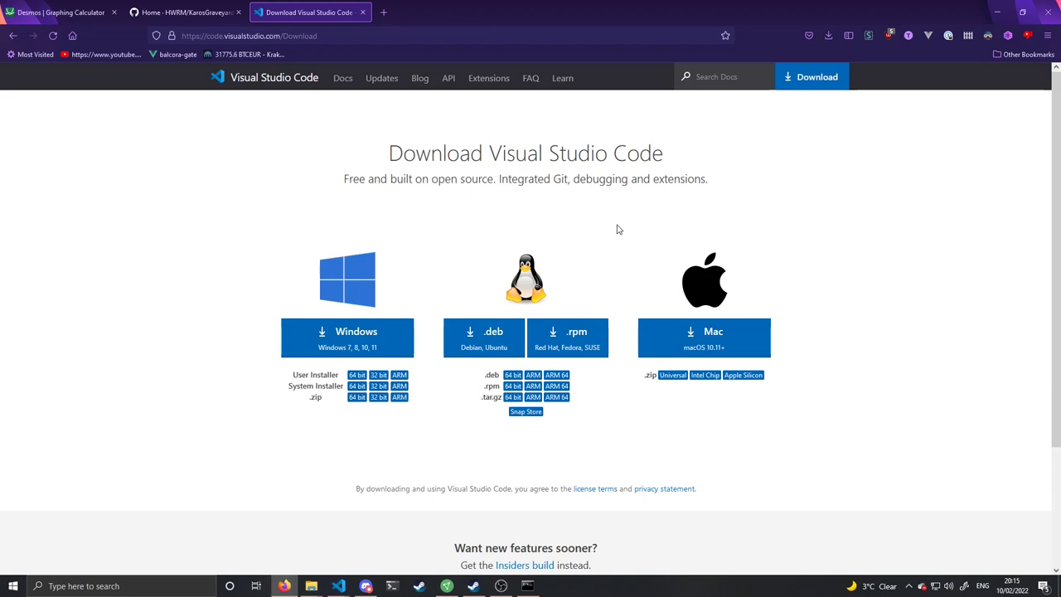
pyautogui.moveTo(422, 180)
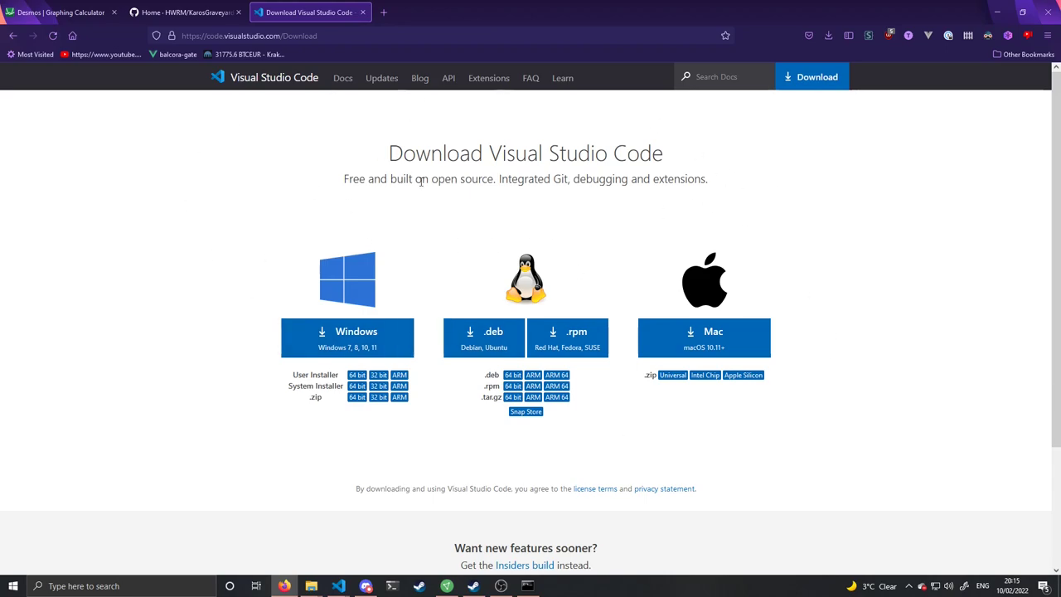
pyautogui.moveTo(643, 203)
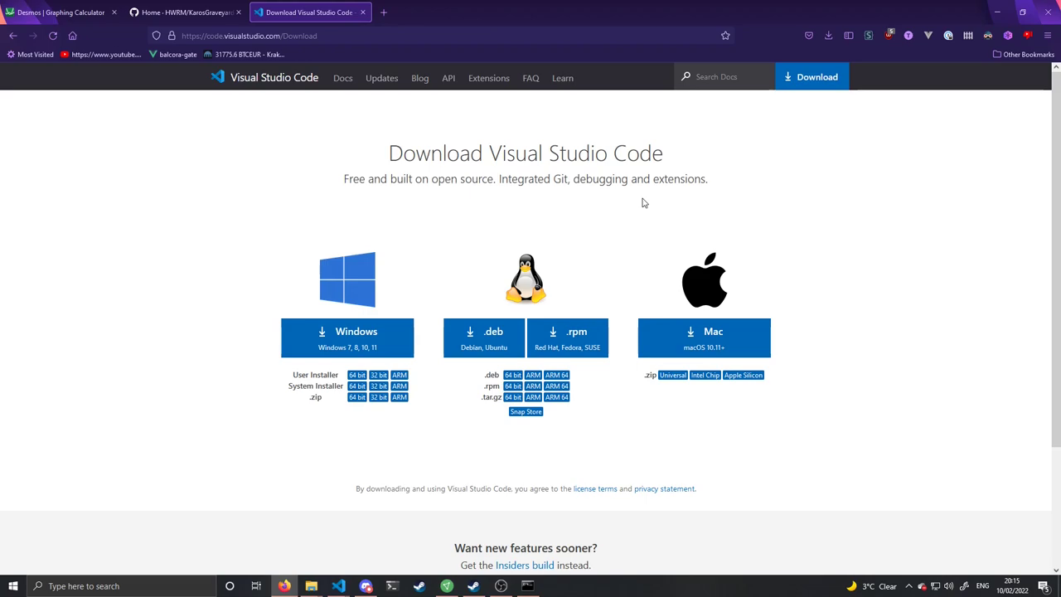
pyautogui.moveTo(590, 174)
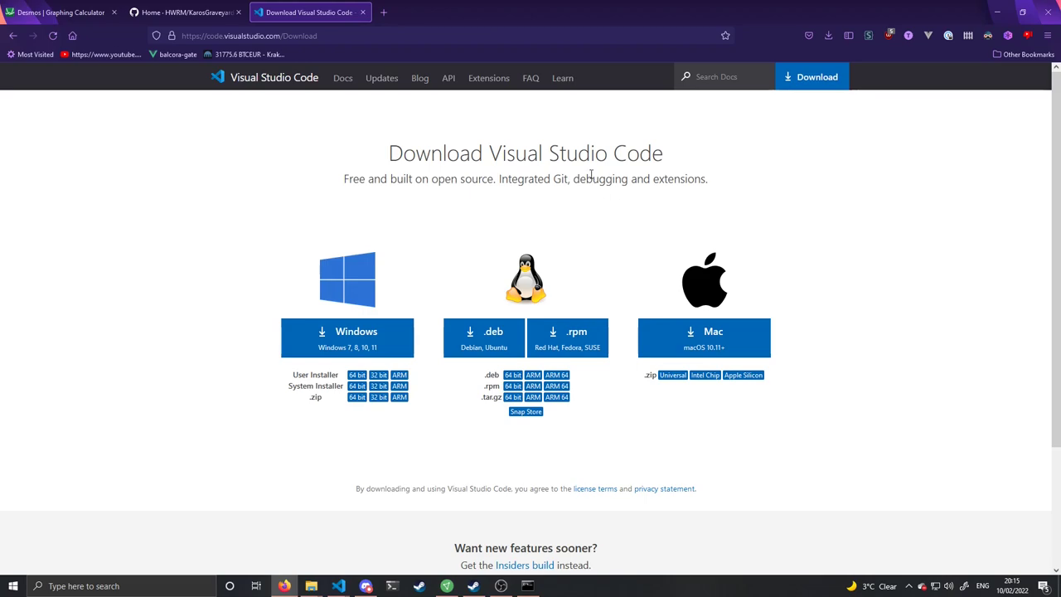
pyautogui.moveTo(491, 153); pyautogui.dragTo(706, 179)
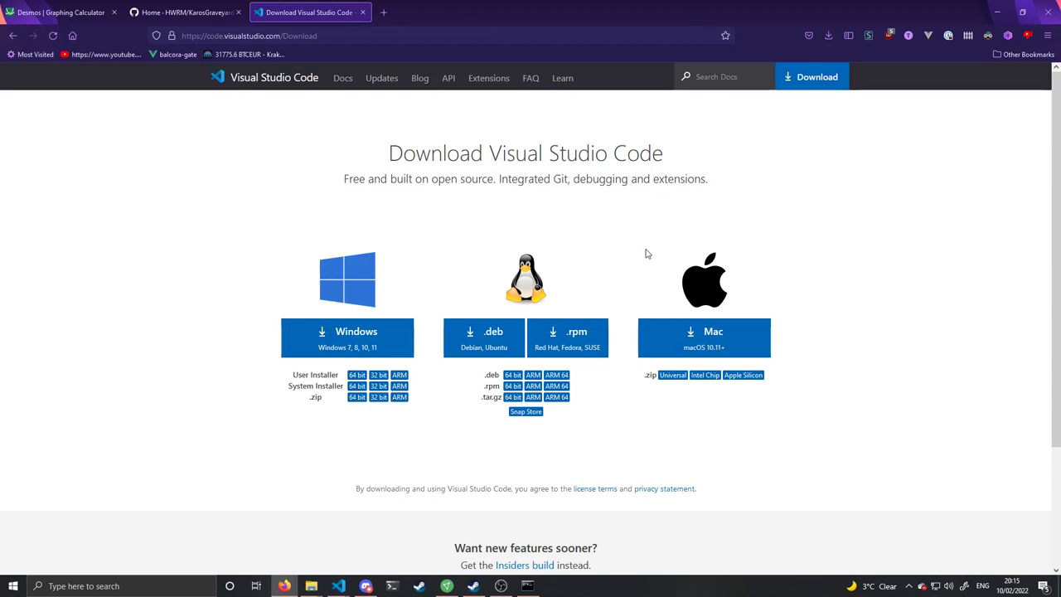
# Step: Browse into HomeworldRM\Data and select an English speech campaign .big archive
pyautogui.doubleClick(524, 153)
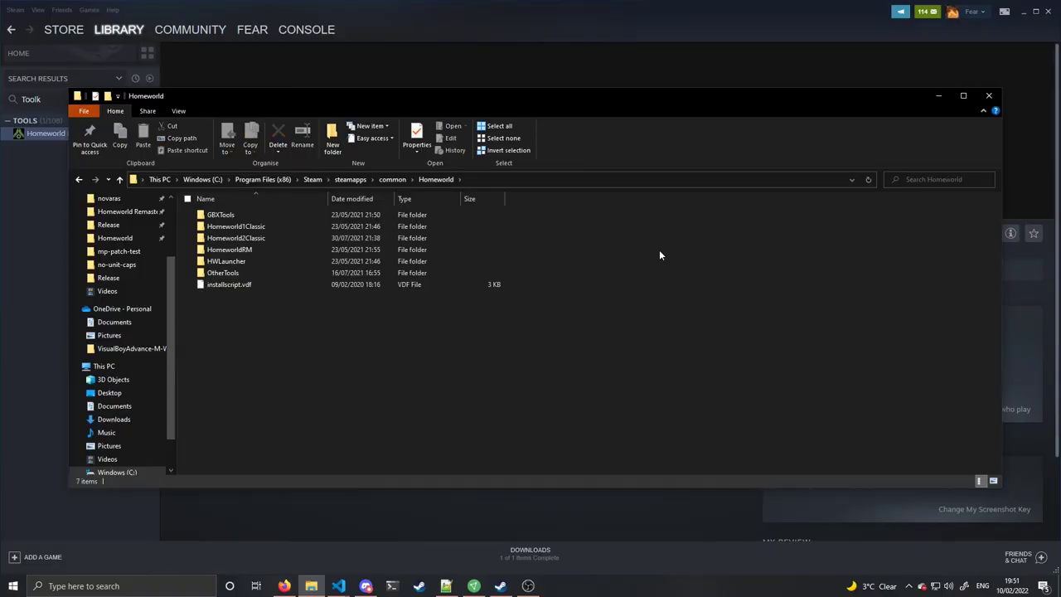
pyautogui.moveTo(249, 248)
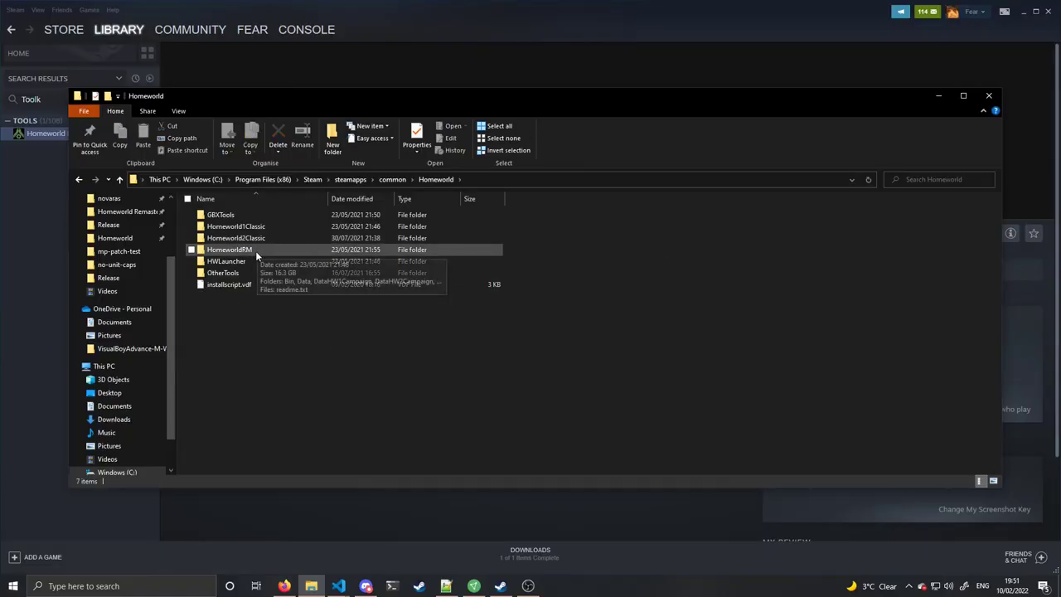
pyautogui.moveTo(310, 343)
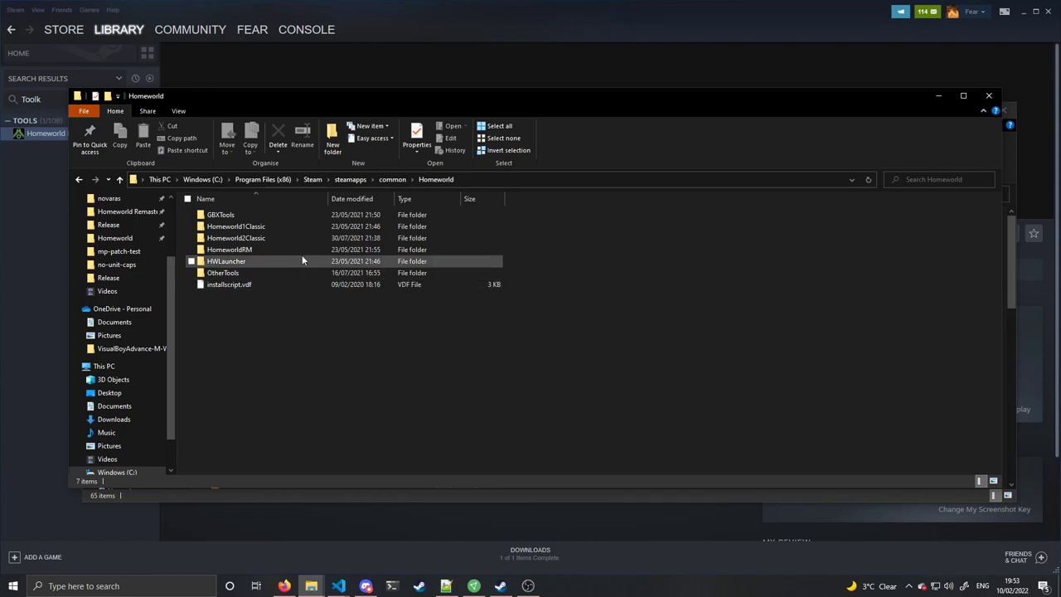
pyautogui.doubleClick(228, 248)
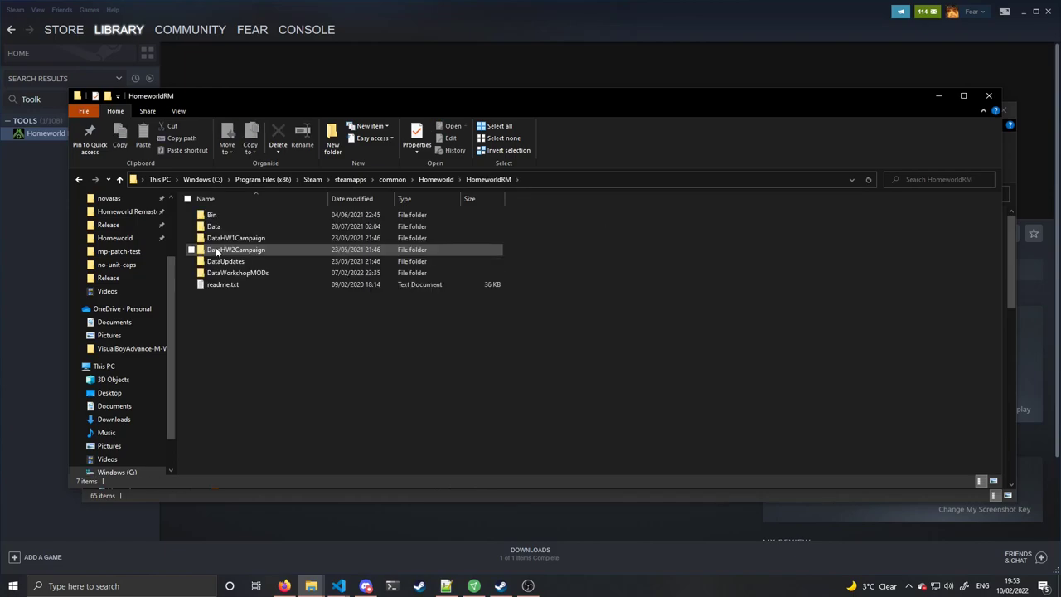
pyautogui.doubleClick(214, 226)
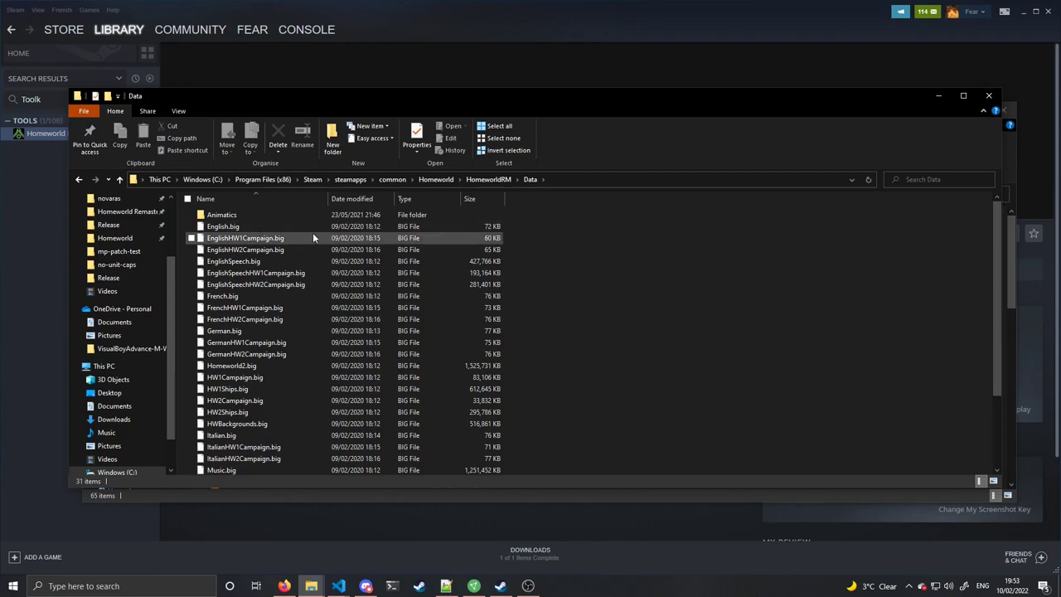
pyautogui.scroll(-3)
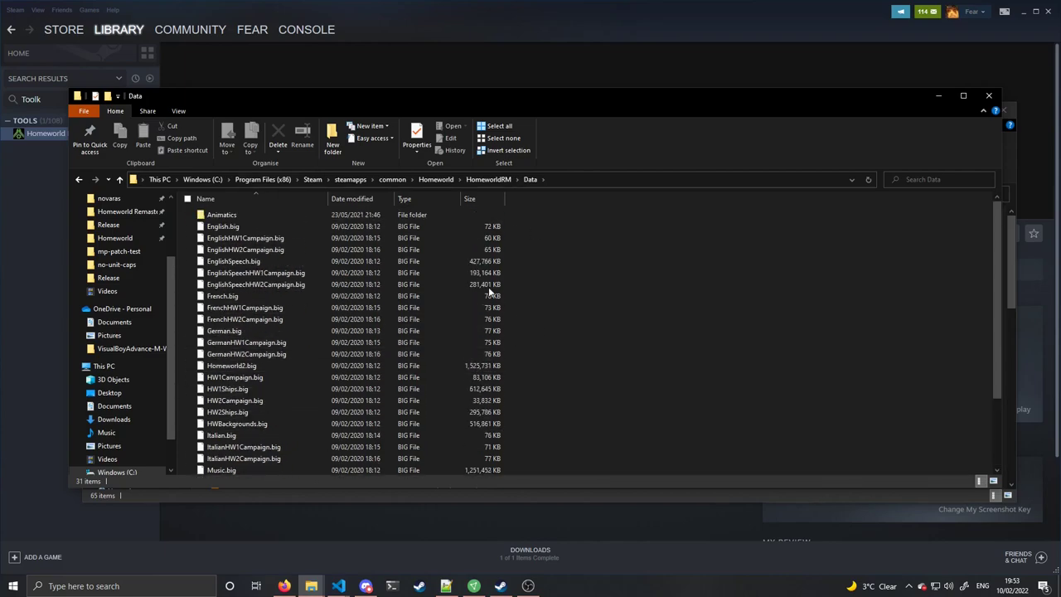
pyautogui.click(255, 271)
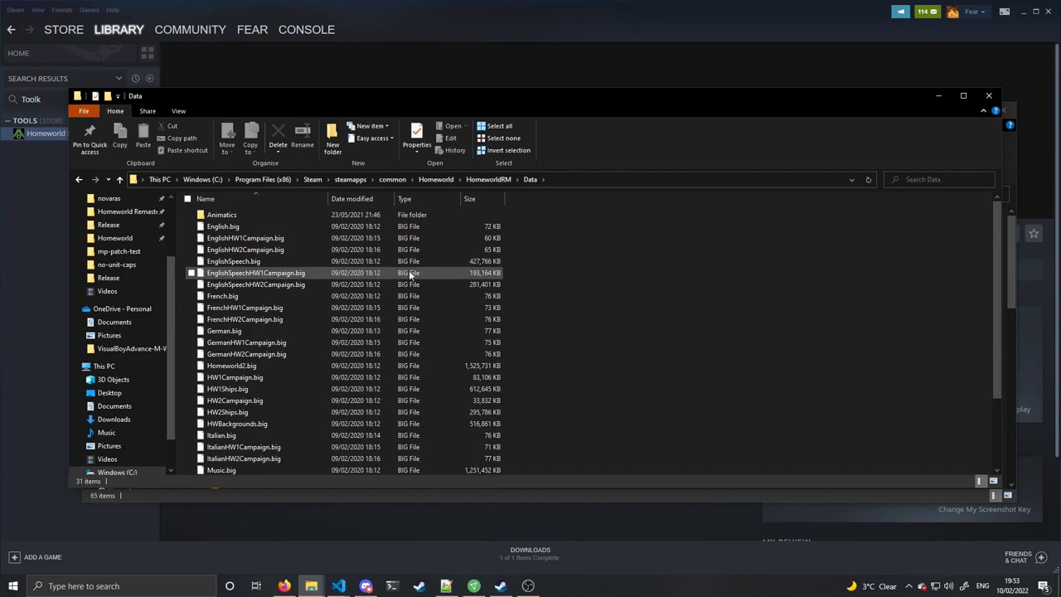
pyautogui.click(232, 262)
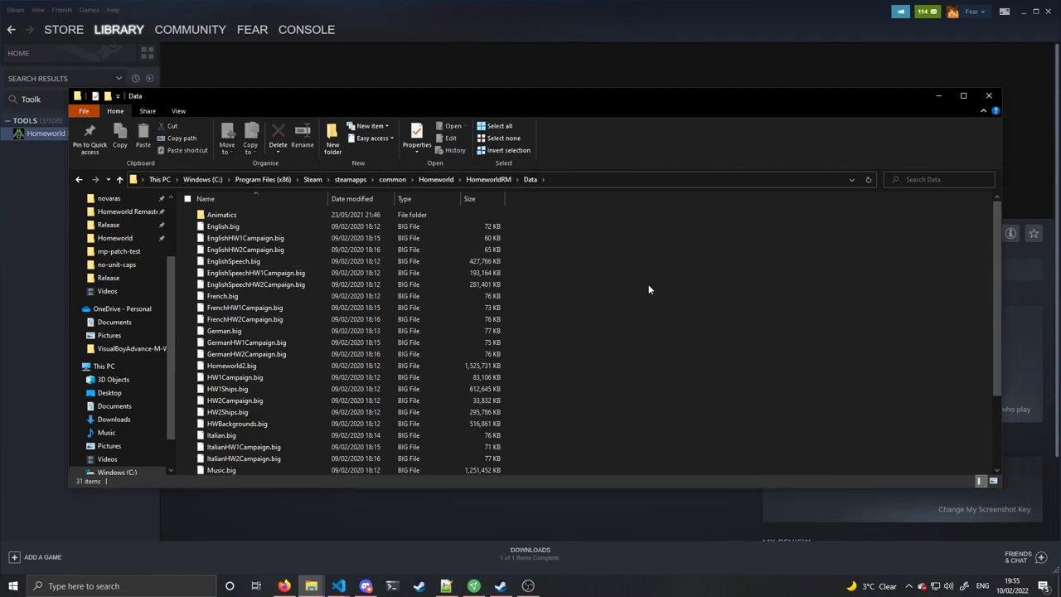
pyautogui.moveTo(678, 281)
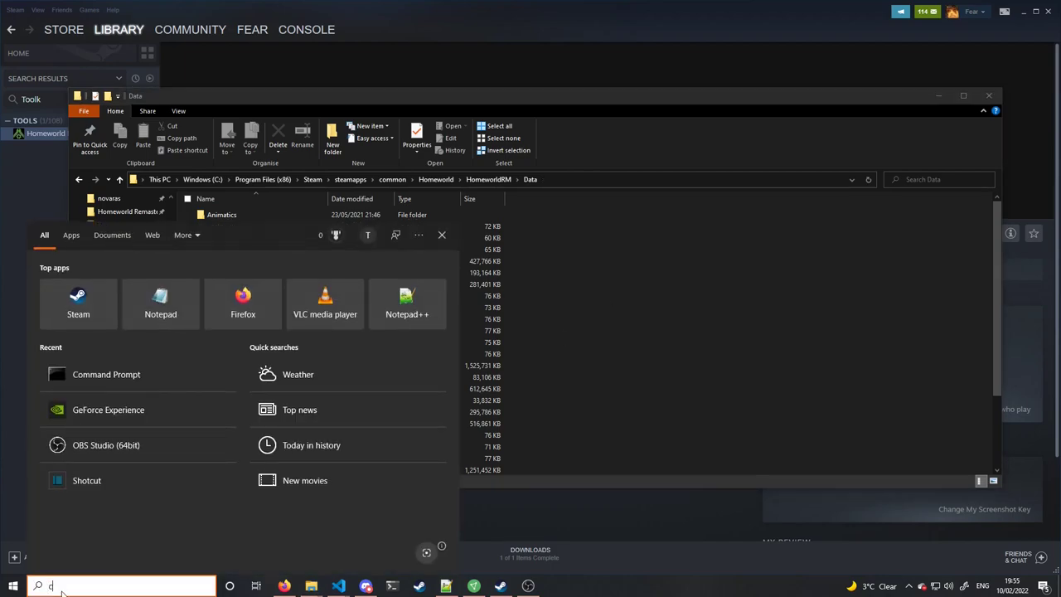
# Step: Launch Command Prompt and cd into the Homeworld GBXTools\WorkshopTool folder
pyautogui.click(580, 332)
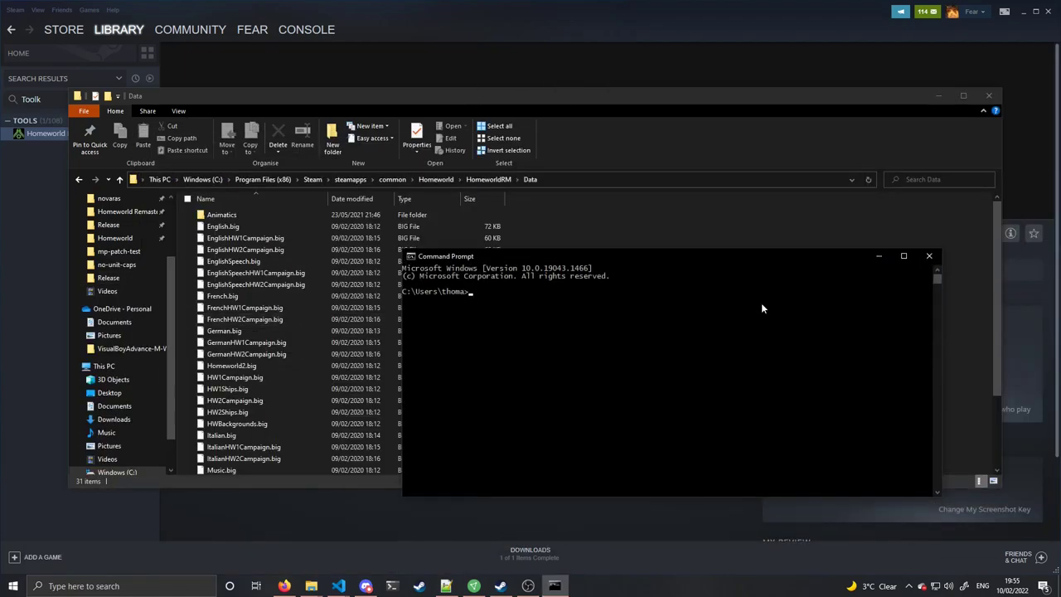
pyautogui.moveTo(567, 217)
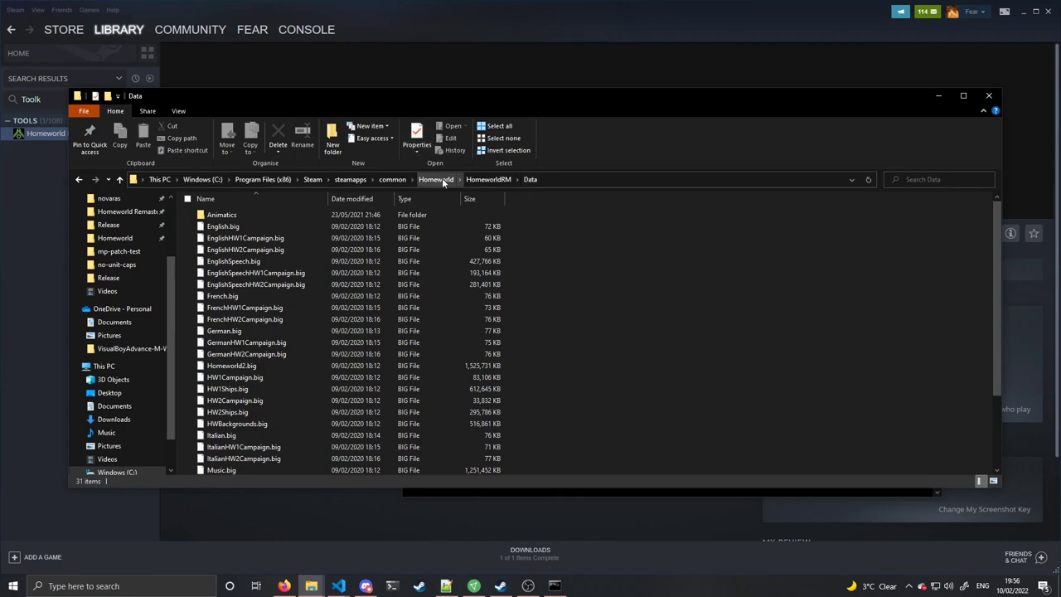
pyautogui.click(434, 179)
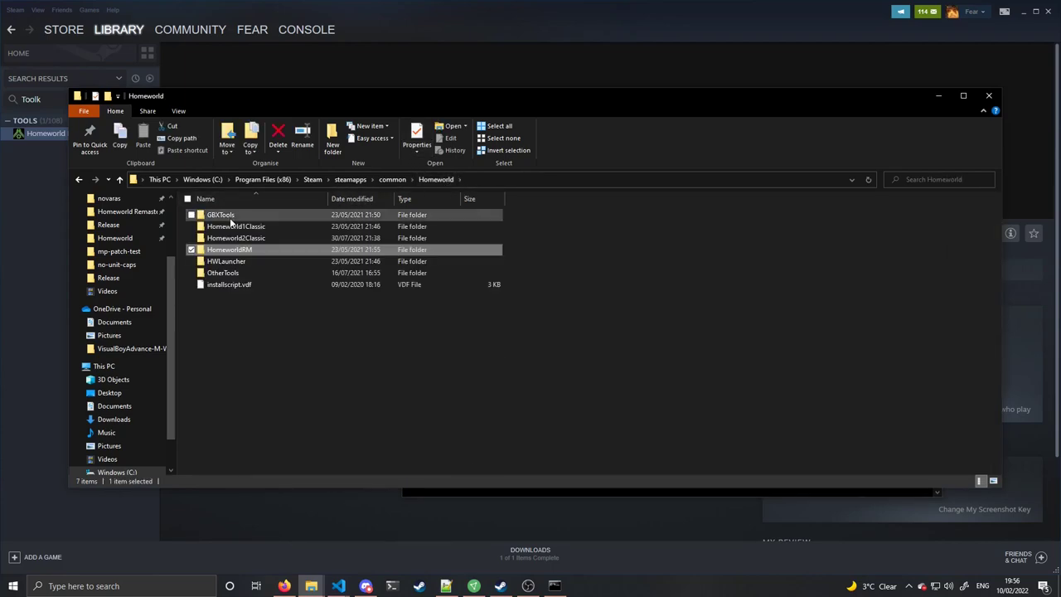
pyautogui.doubleClick(221, 215)
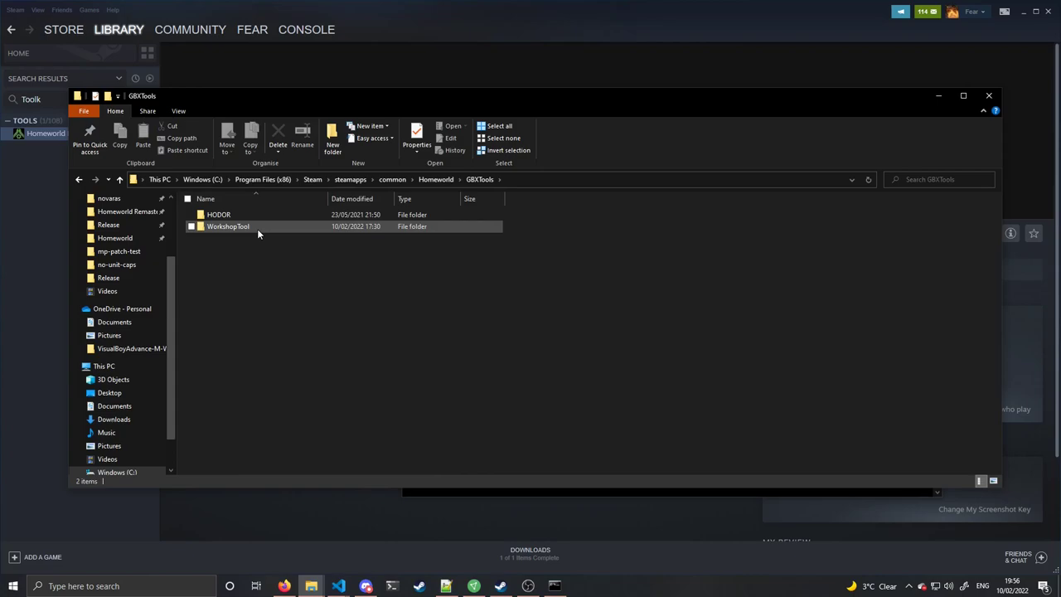
pyautogui.doubleClick(229, 226)
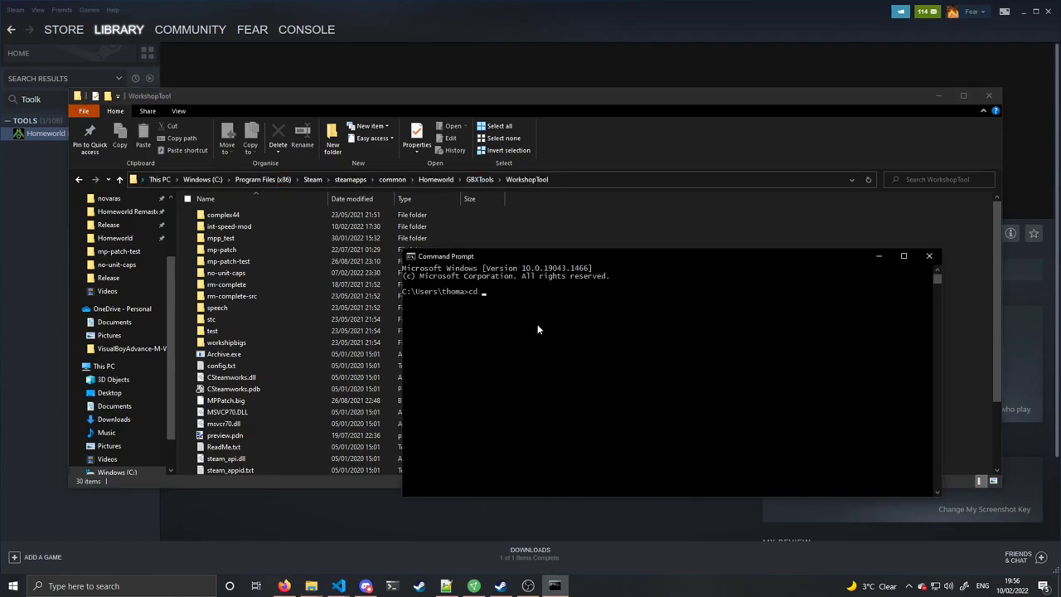
pyautogui.write('"C:\\Program Files (x86)\\Steam\\steamapps\\common\\Homeworld\\GBXTools\\WorkshopTool"')
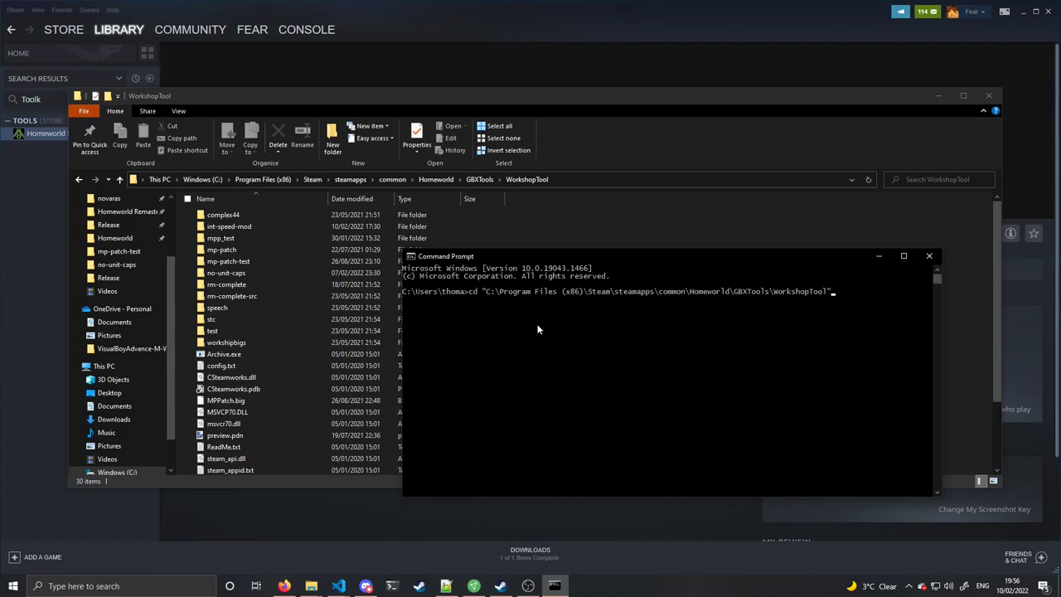
pyautogui.press('Enter')
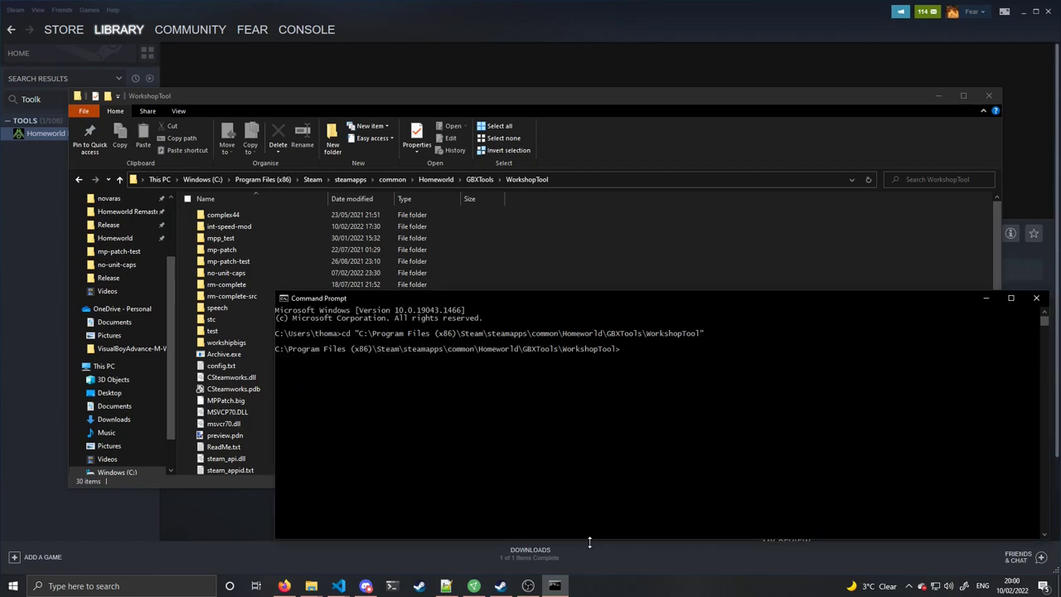
pyautogui.moveTo(640, 282)
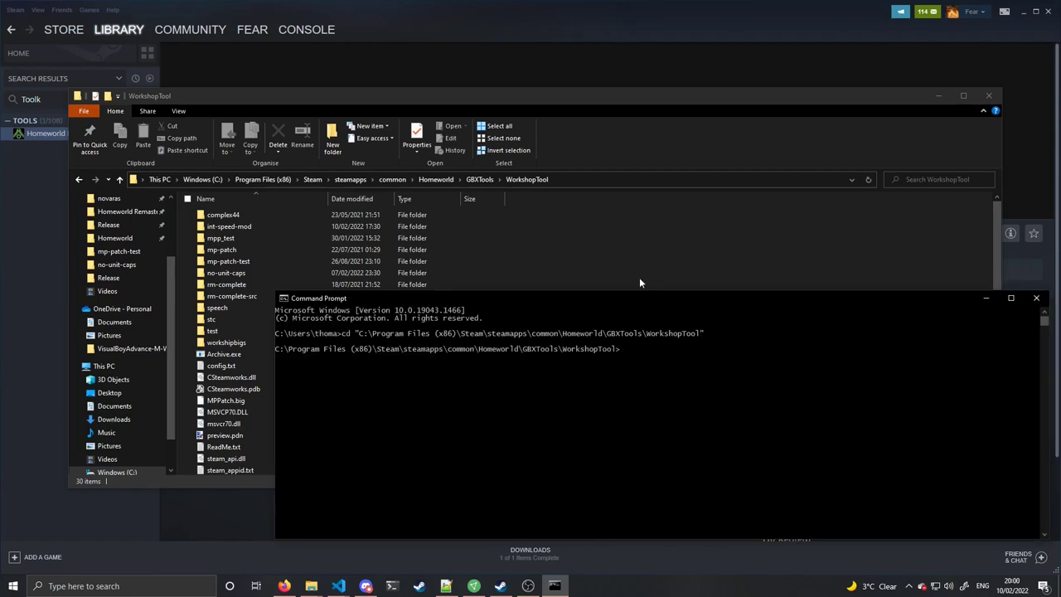
pyautogui.moveTo(580, 255)
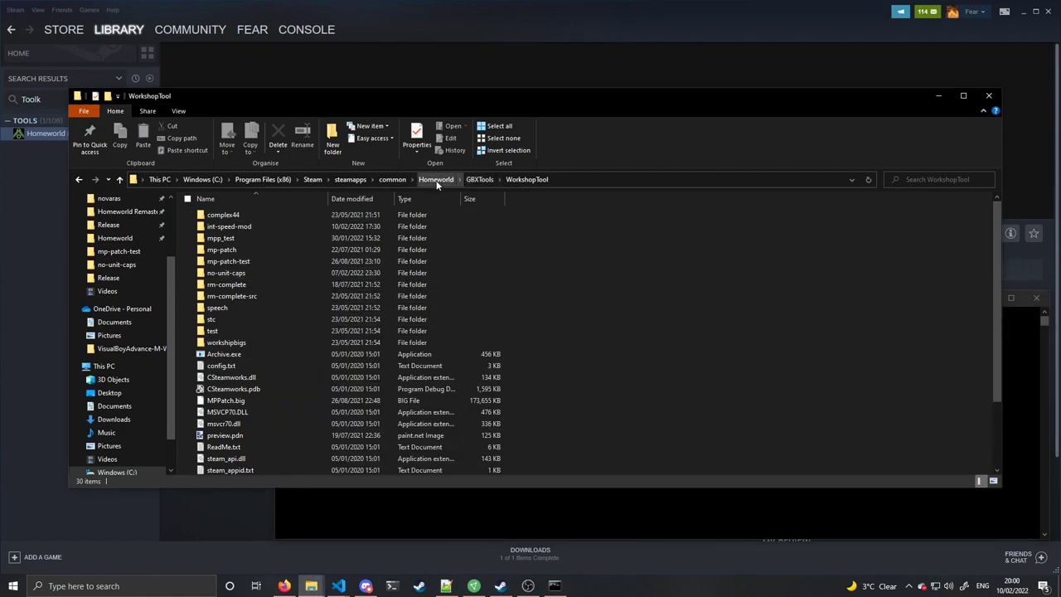
# Step: Browse from rm-complete-src into the rm-complete folder and scroll its data subfolders
pyautogui.click(434, 179)
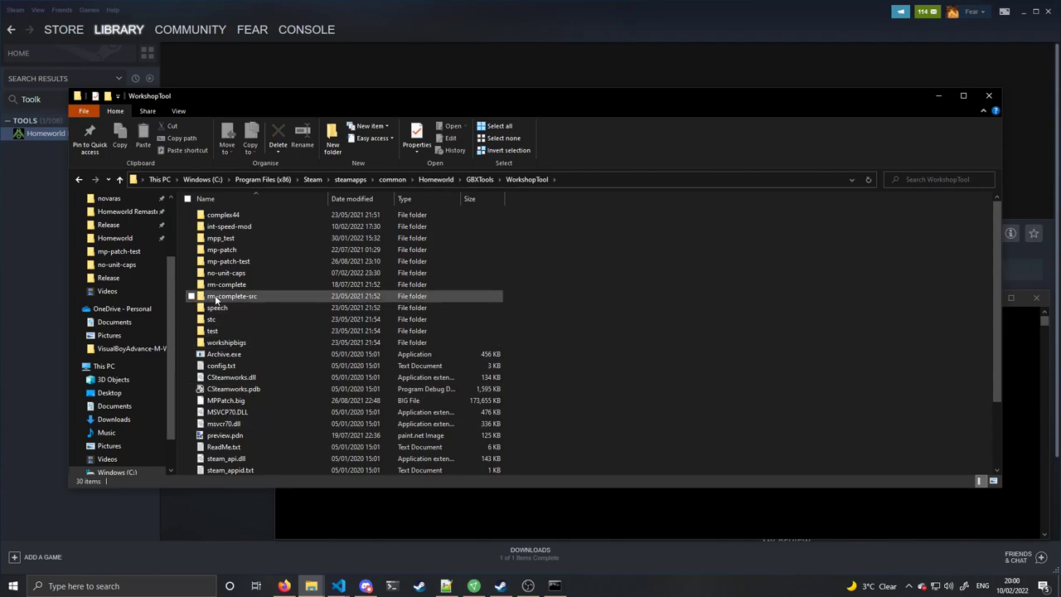
pyautogui.doubleClick(232, 295)
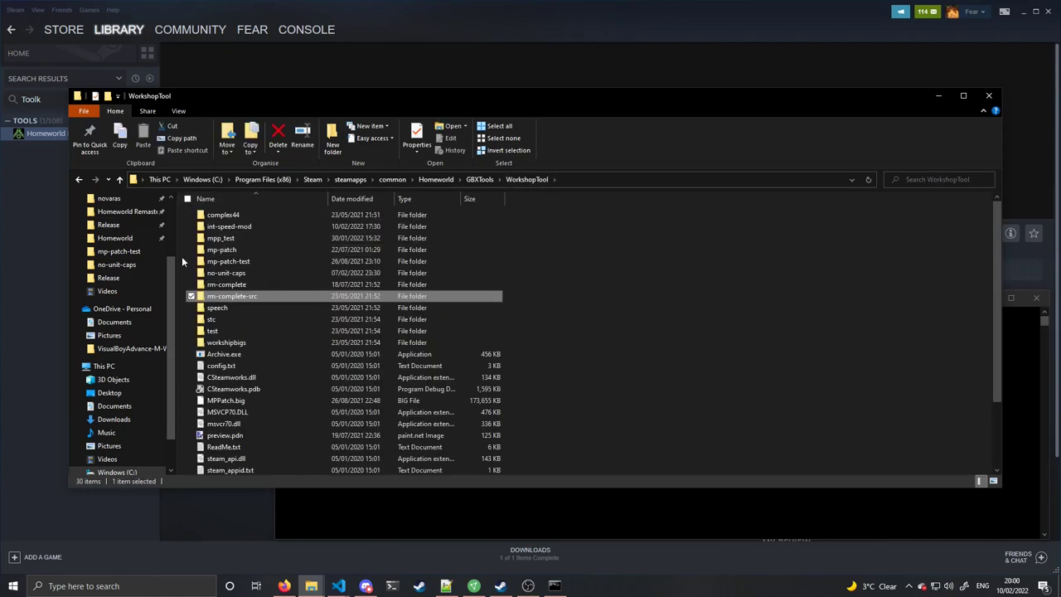
pyautogui.doubleClick(225, 286)
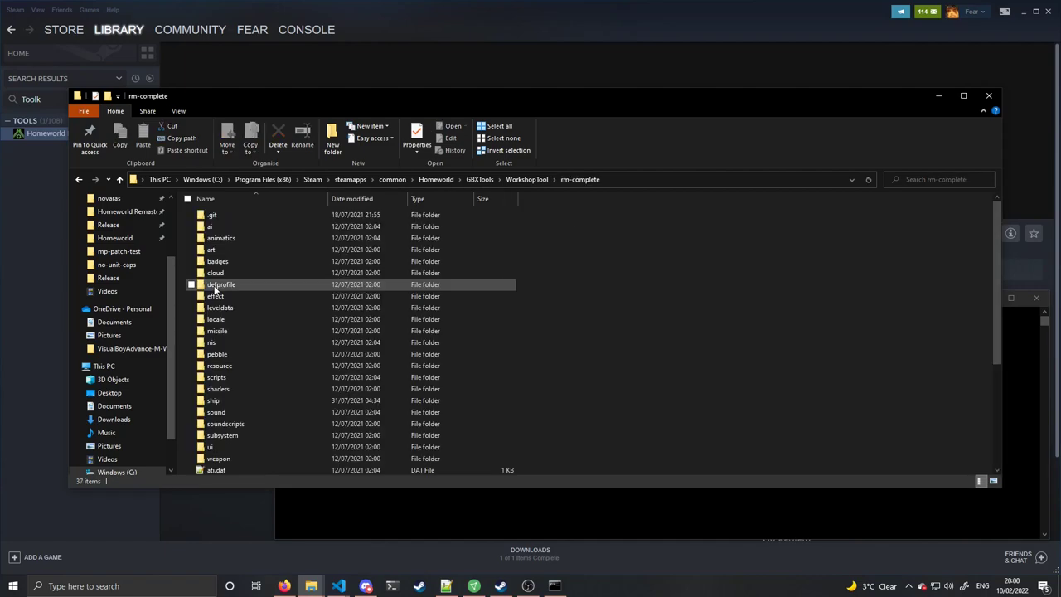
pyautogui.scroll(-3)
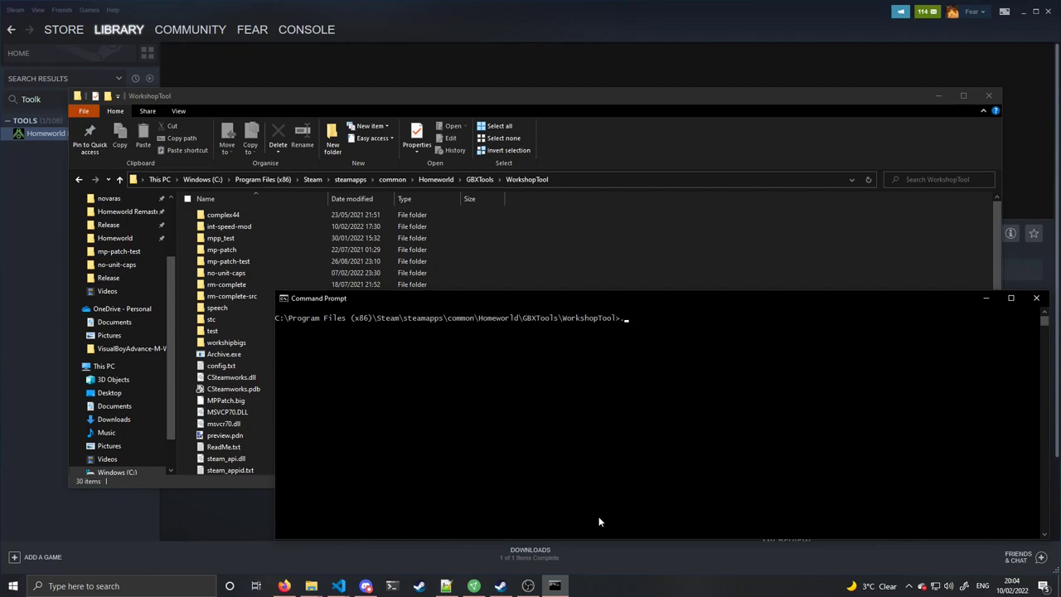
# Step: Run Archive.exe -a rm-complete-src/HW2Ships.big -e hw2-ships-extract to extract the ship archive
pyautogui.write('arc')
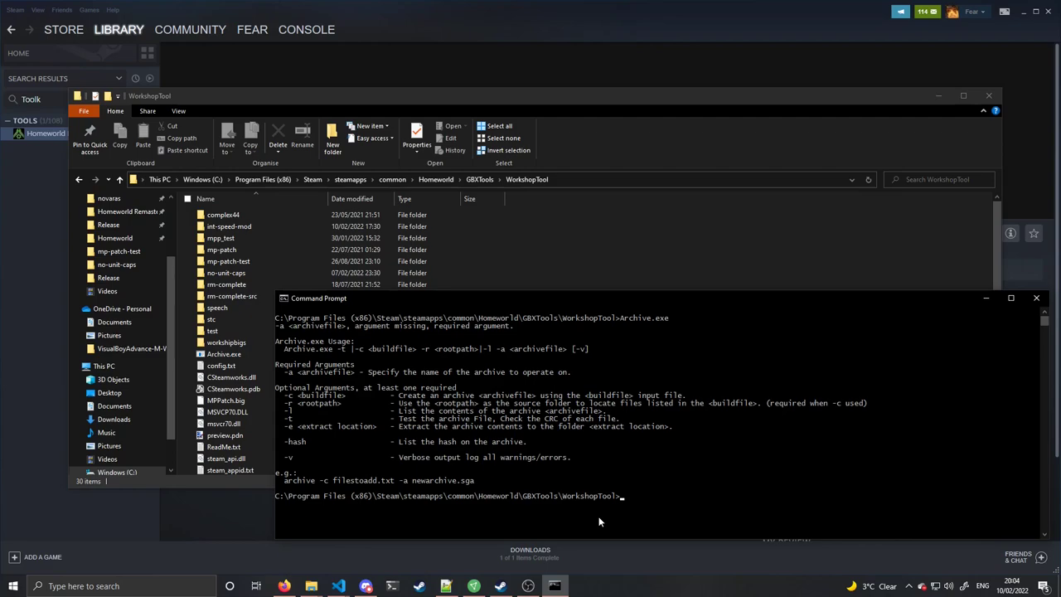
pyautogui.write('Archive.exe')
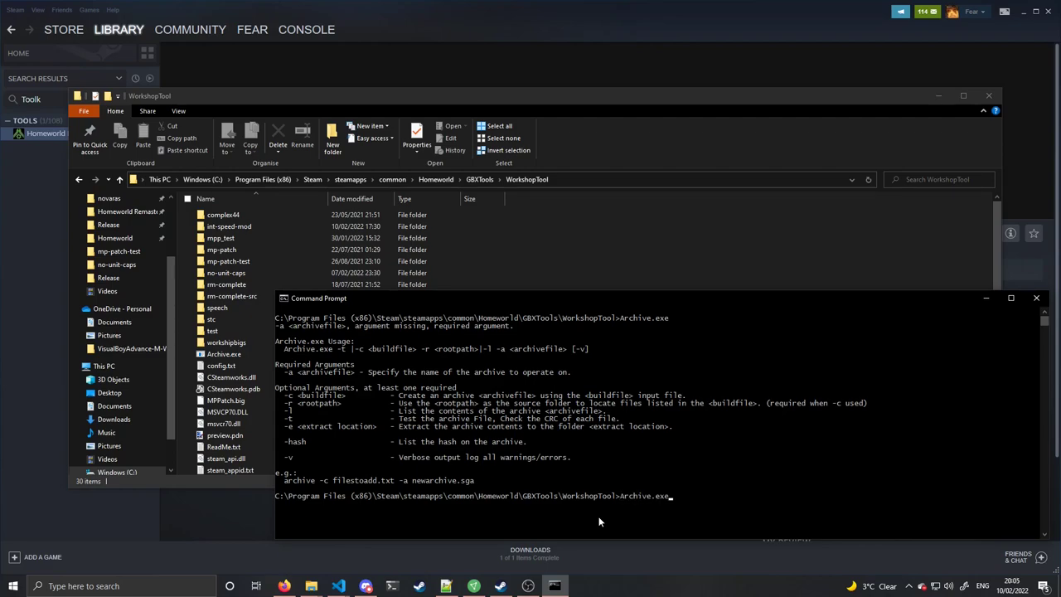
pyautogui.write('-a')
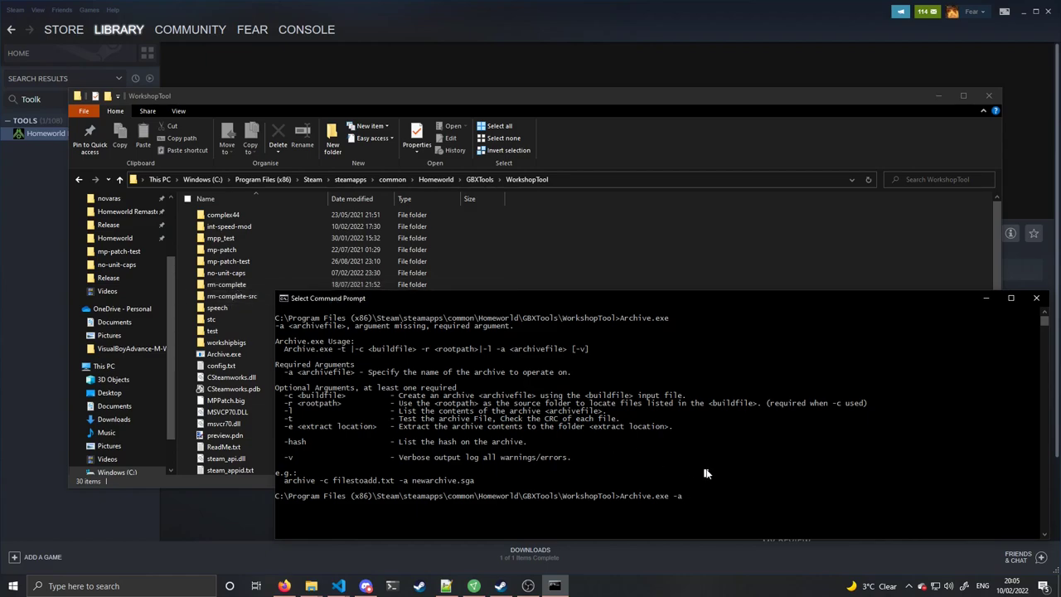
pyautogui.write('rm-complete-src/HW2Ships.big -e')
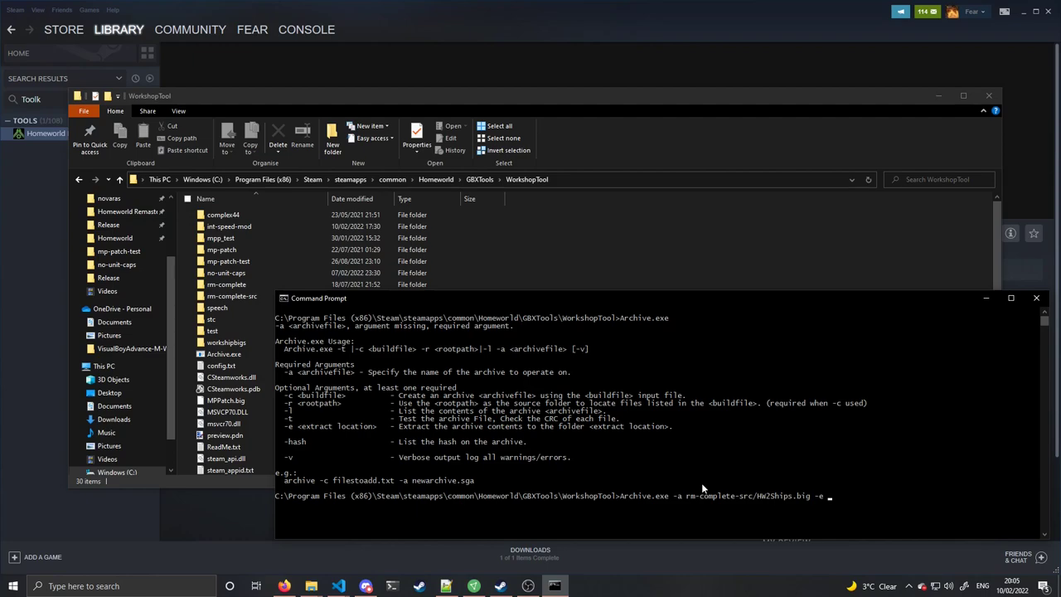
pyautogui.write('hw2-ships-ex')
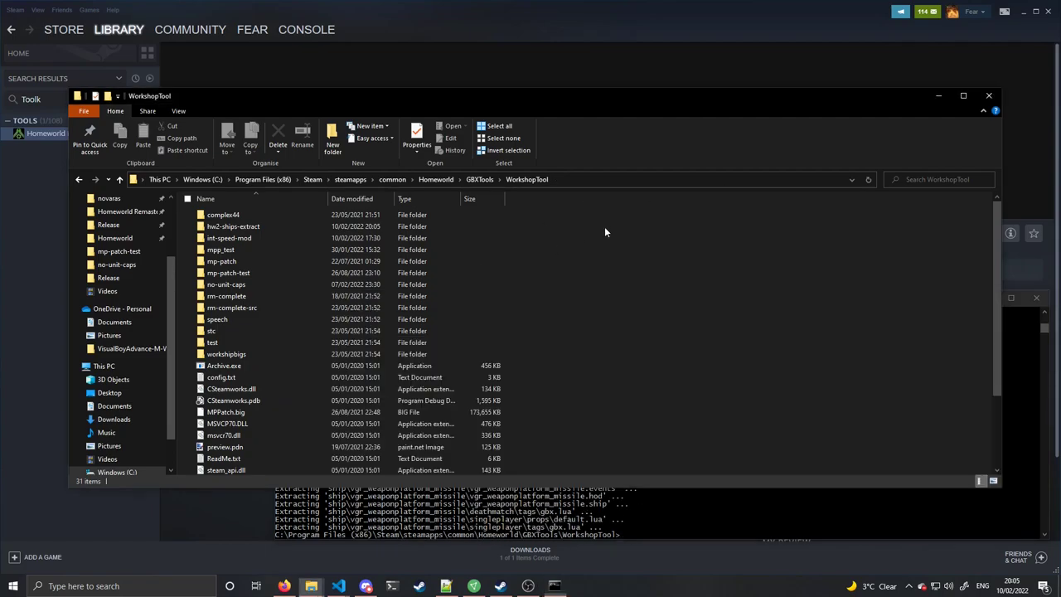
# Step: Browse the extracted ship folders in hw2-ships-extract, then return to rm-complete's data subfolders
pyautogui.click(232, 226)
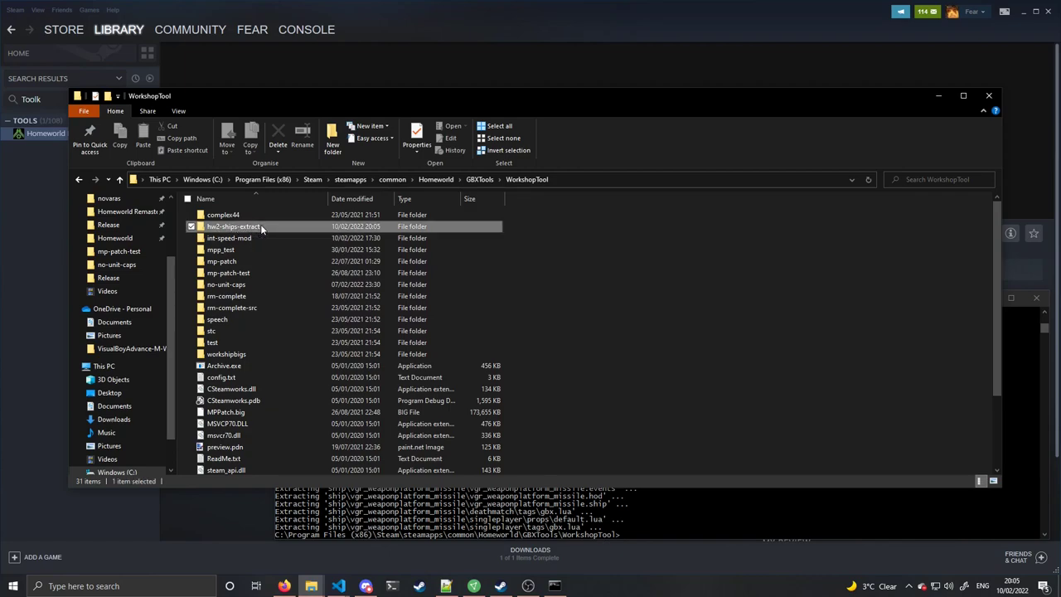
pyautogui.doubleClick(232, 225)
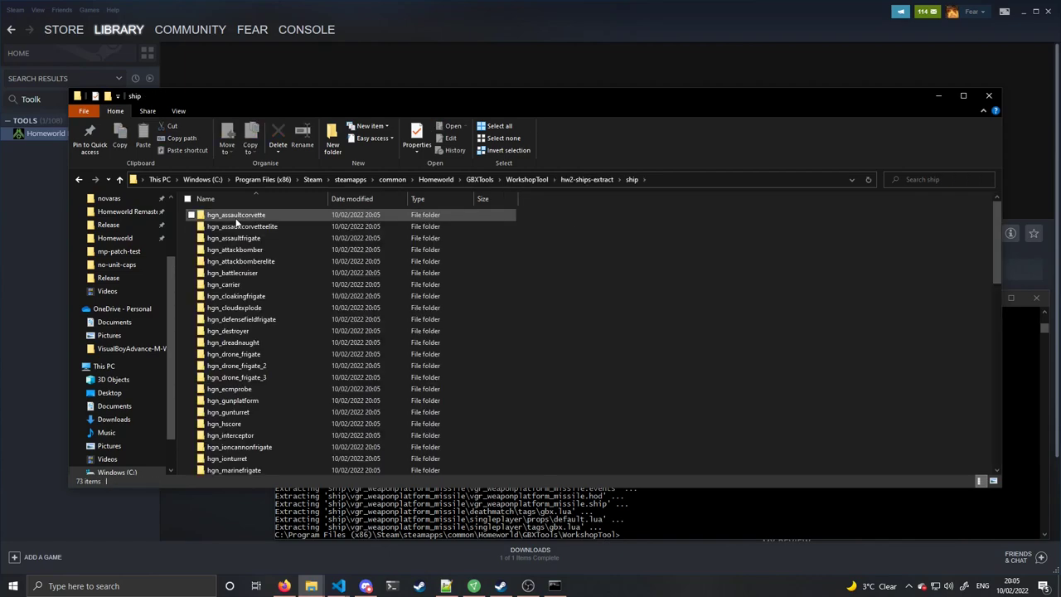
pyautogui.doubleClick(236, 272)
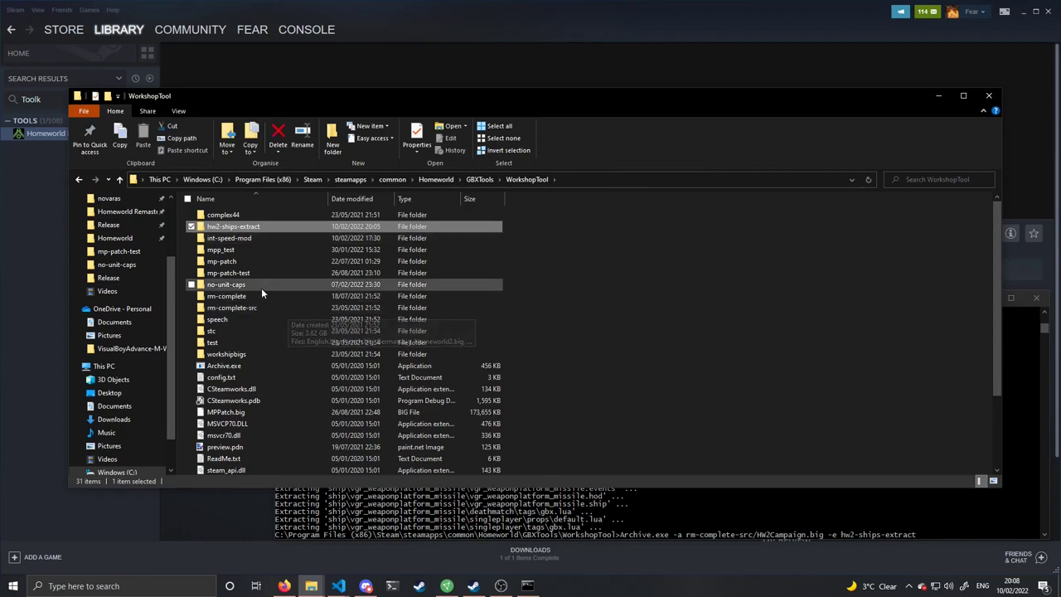
pyautogui.doubleClick(225, 295)
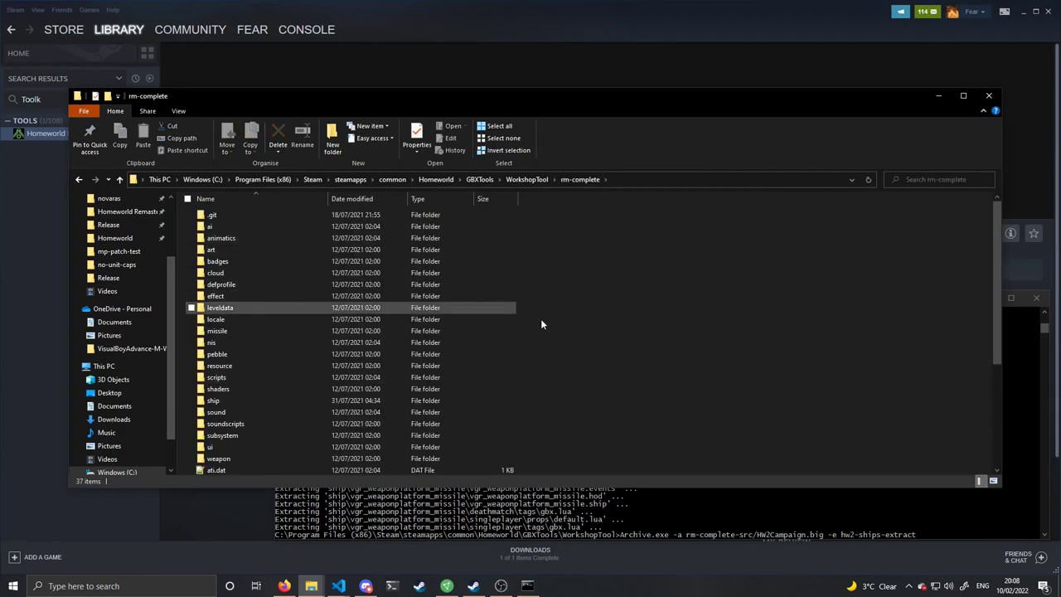
pyautogui.scroll(-3)
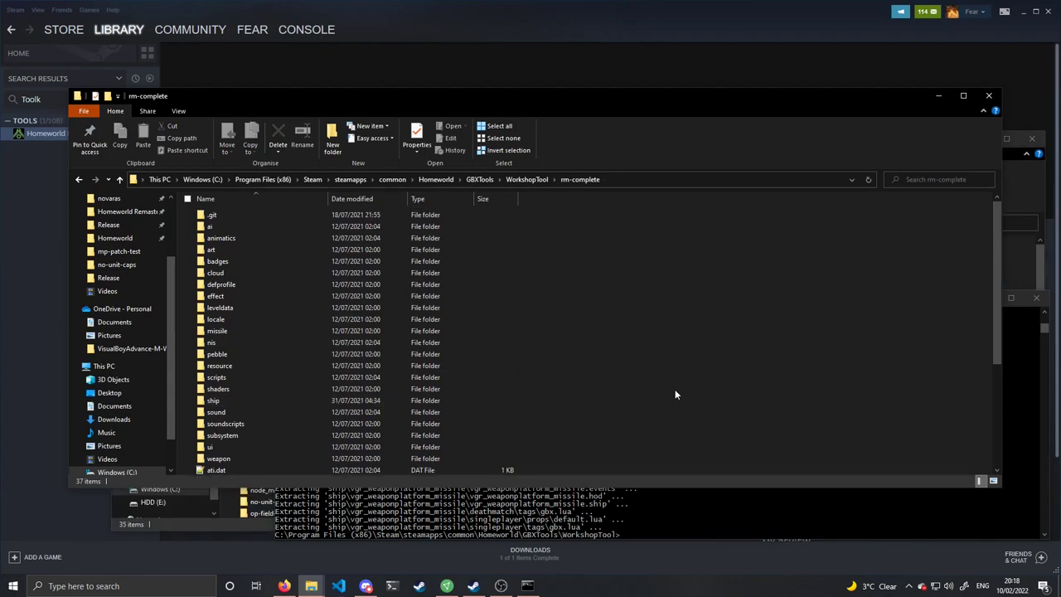
pyautogui.moveTo(217, 529)
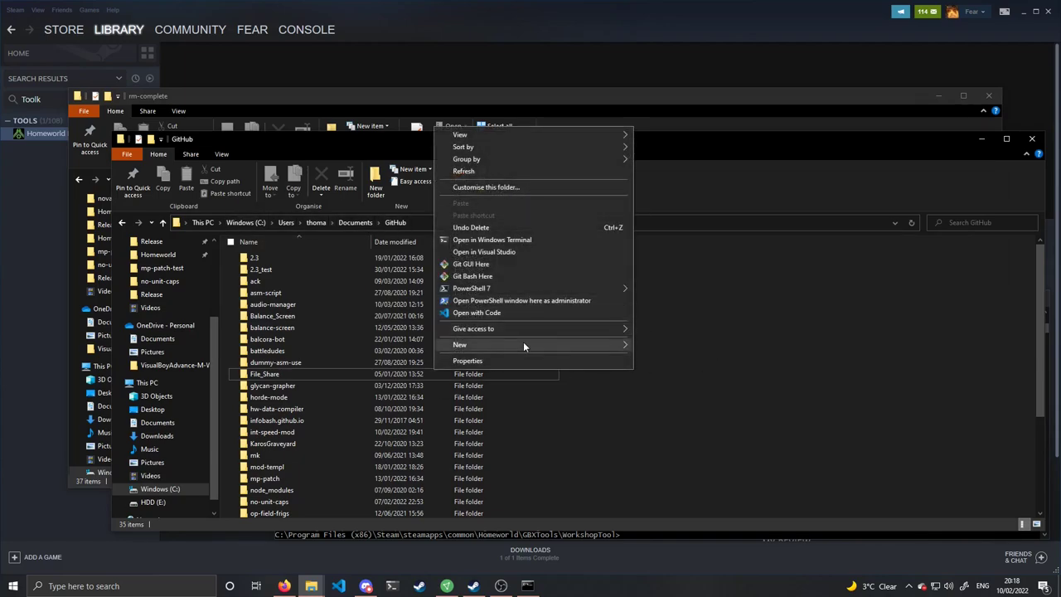
# Step: Create a fast-ints folder under Documents\GitHub and open it with Code
pyautogui.click(459, 344)
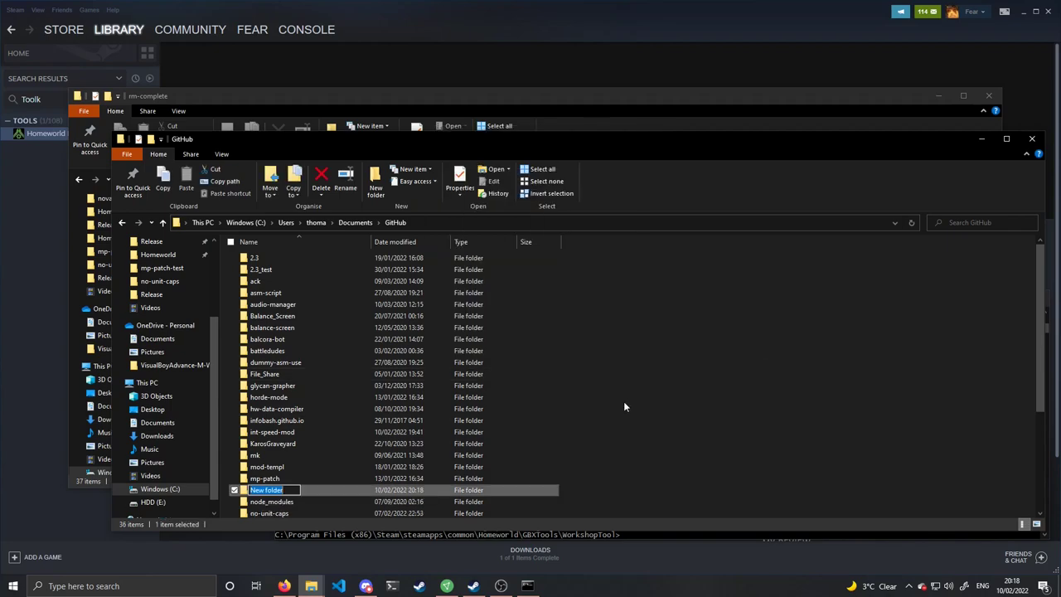
pyautogui.write('fast-ints')
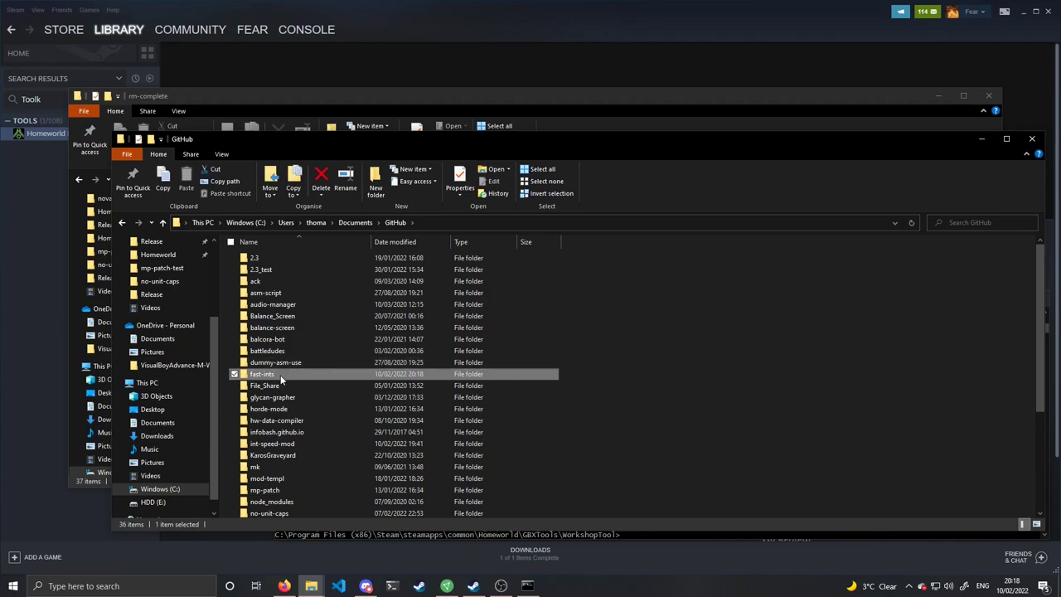
pyautogui.rightClick(262, 375)
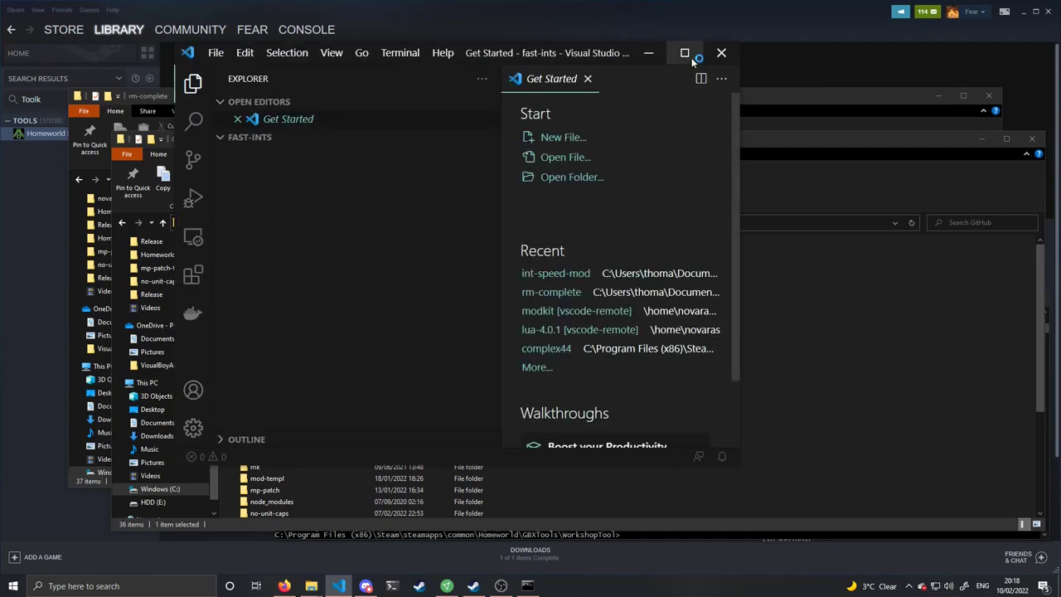
# Step: Maximize VS Code, close the welcome page and add an empty keeper.txt to fast-ints
pyautogui.click(685, 51)
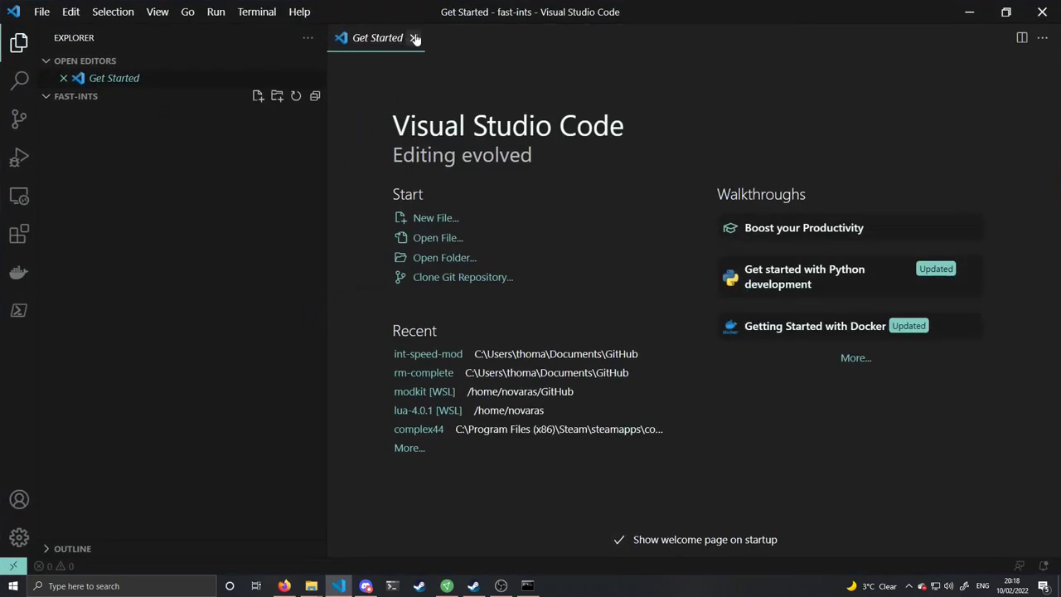
pyautogui.click(414, 37)
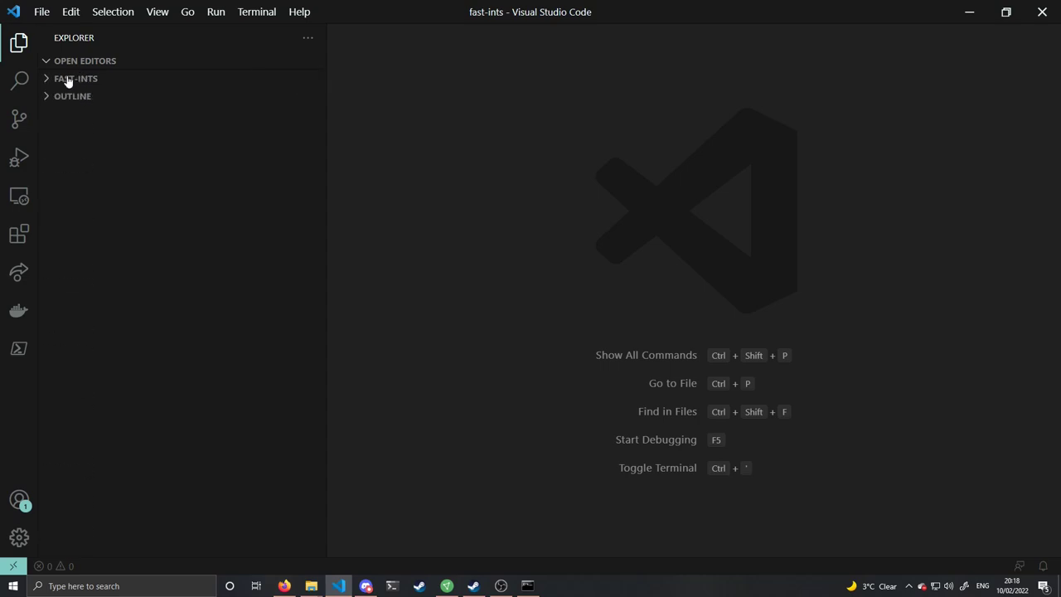
pyautogui.click(77, 78)
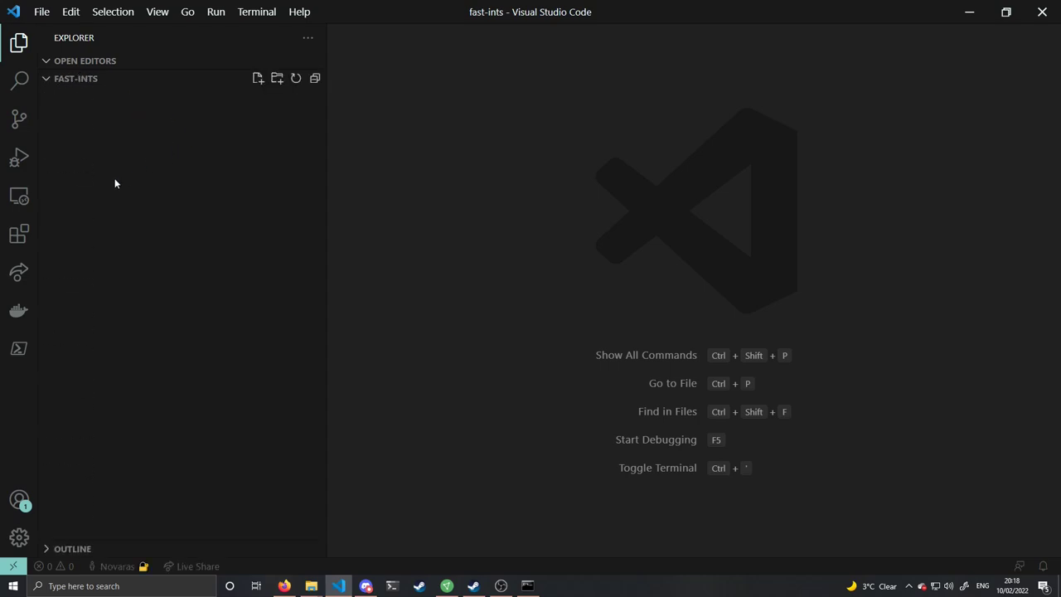
pyautogui.click(259, 78)
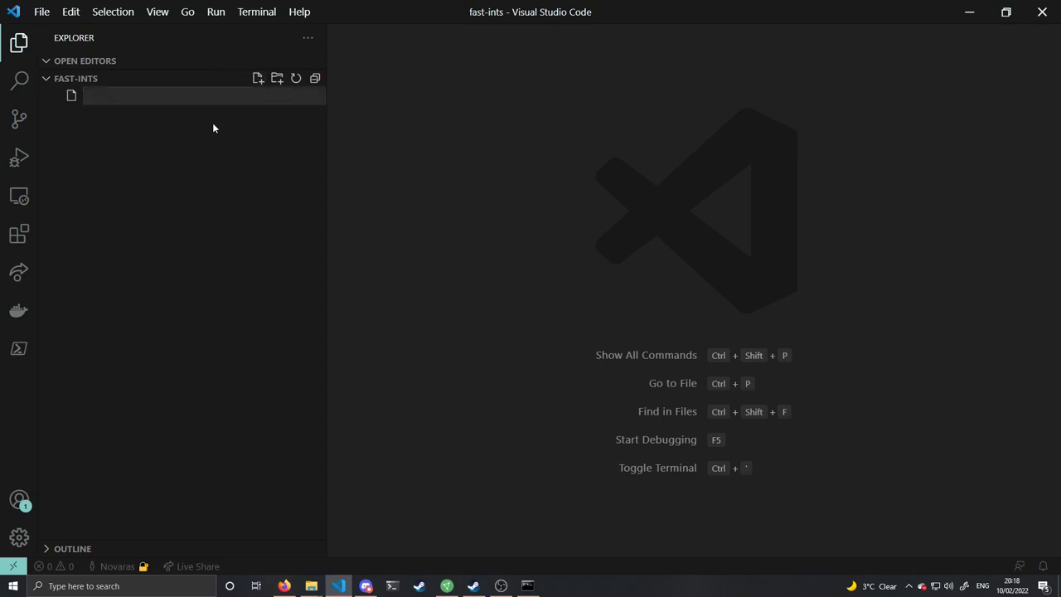
pyautogui.write('keeper.txt')
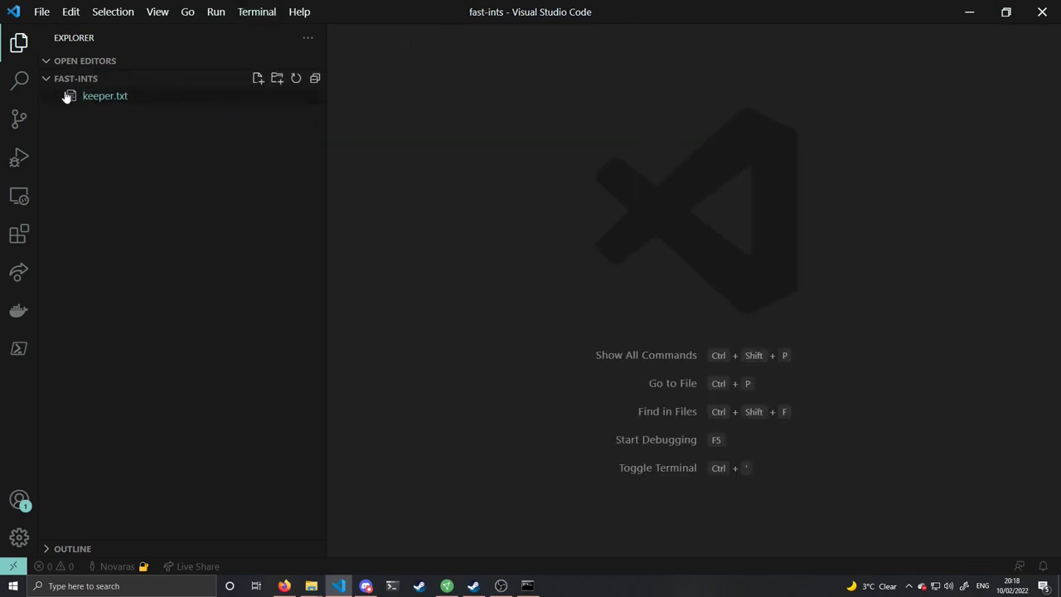
pyautogui.click(76, 78)
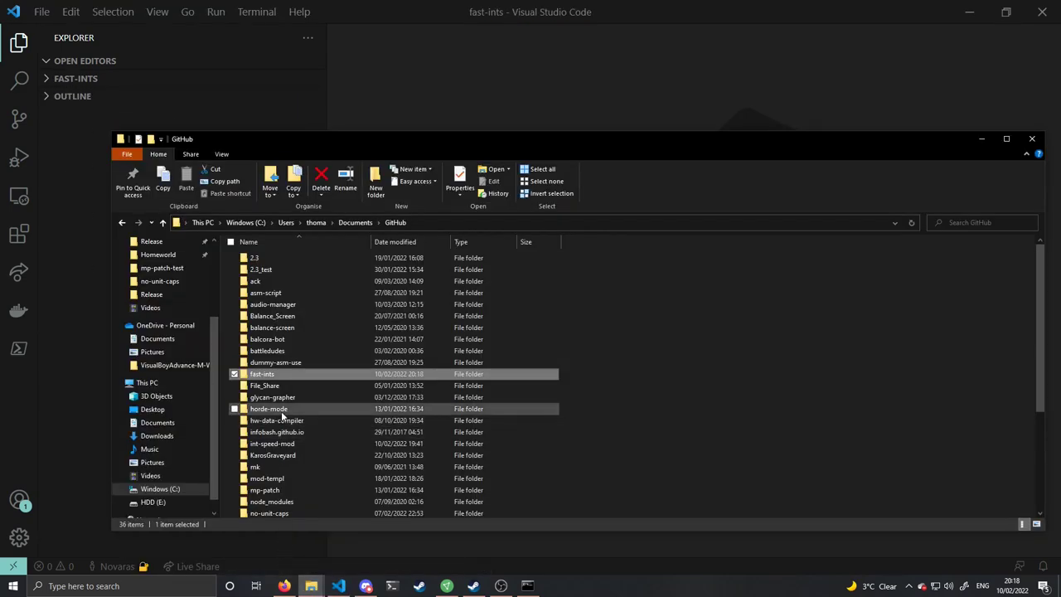
# Step: Confirm keeper.txt sits inside fast-ints in Explorer, then start a new folder in the VS Code tree
pyautogui.doubleClick(262, 375)
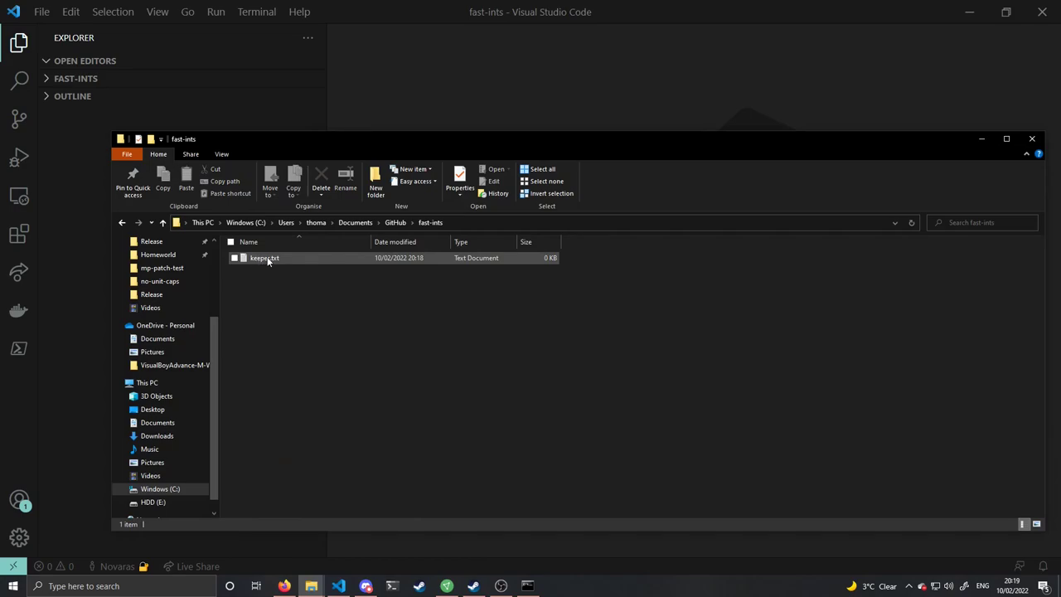
pyautogui.click(365, 331)
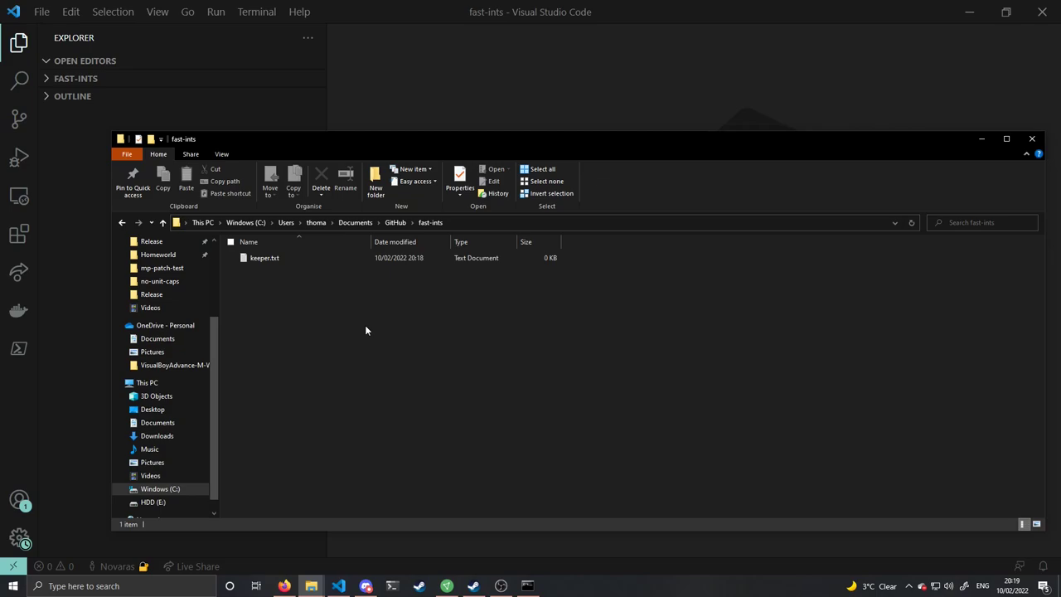
pyautogui.moveTo(379, 289)
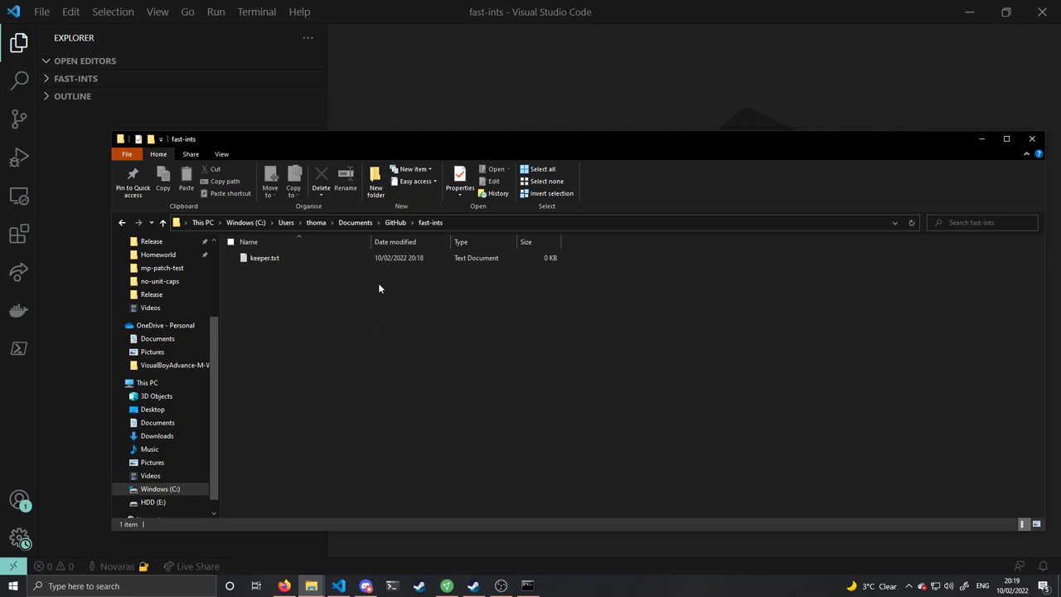
pyautogui.click(265, 259)
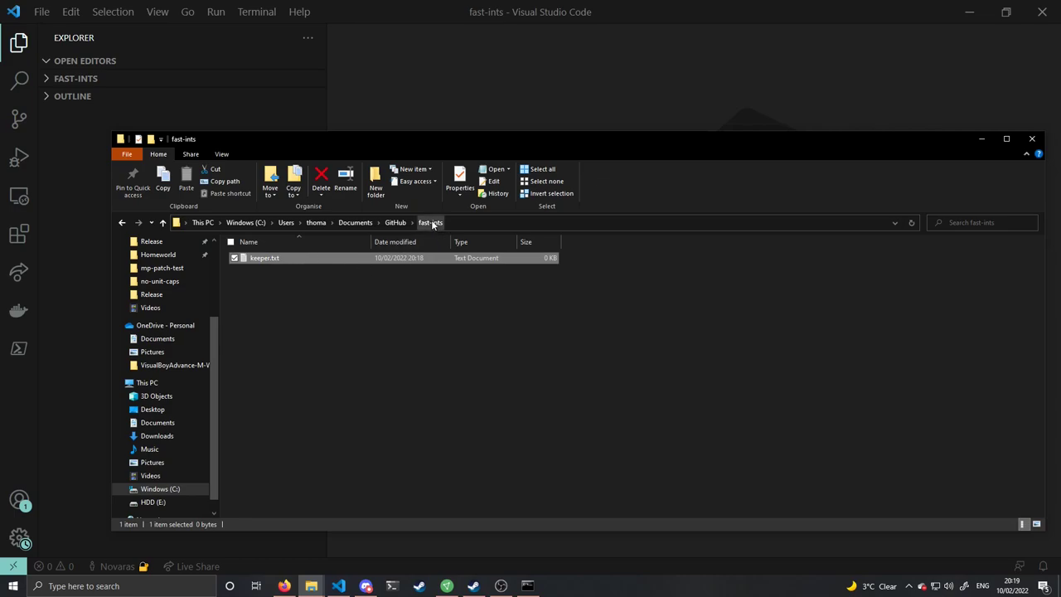
pyautogui.moveTo(428, 231)
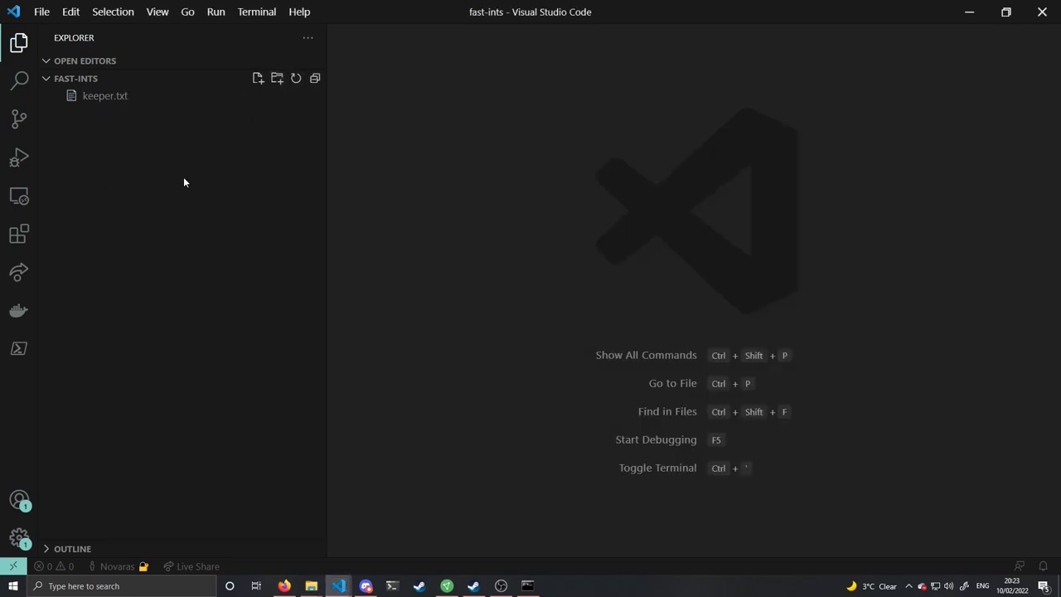
pyautogui.click(275, 78)
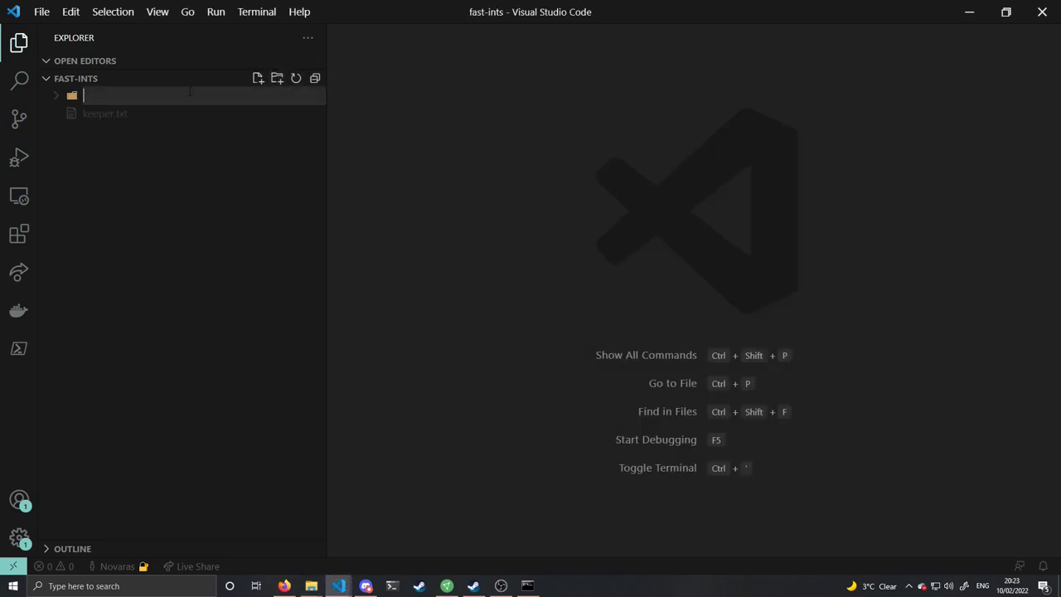
pyautogui.write('keeper.txt')
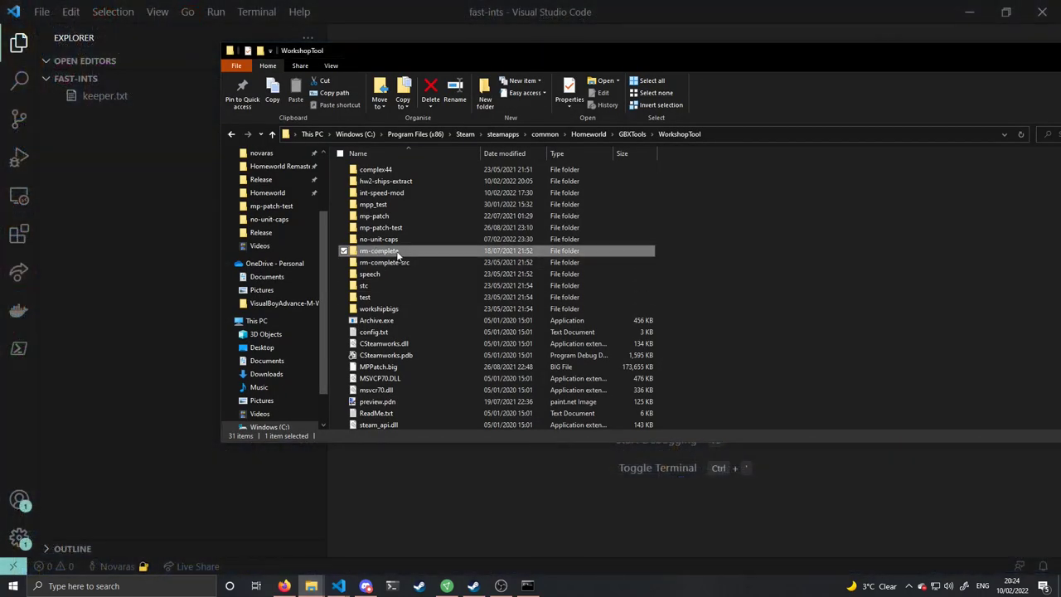
# Step: Browse rm-complete's ship folders, then open rm-complete as a VS Code workspace
pyautogui.doubleClick(378, 250)
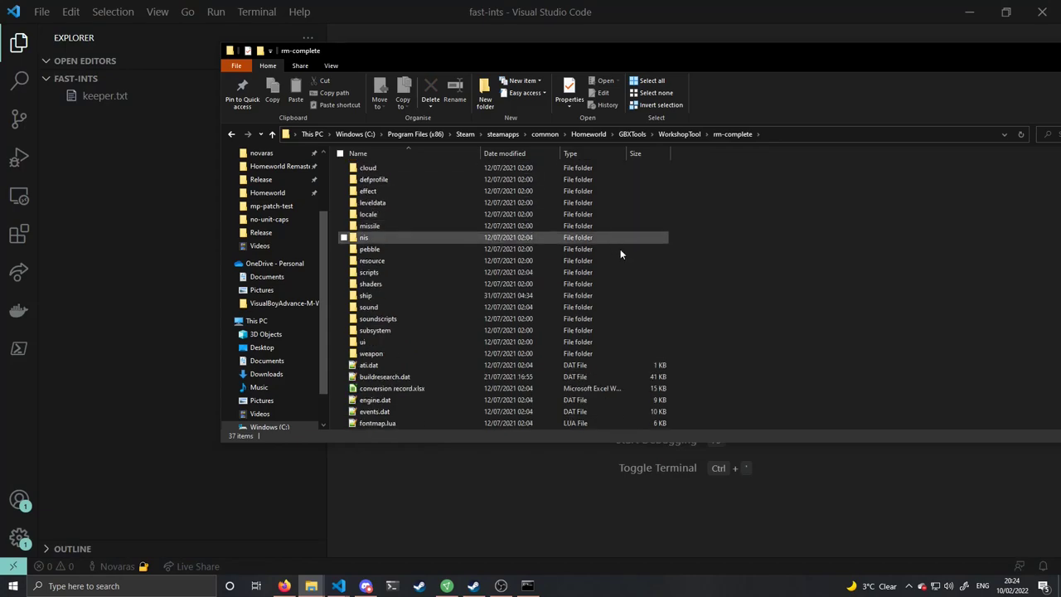
pyautogui.scroll(-3)
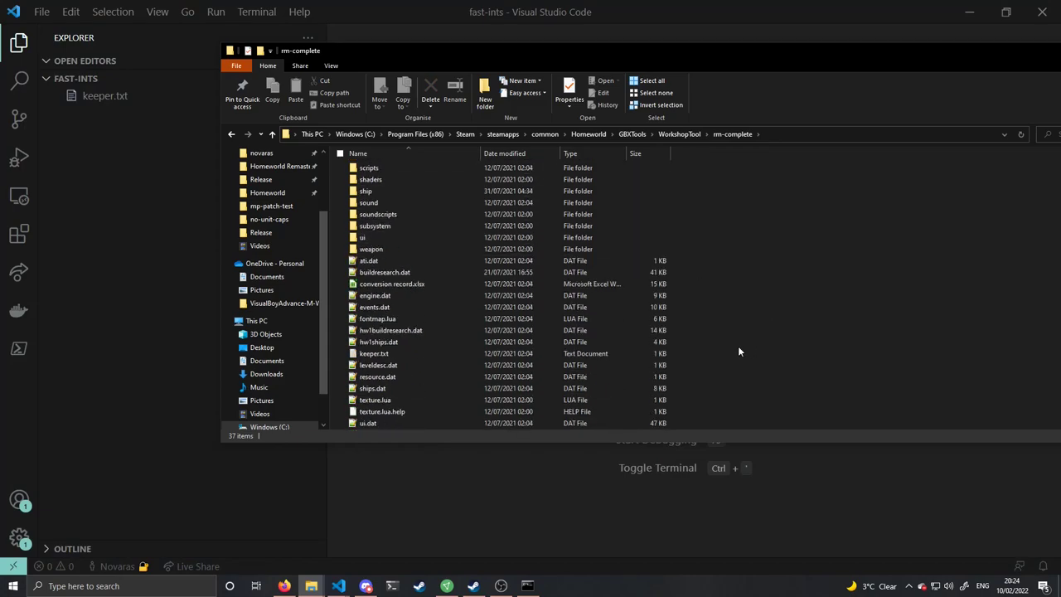
pyautogui.click(373, 353)
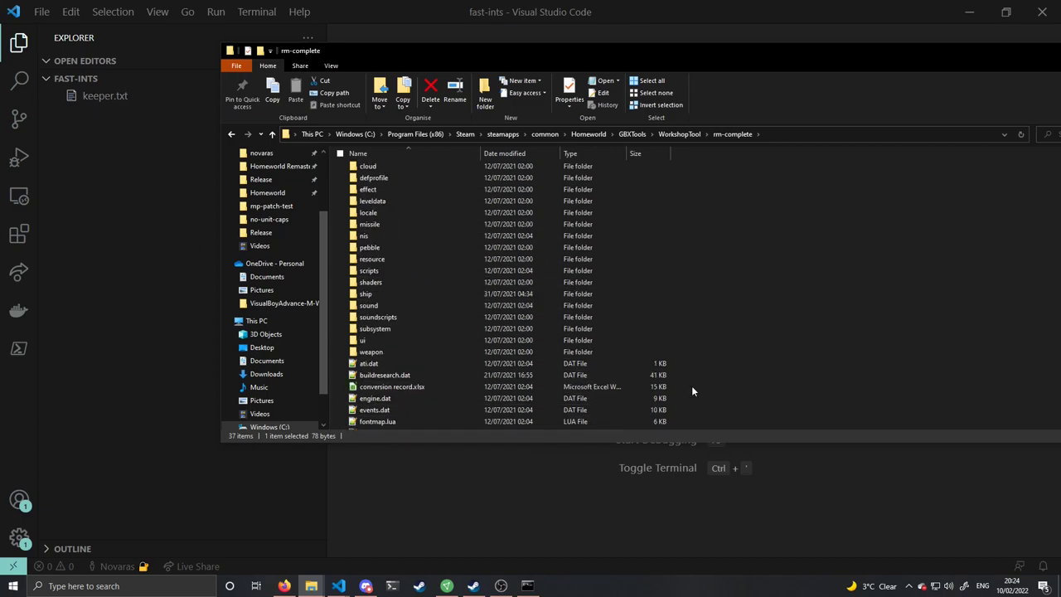
pyautogui.click(365, 293)
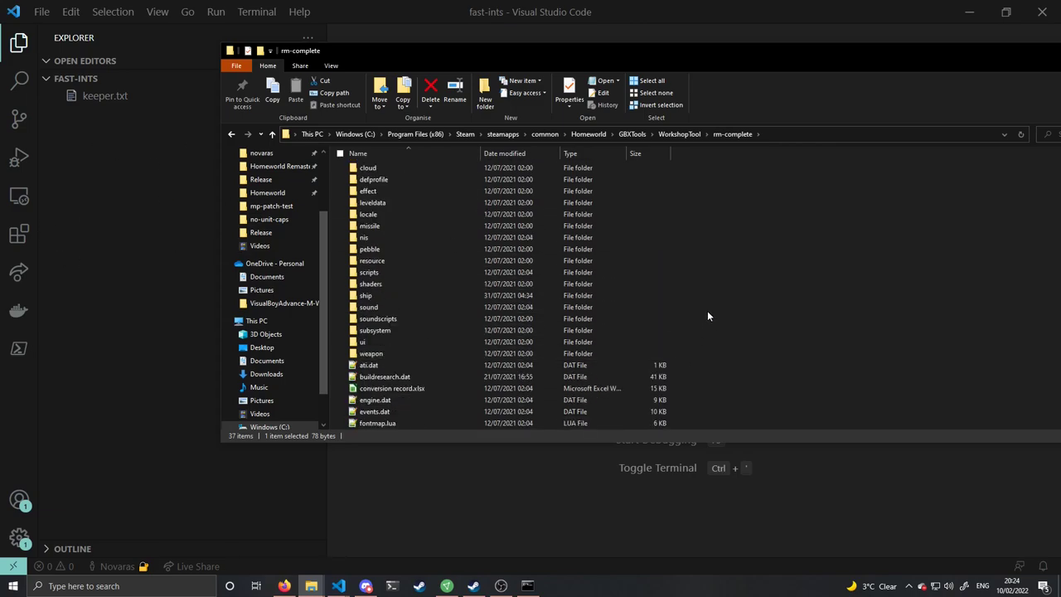
pyautogui.click(364, 295)
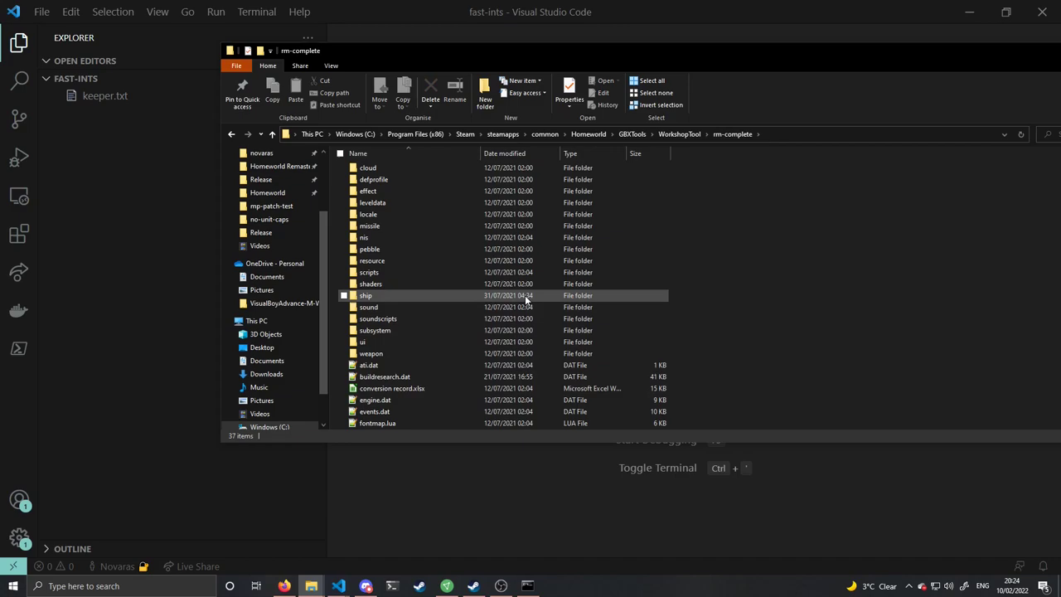
pyautogui.doubleClick(365, 295)
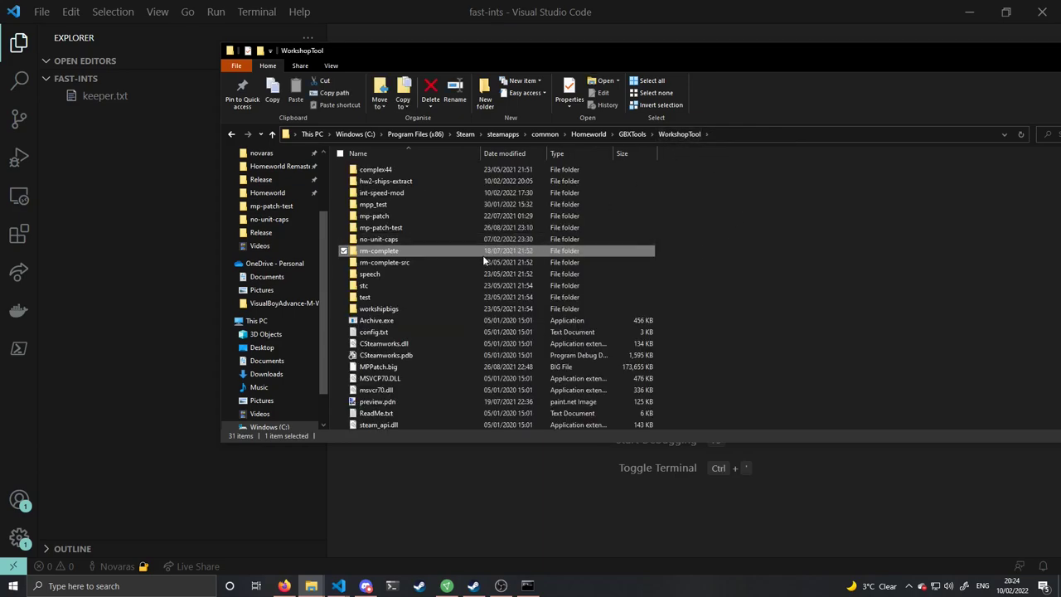
pyautogui.rightClick(378, 250)
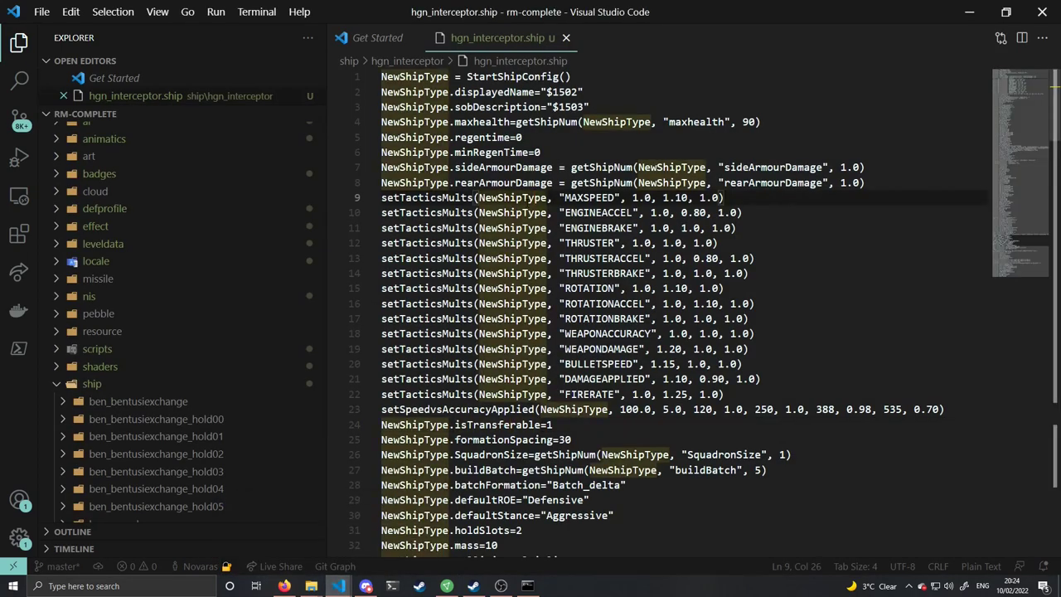
# Step: Reopen hgn_interceptor.ship through quick-open search 'interc'
pyautogui.click(567, 37)
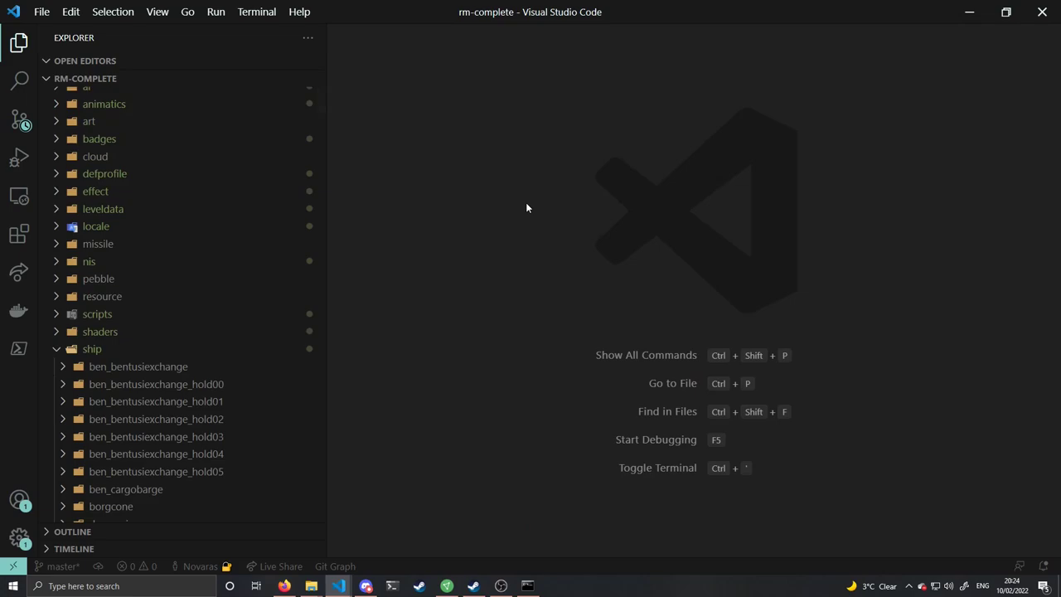
pyautogui.write('interc')
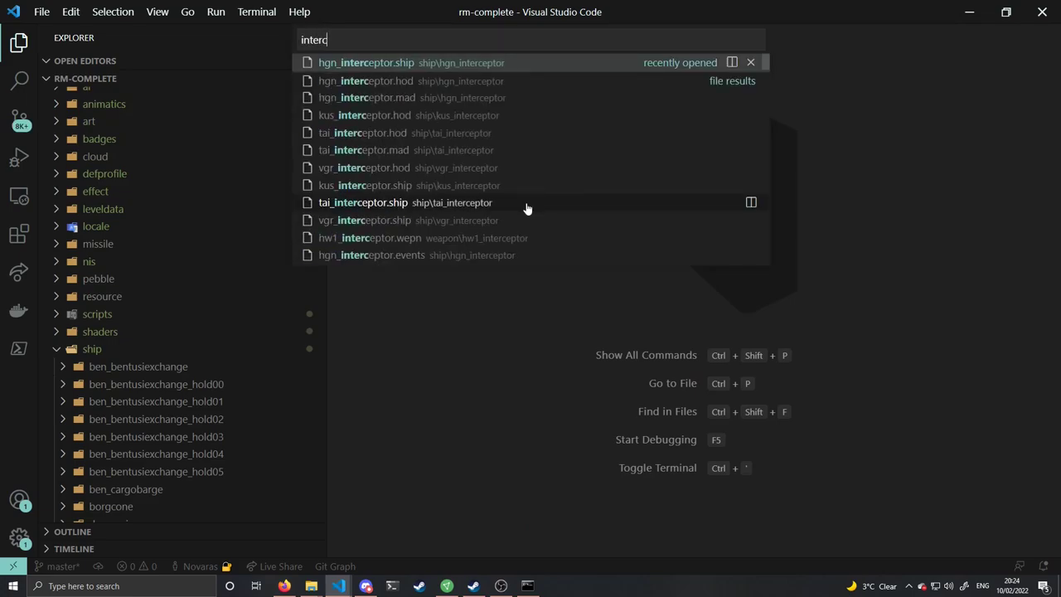
pyautogui.press('Down')
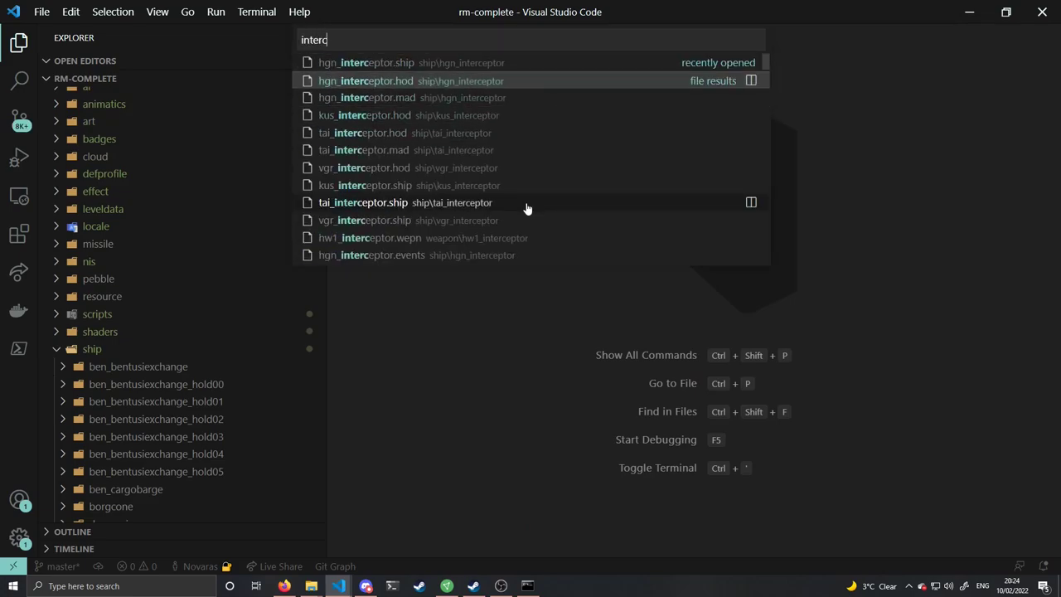
pyautogui.click(365, 79)
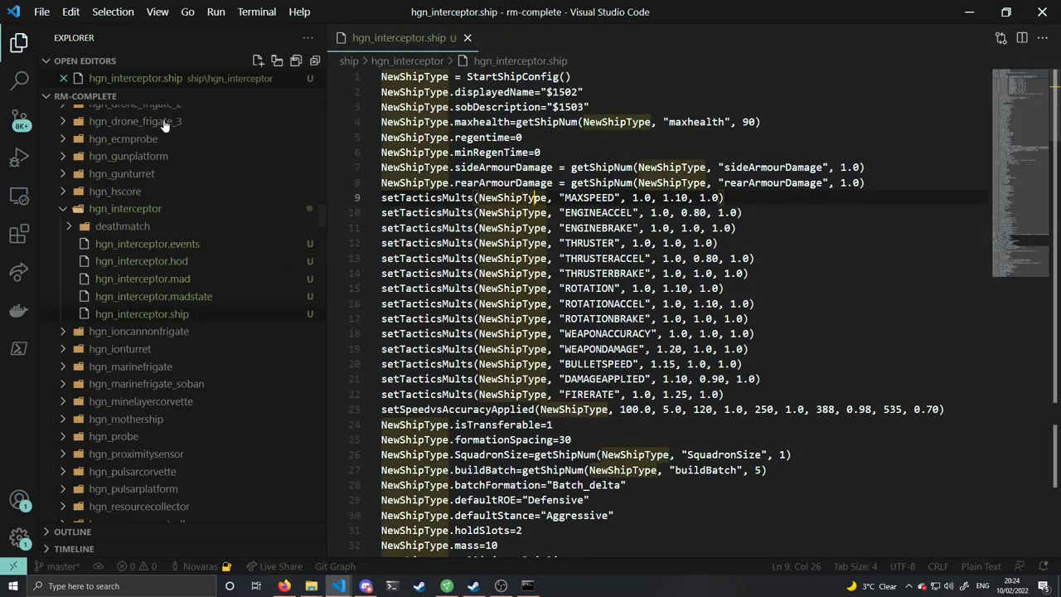
# Step: Navigate the breadcrumb and show Documents\GitHub\fast-ints (only keeper.txt) in File Explorer
pyautogui.click(126, 209)
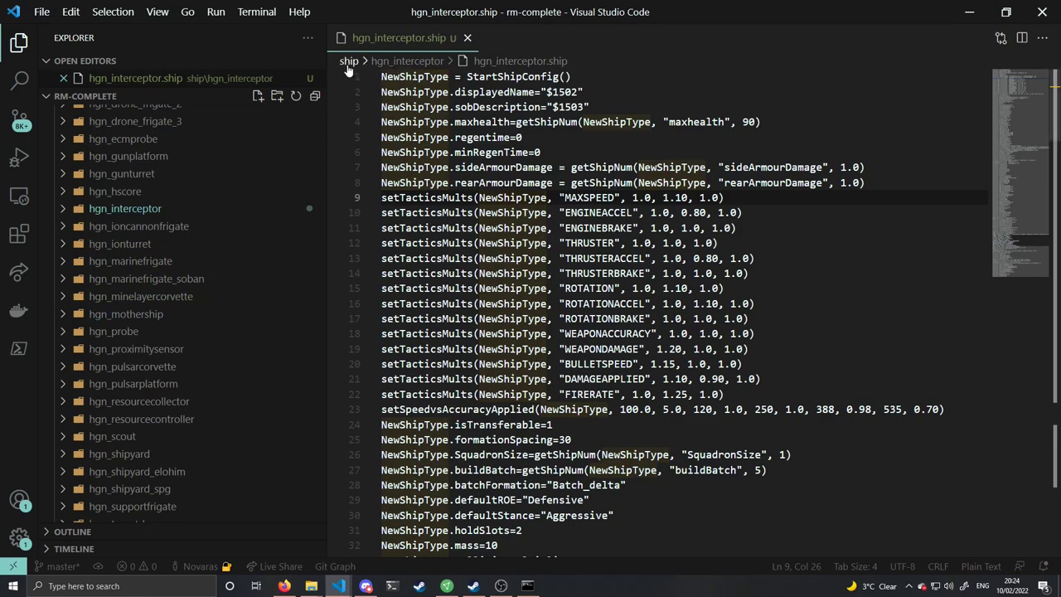
pyautogui.click(348, 60)
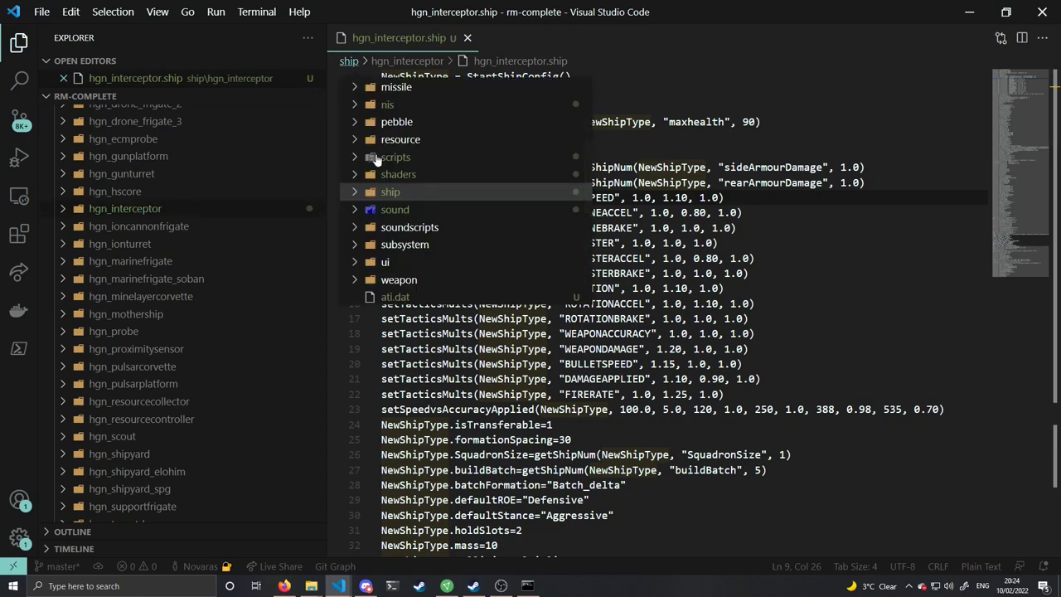
pyautogui.click(390, 192)
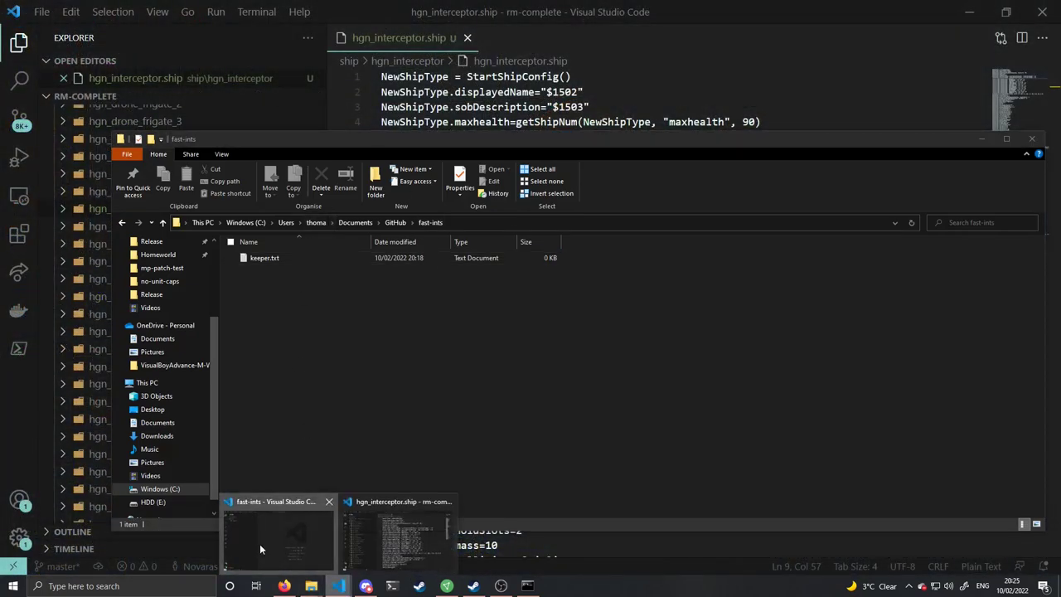
# Step: Add ship\hgn_interceptor with its files to fast-ints and view hgn_interceptor.ship
pyautogui.click(275, 534)
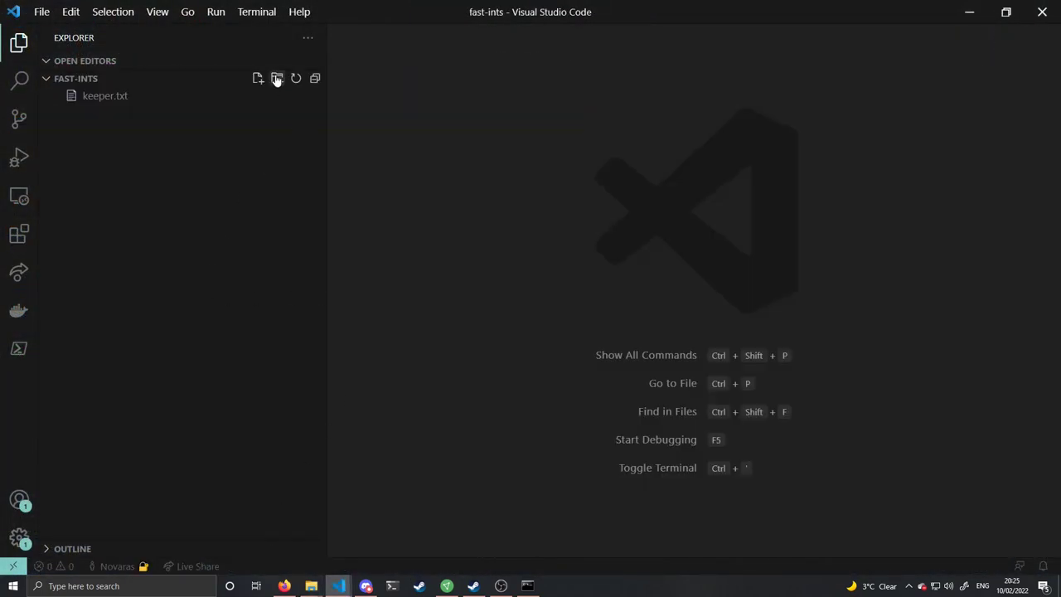
pyautogui.click(277, 77)
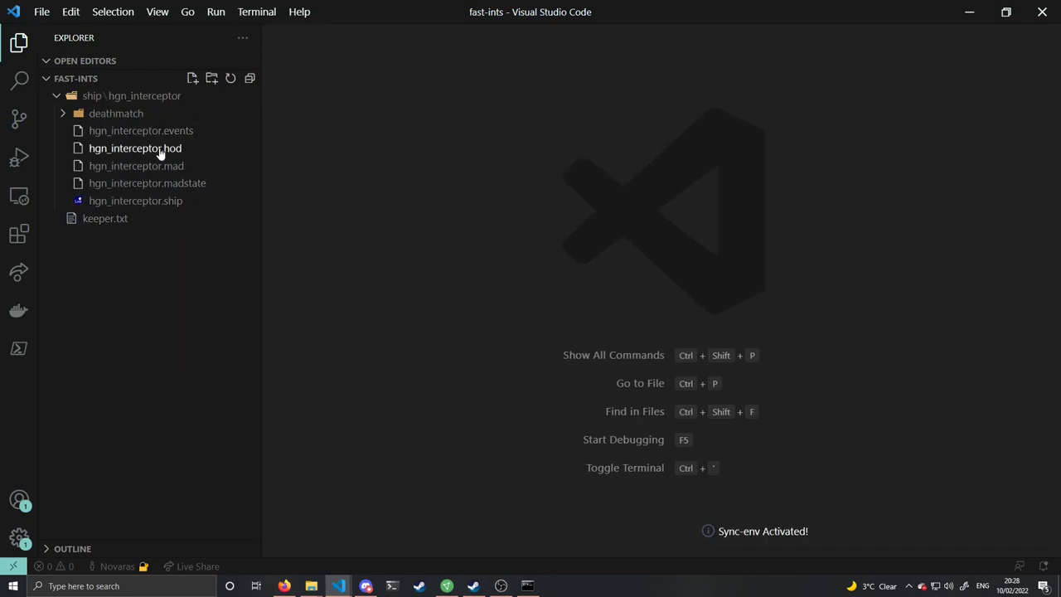
pyautogui.moveTo(136, 201)
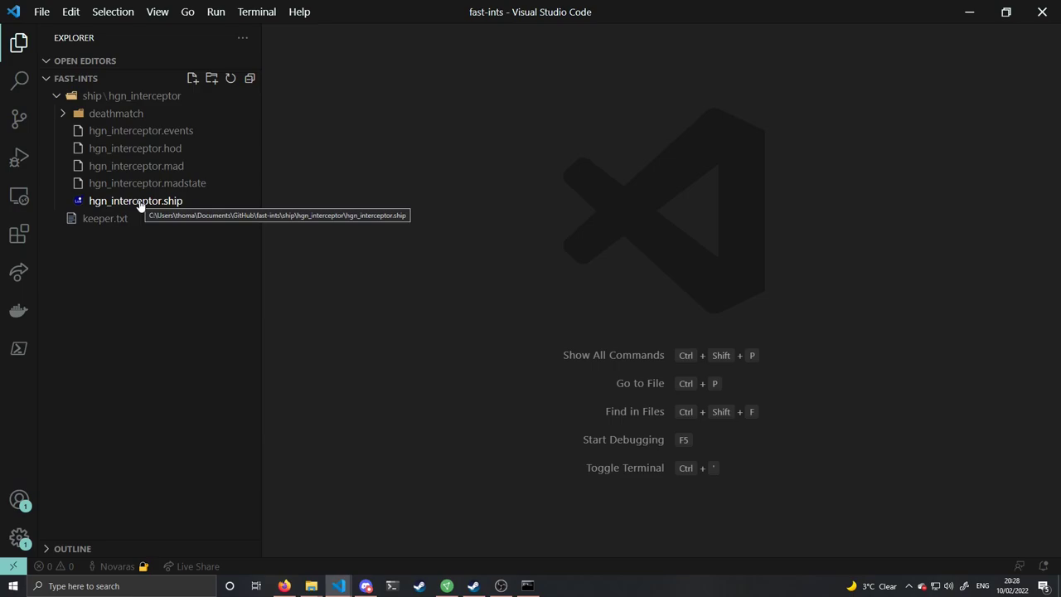
pyautogui.moveTo(113, 205)
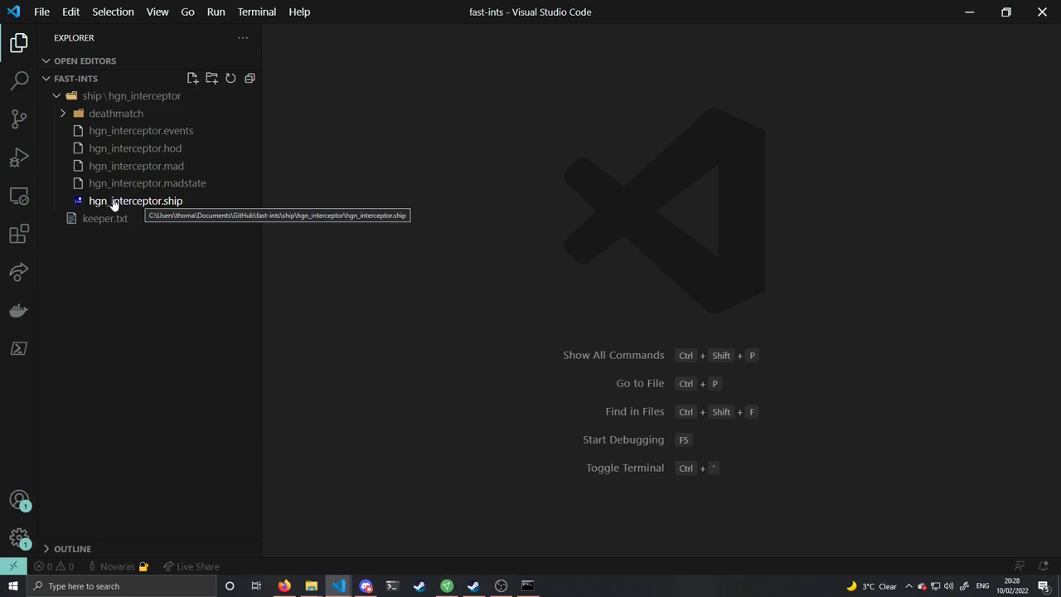
pyautogui.click(136, 200)
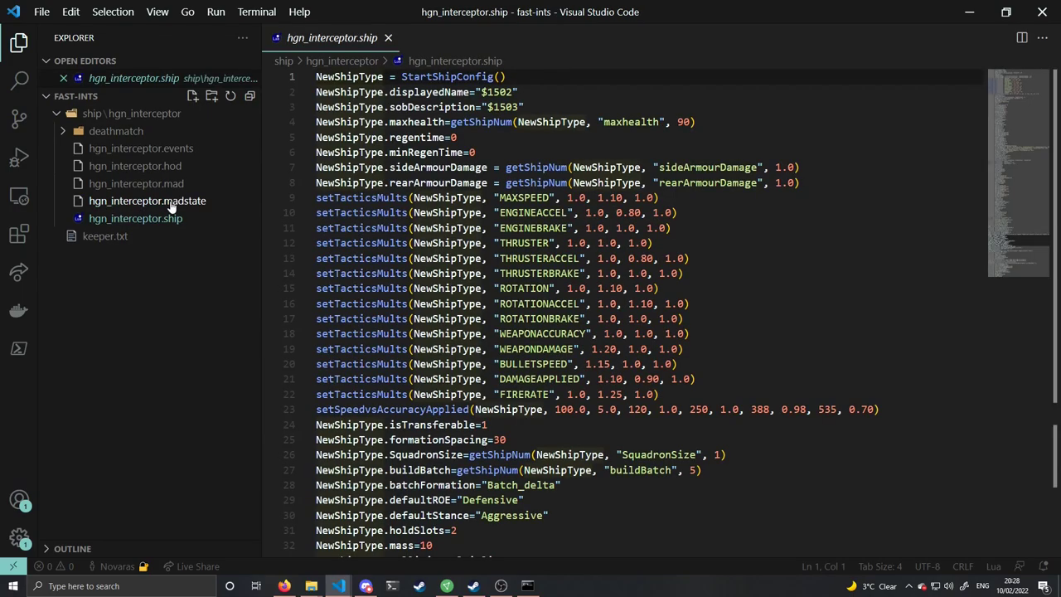
# Step: Isolate the max-speed lines and delete the other interceptor files, keeping only hgn_interceptor.ship
pyautogui.scroll(-3)
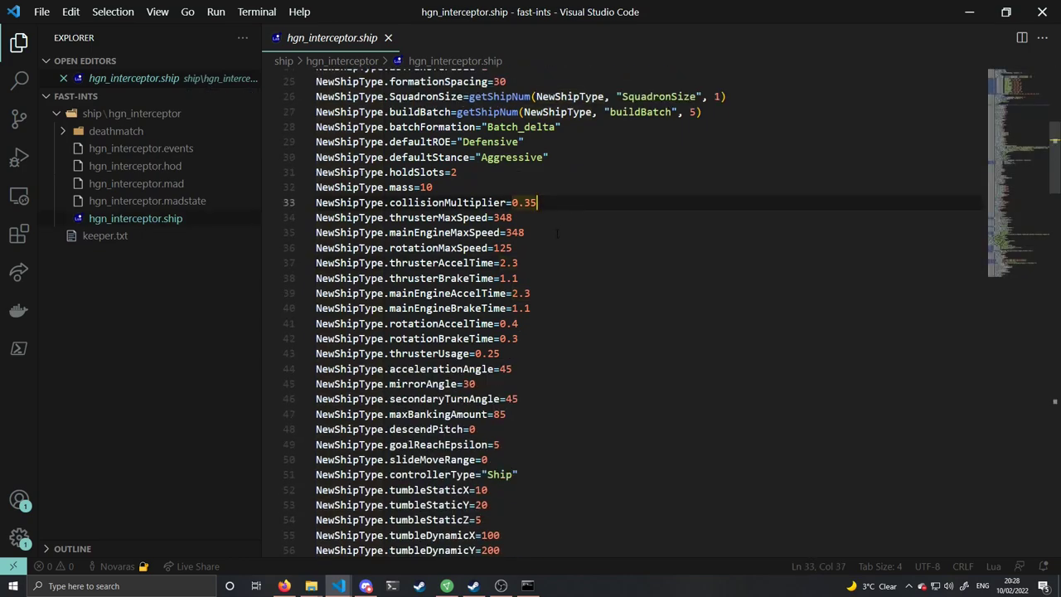
pyautogui.press('Enter')
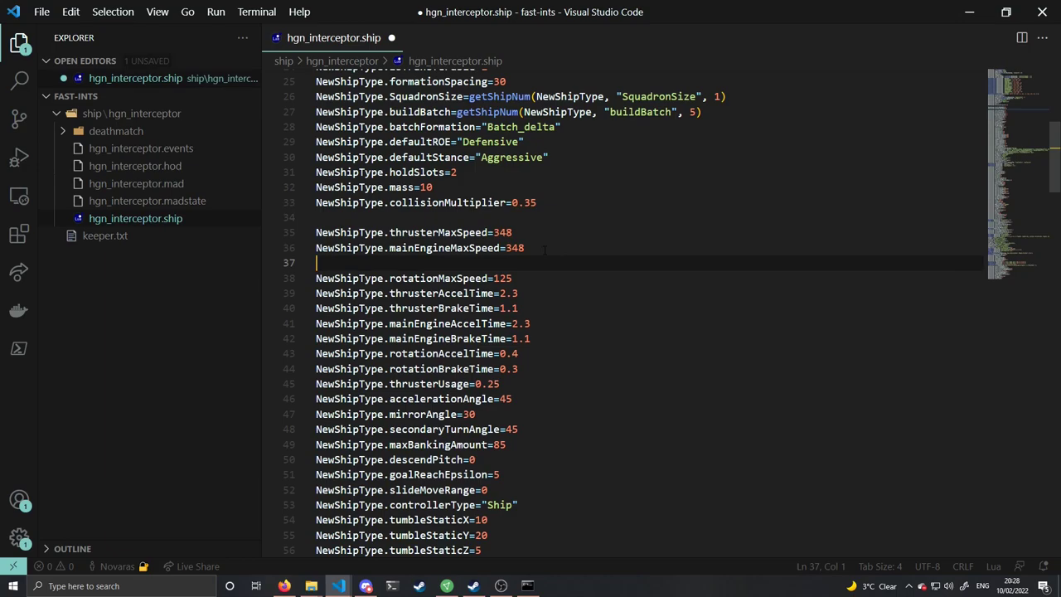
pyautogui.click(451, 232)
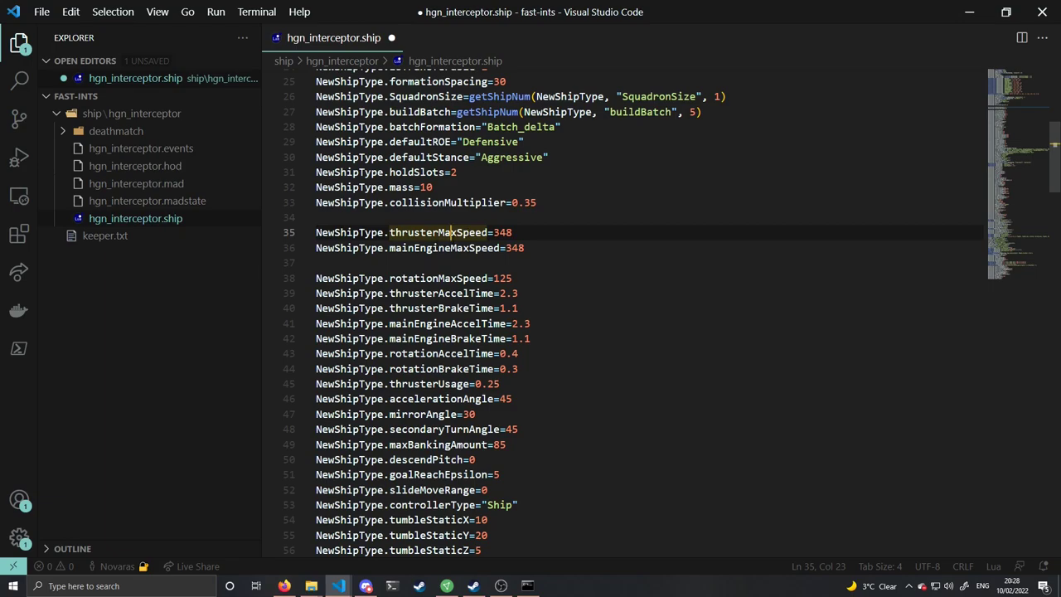
pyautogui.click(494, 249)
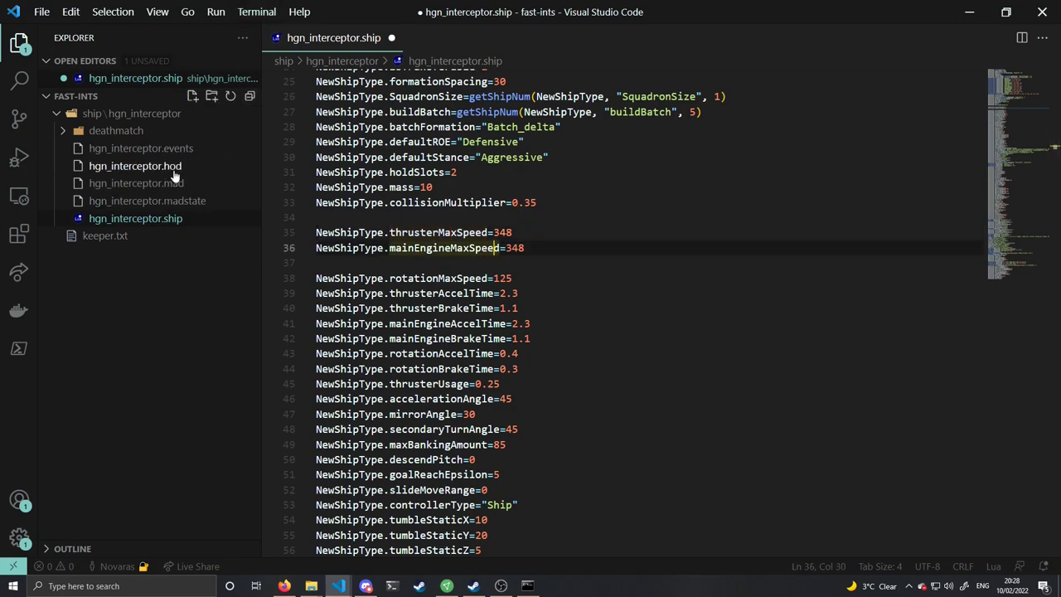
pyautogui.click(136, 182)
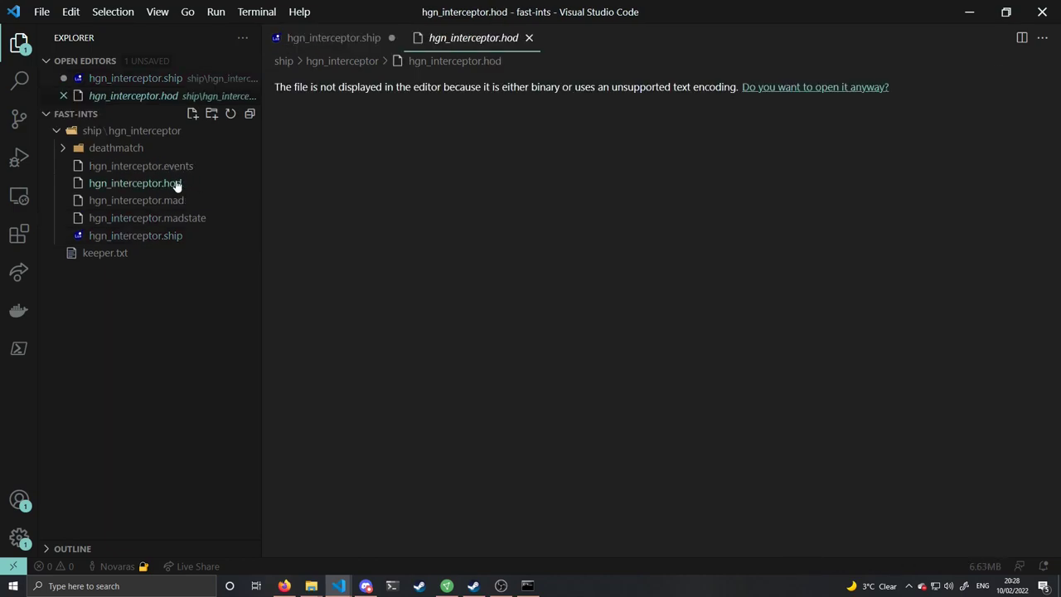
pyautogui.moveTo(141, 166)
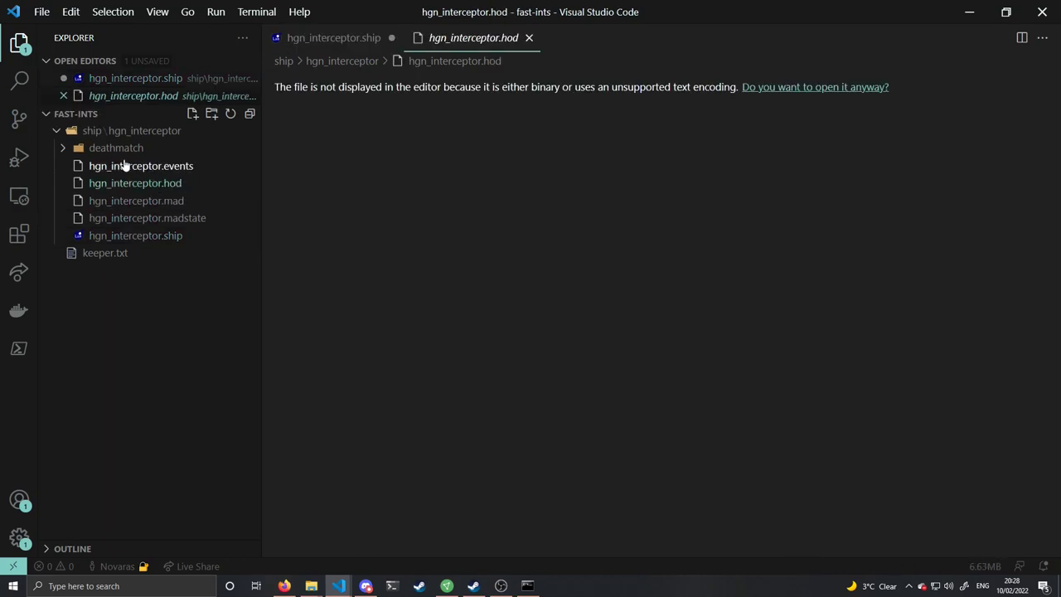
pyautogui.moveTo(150, 193)
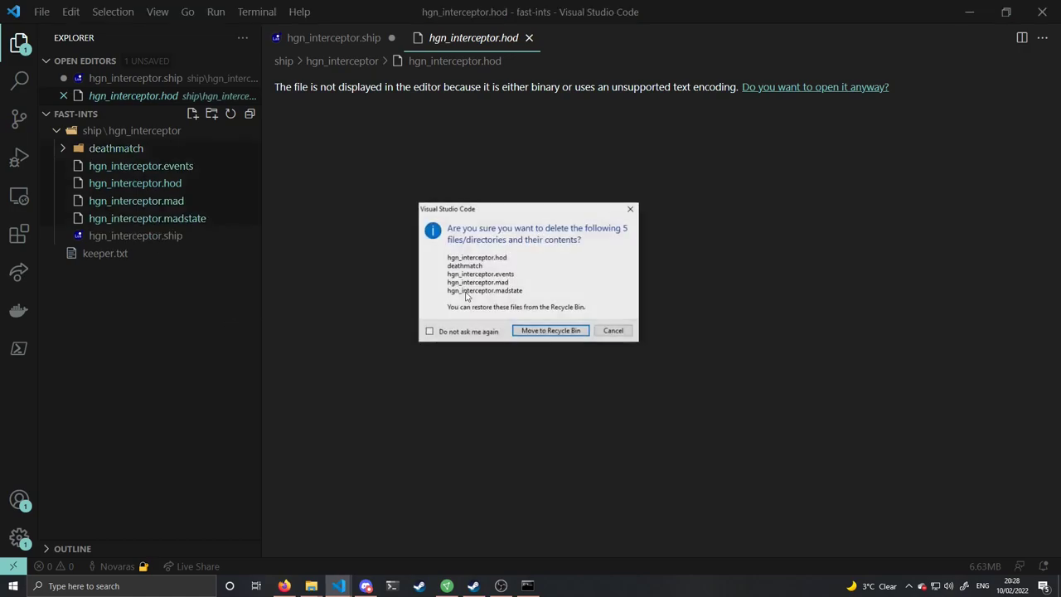
pyautogui.click(551, 330)
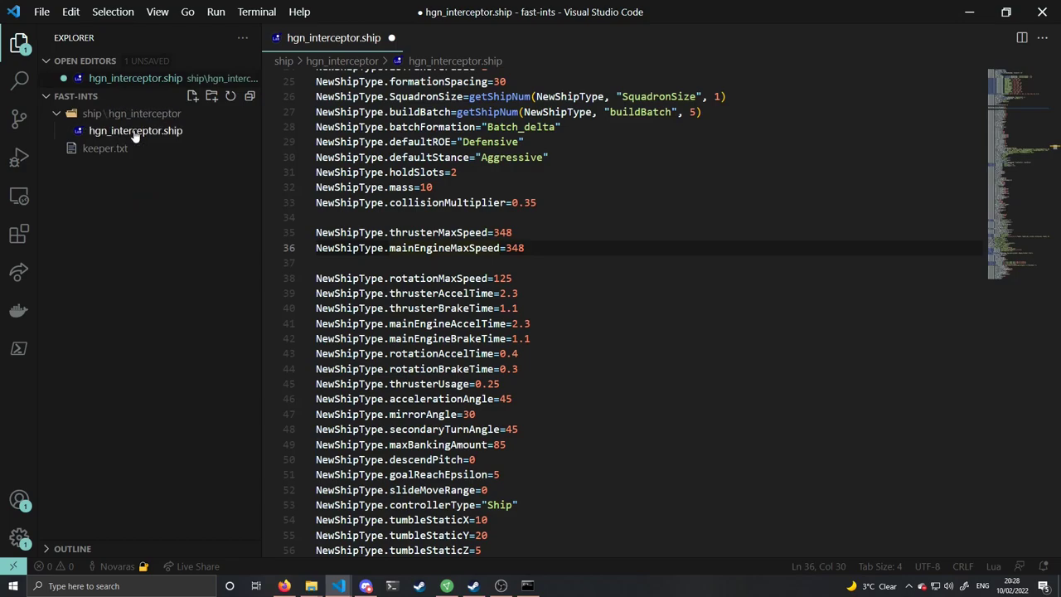
pyautogui.moveTo(172, 157)
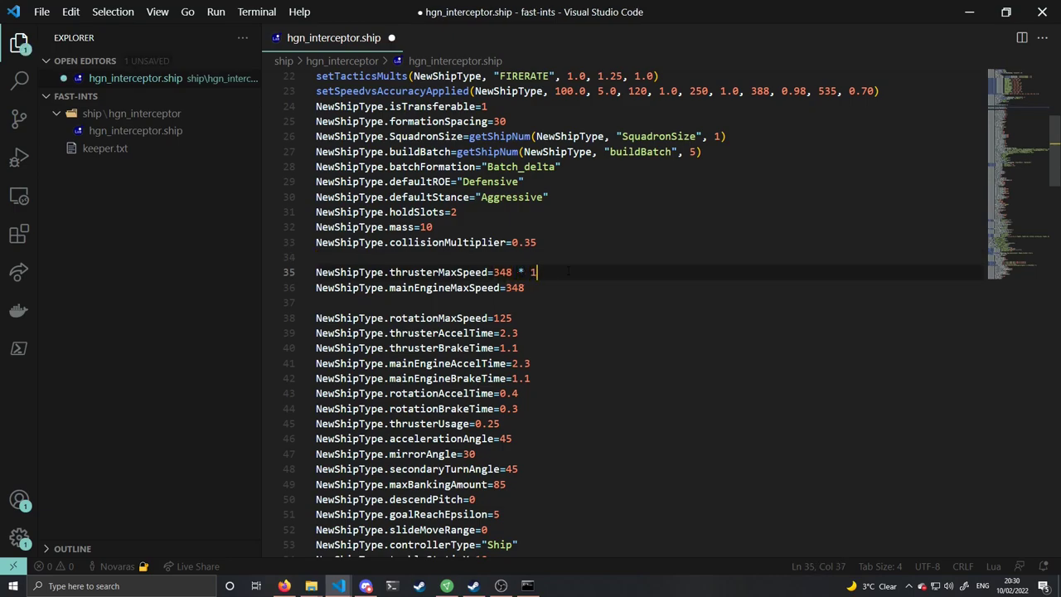
# Step: Make thrusterMaxSpeed and mainEngineMaxSpeed read 348 * 1.5, then close the file
pyautogui.write('.5')
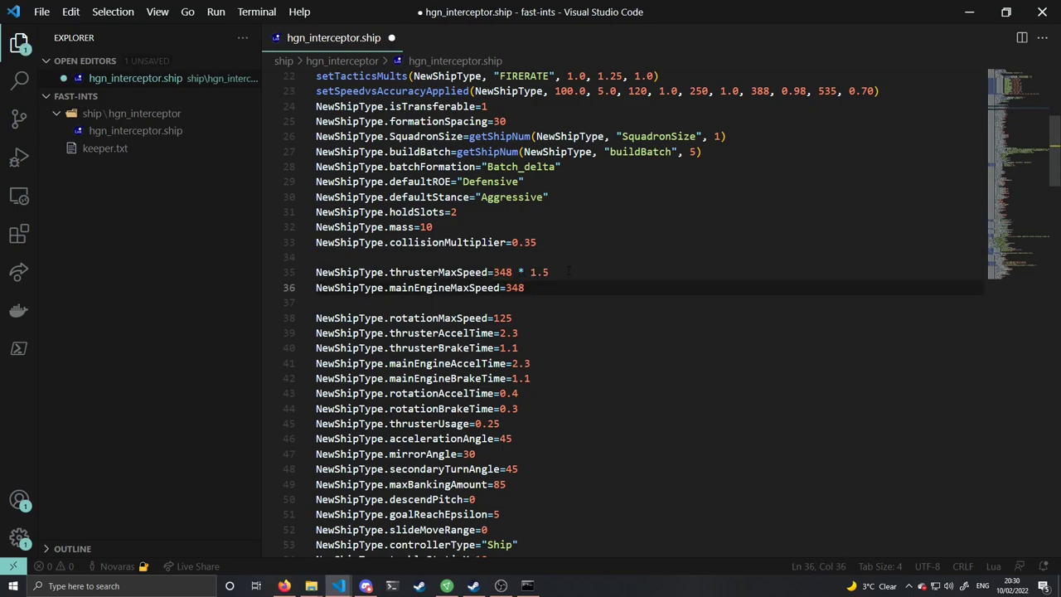
pyautogui.write('* 1.5')
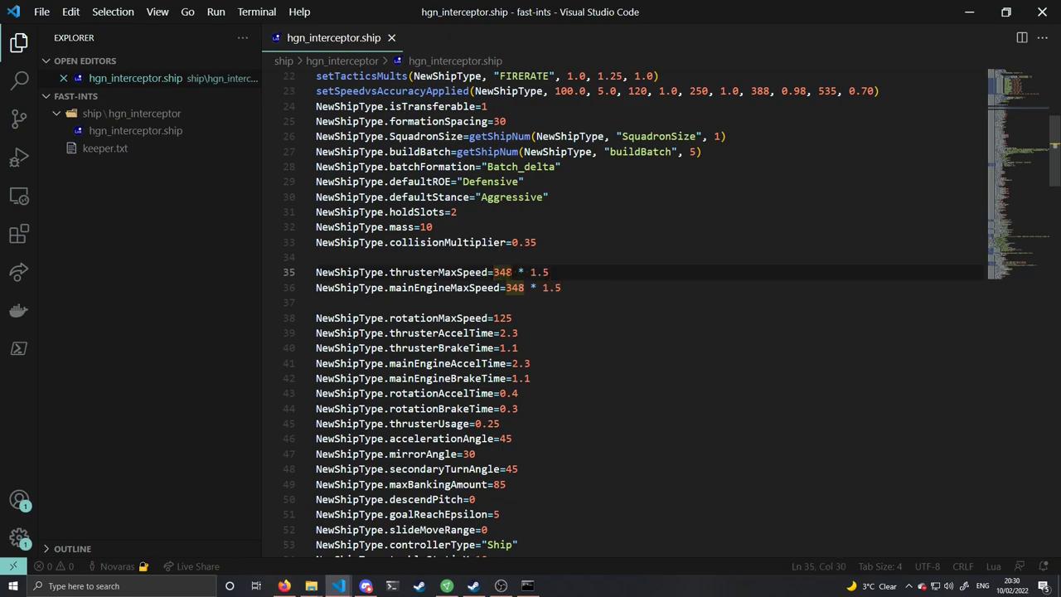
pyautogui.click(391, 37)
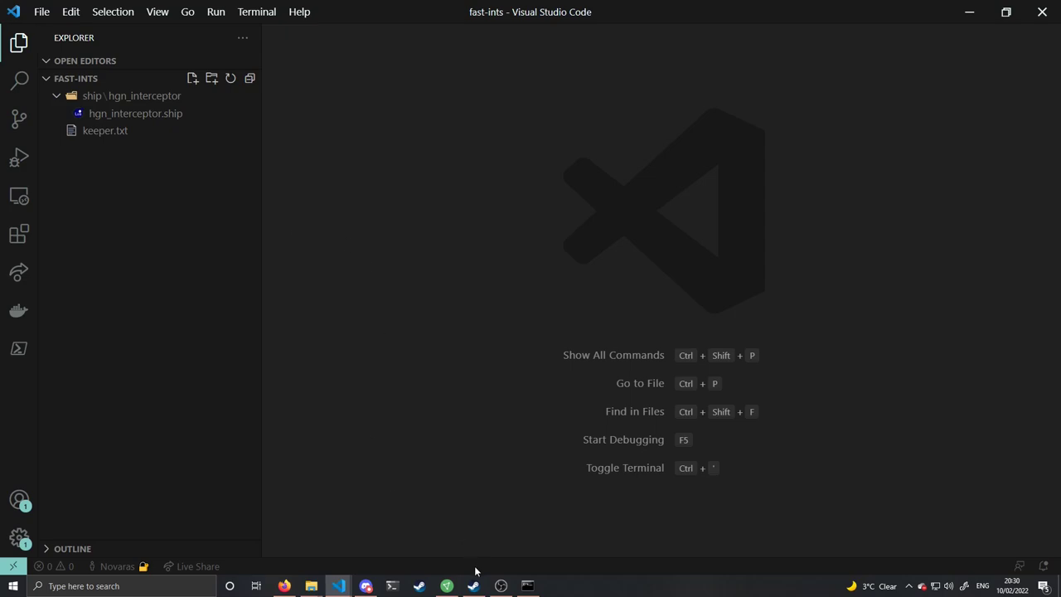
pyautogui.moveTo(446, 587)
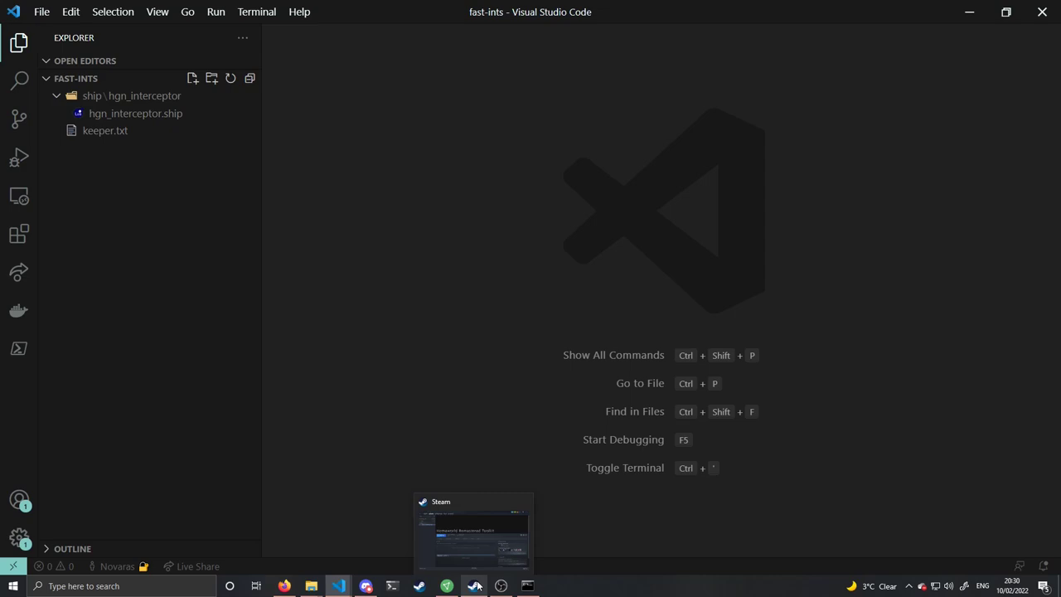
# Step: Add -moddatapath after -nomovies -luatrace in Homeworld Remastered Collection's Steam launch options
pyautogui.click(474, 587)
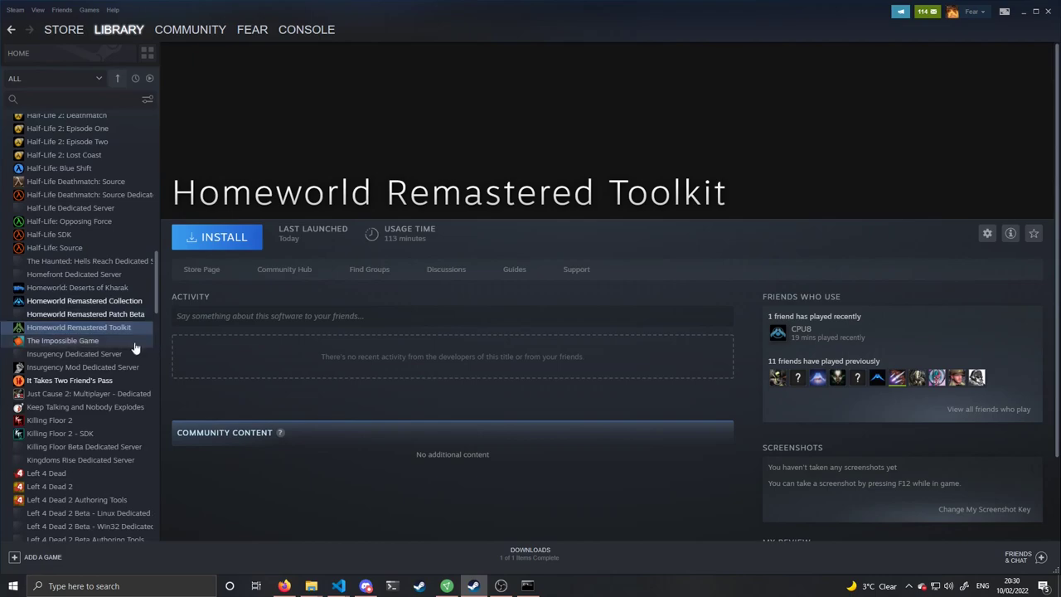
pyautogui.click(85, 300)
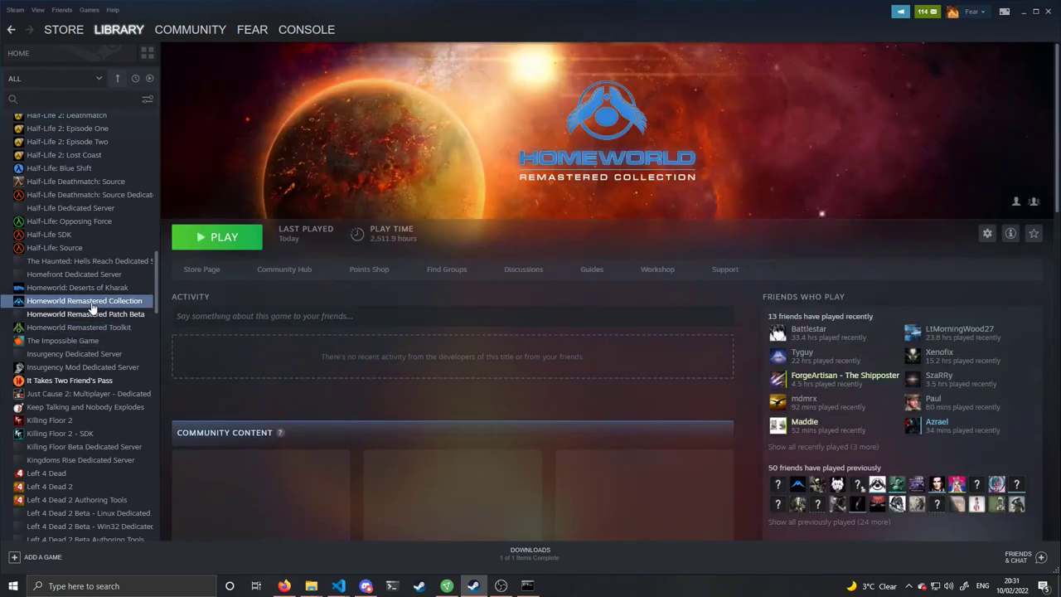
pyautogui.rightClick(83, 301)
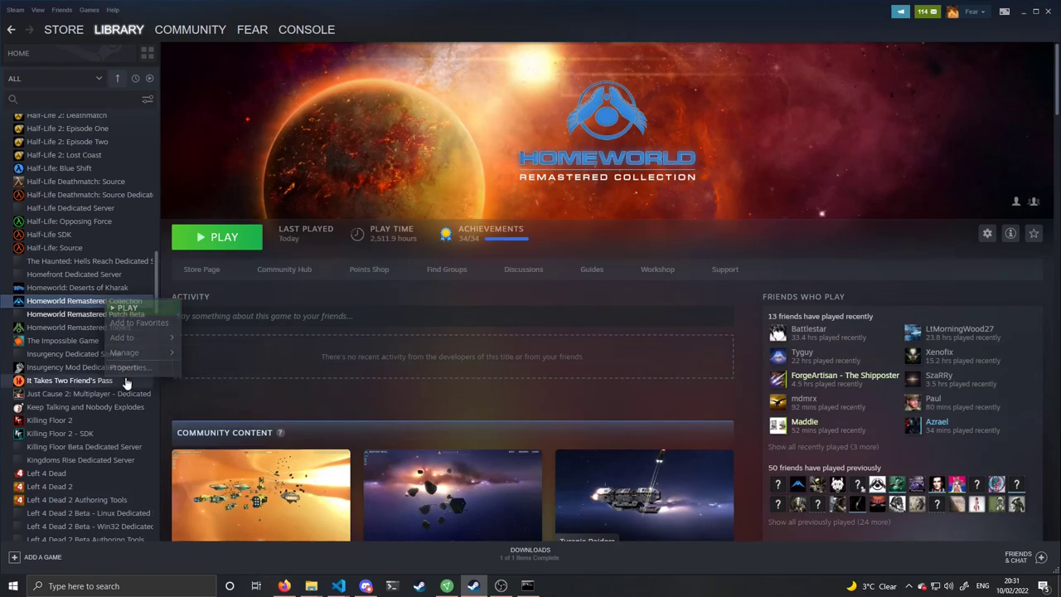
pyautogui.click(129, 368)
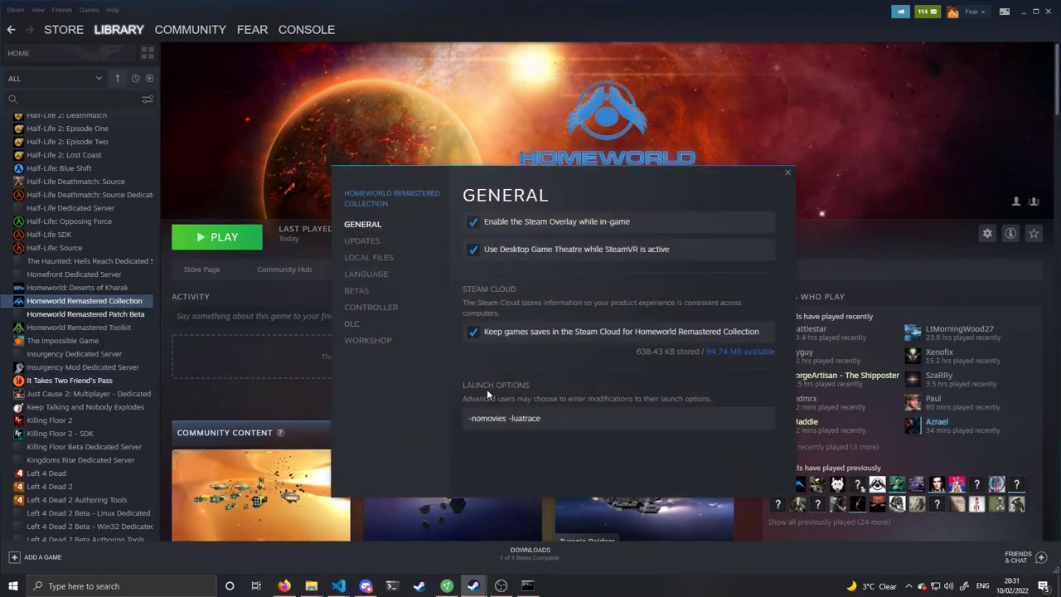
pyautogui.tripleClick(504, 418)
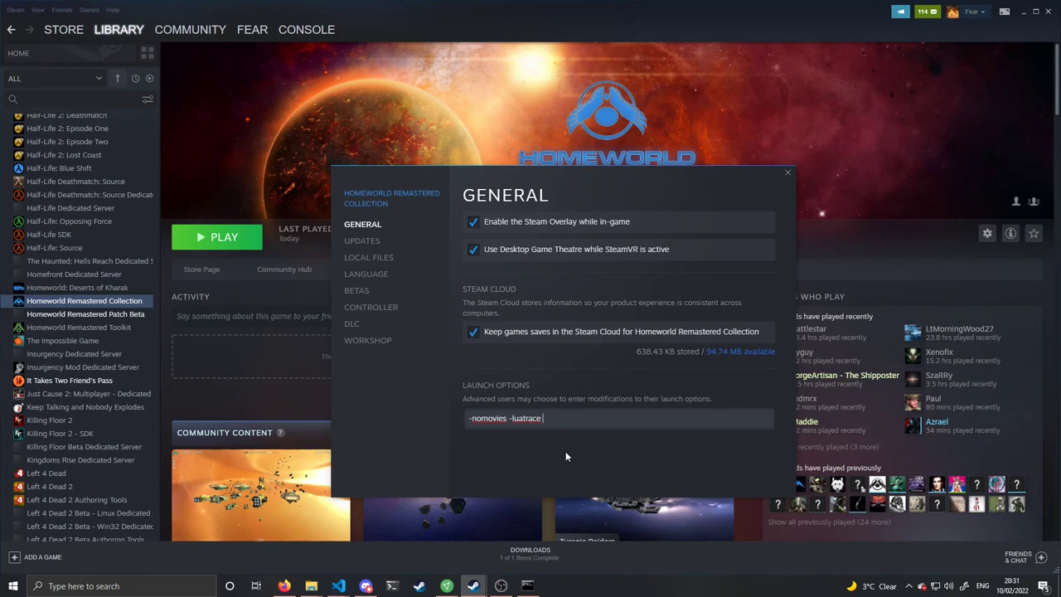
pyautogui.write('-moddatapath')
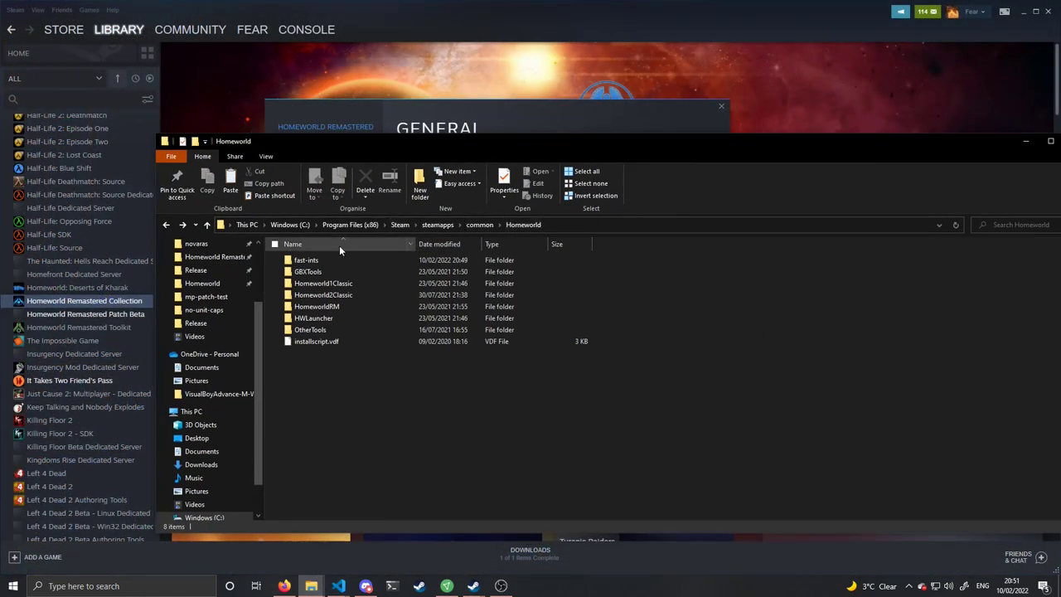
# Step: Confirm the fast-ints folder name in the Homeworld directory and set -moddatapath fast-ints
pyautogui.click(307, 259)
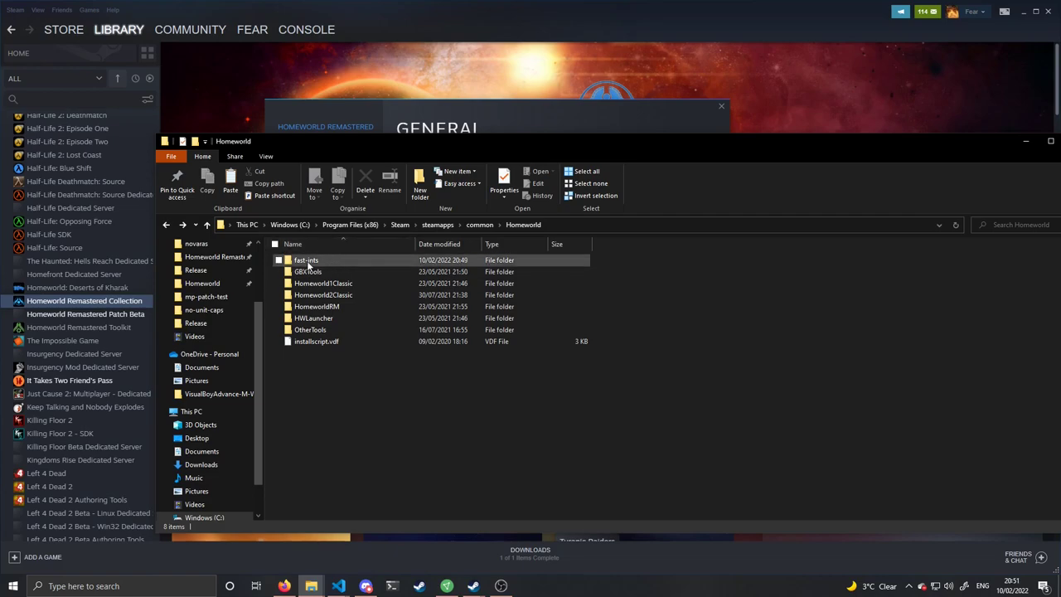
pyautogui.click(305, 259)
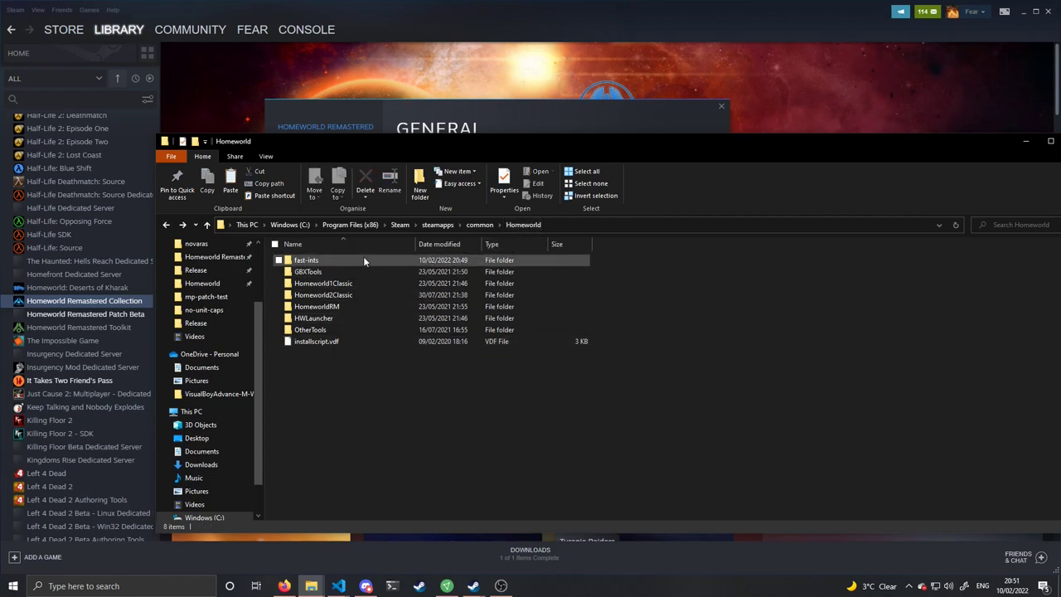
pyautogui.click(307, 259)
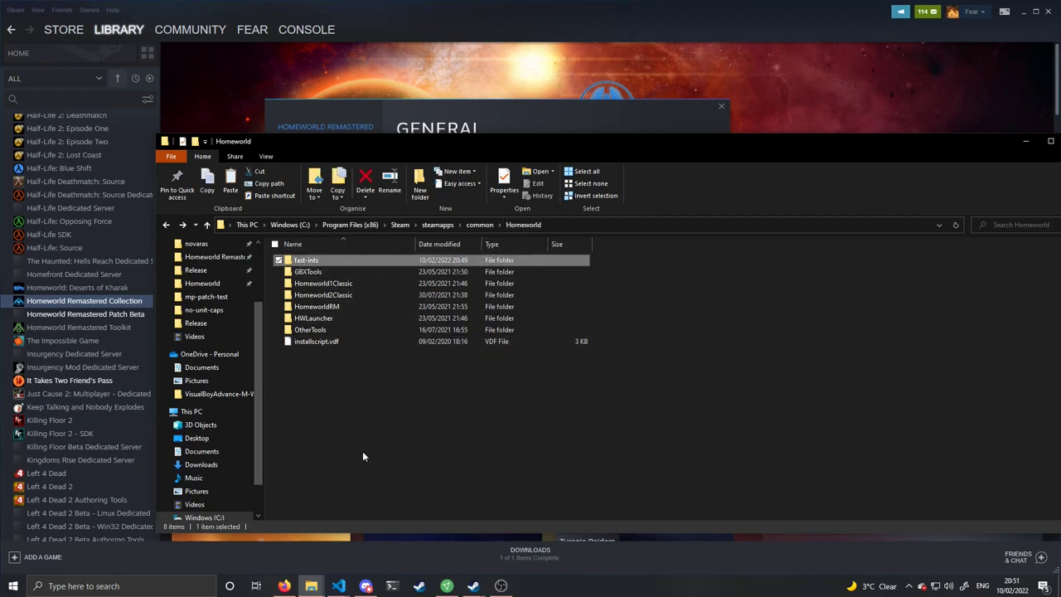
pyautogui.click(388, 411)
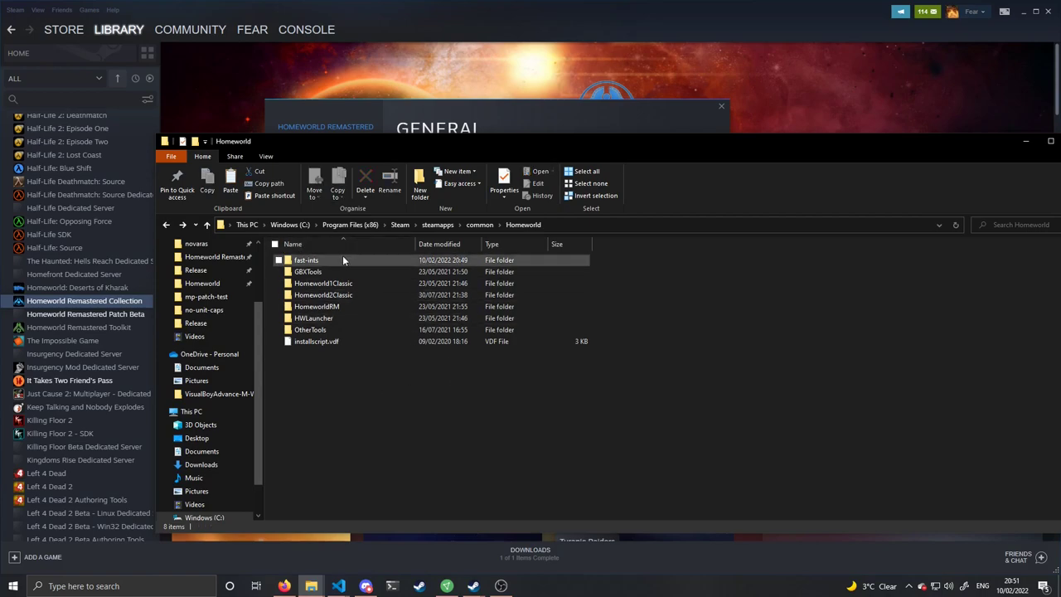
pyautogui.click(307, 259)
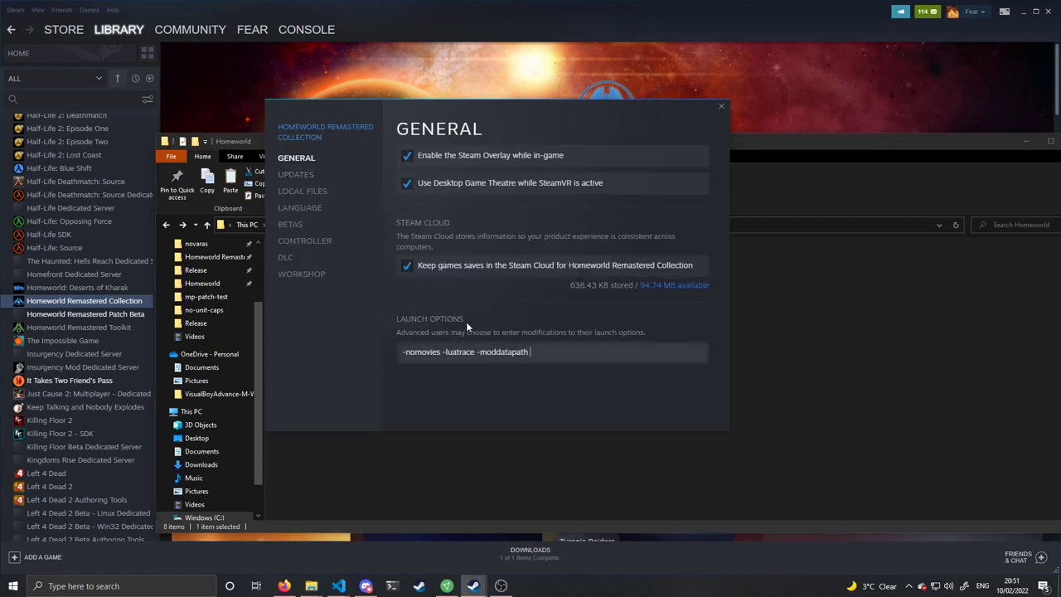
pyautogui.write('fast-ints')
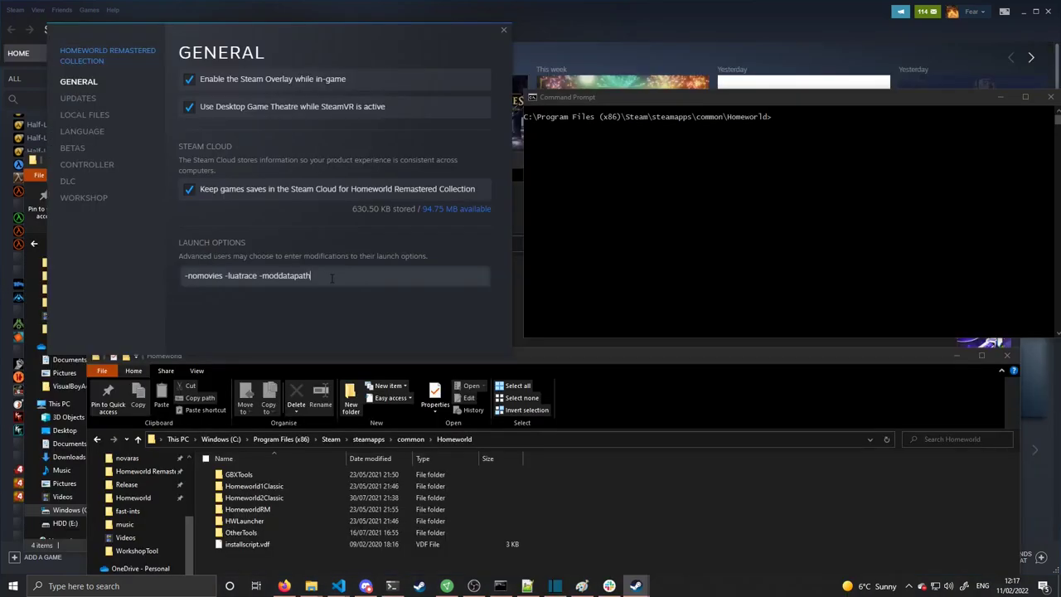
# Step: Use -moddatapath active and mklink /J a junction 'active' to Documents\GitHub\fast-ints, then check it
pyautogui.write('active')
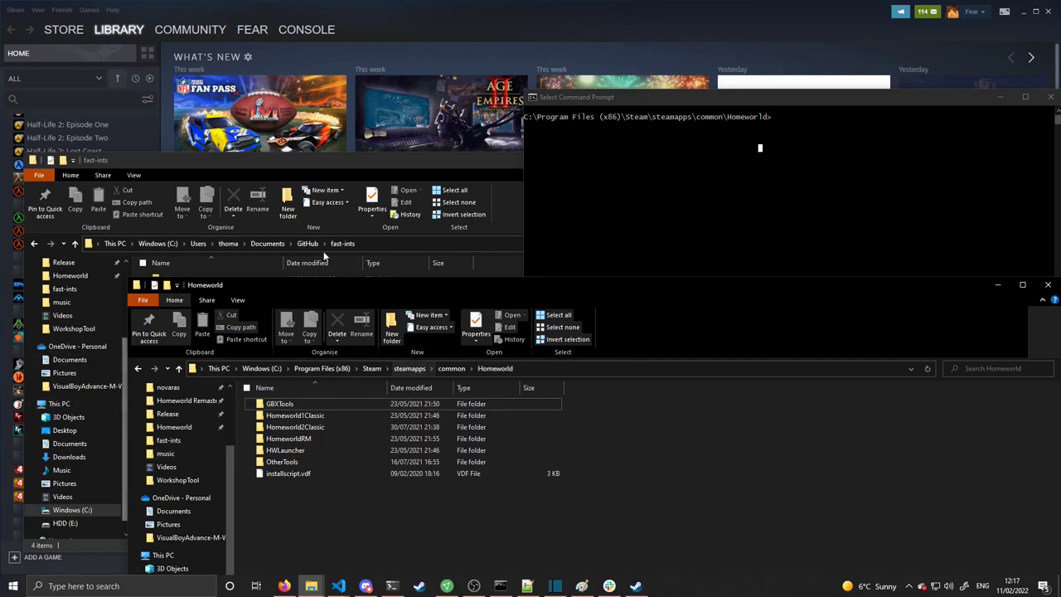
pyautogui.write('cls')
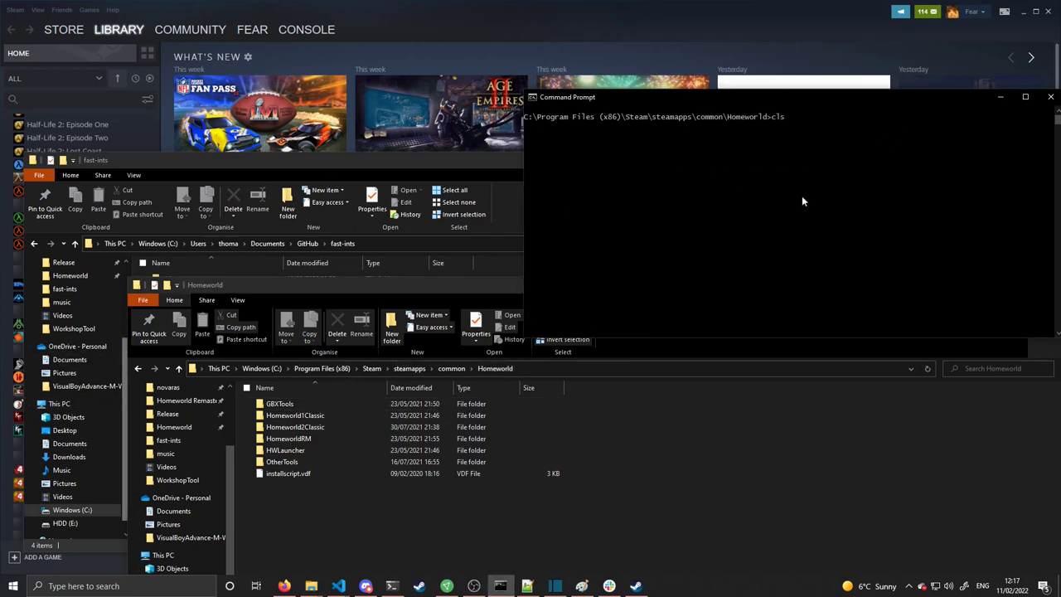
pyautogui.write('mklink /J active')
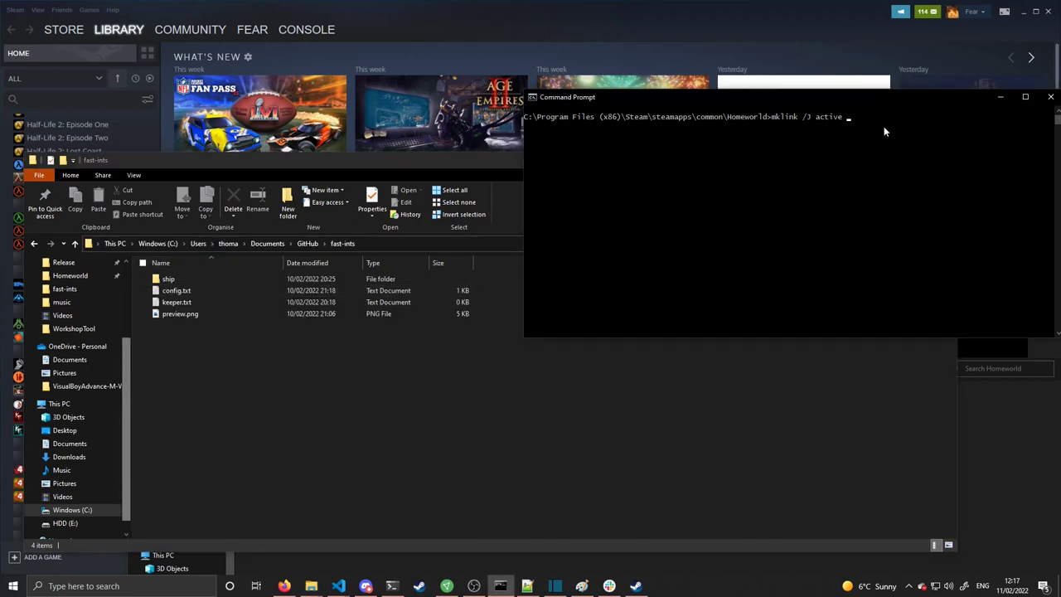
pyautogui.write('C:\\Users\\thoma\\Documents\\GitHub\\fast-ints')
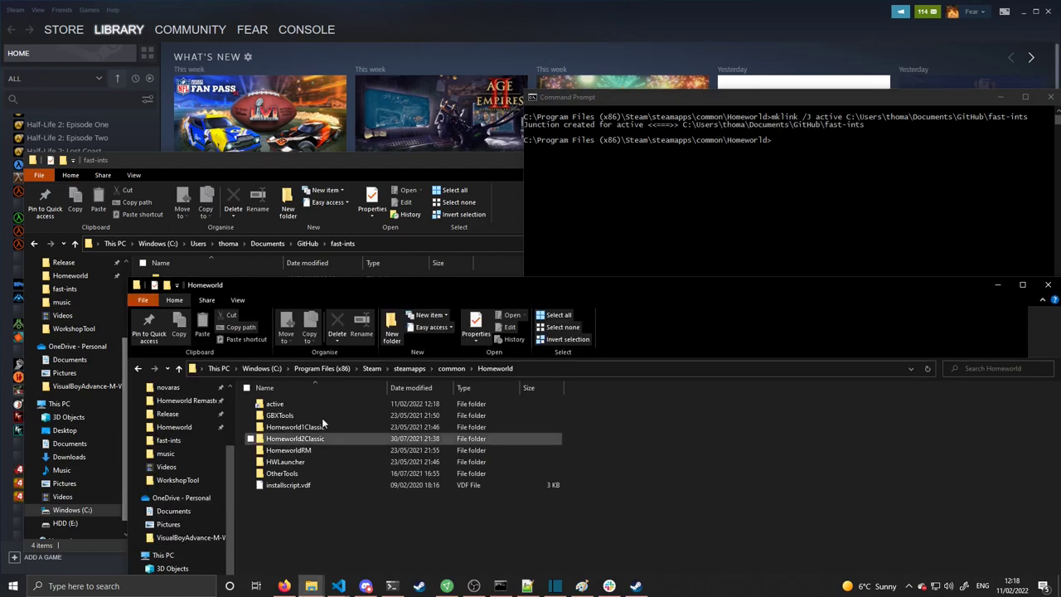
pyautogui.doubleClick(275, 405)
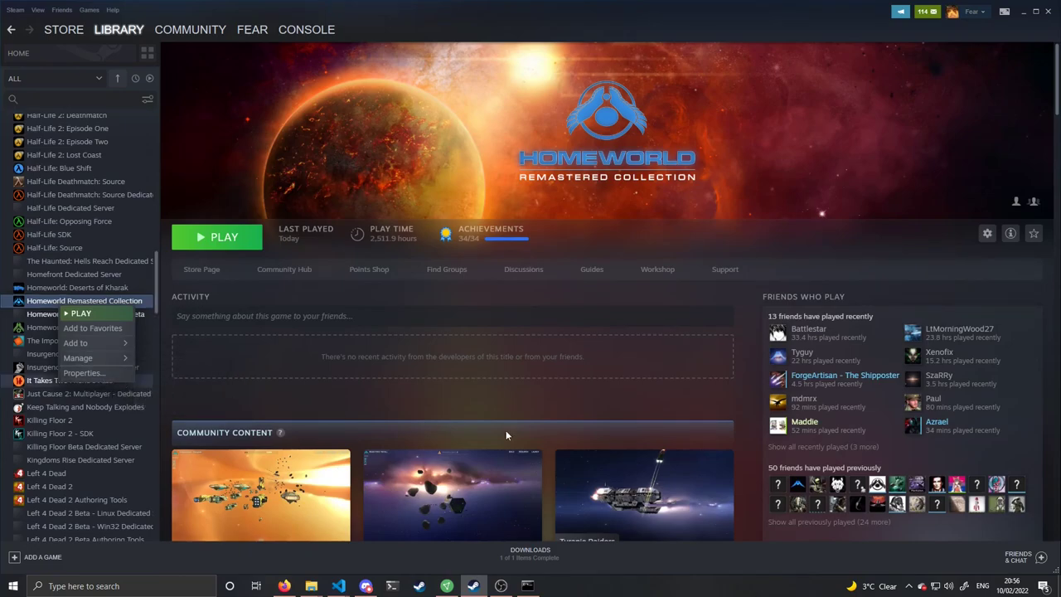
# Step: Verify the -moddatapath active launch option and launch Homeworld Remastered Collection
pyautogui.click(83, 372)
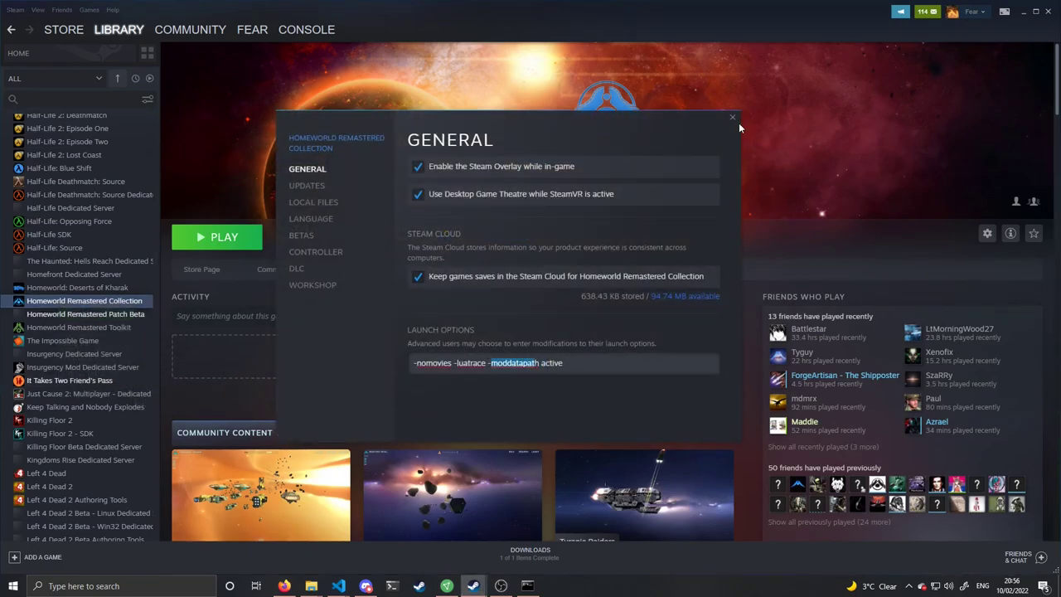
pyautogui.click(733, 116)
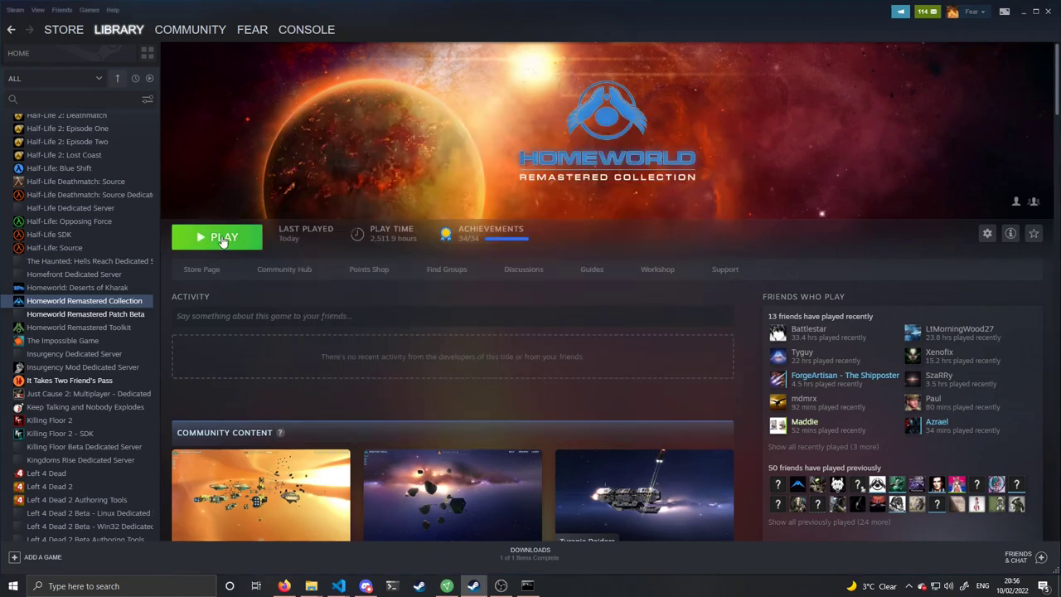
pyautogui.click(217, 237)
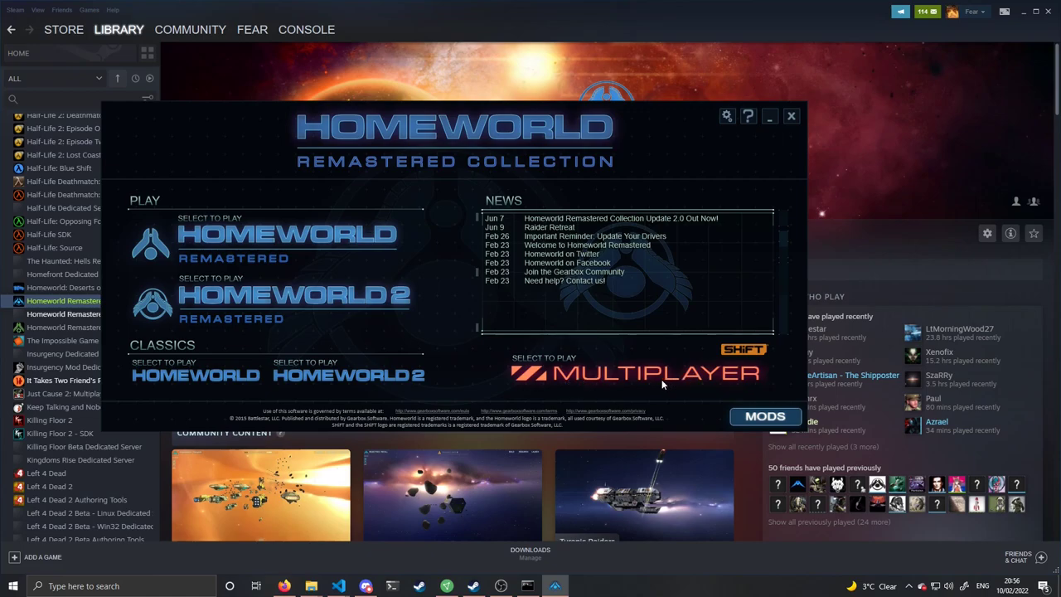
pyautogui.moveTo(584, 388)
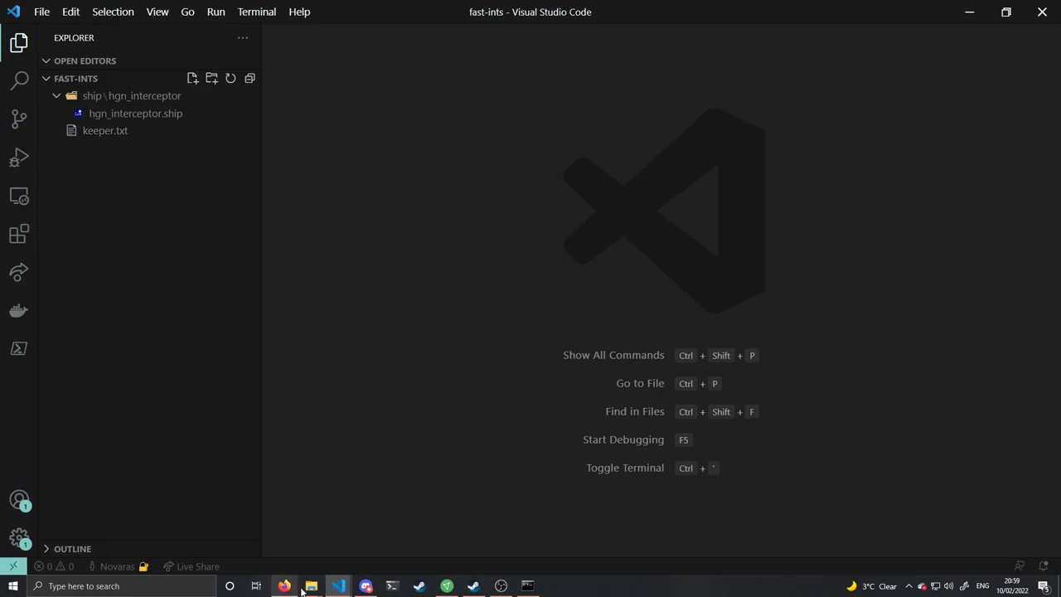
# Step: View the Karos Graveyard GitHub wiki with its full page list, then switch to Discord
pyautogui.click(310, 587)
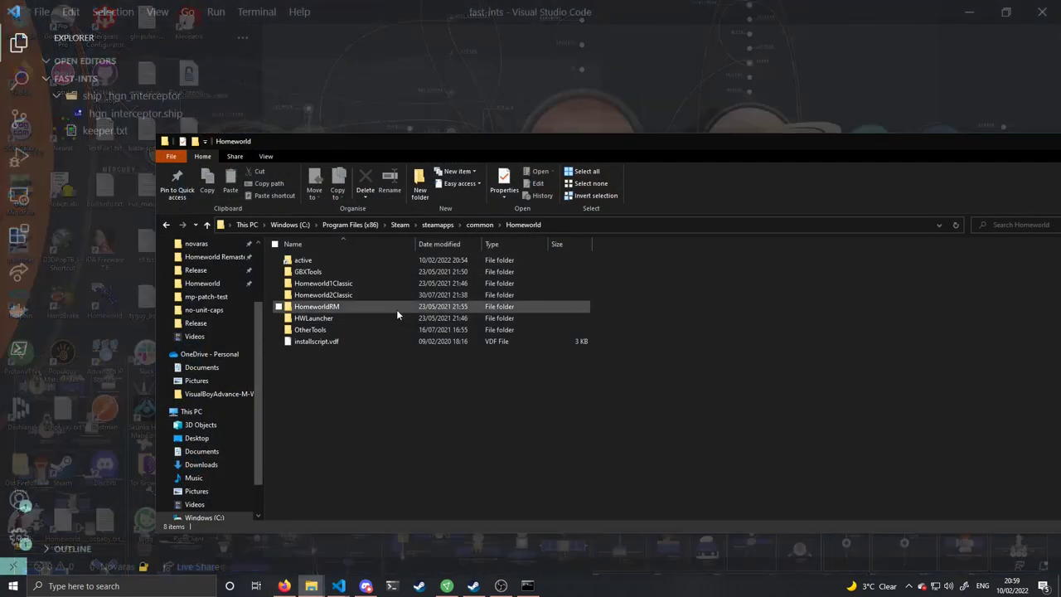
pyautogui.doubleClick(308, 272)
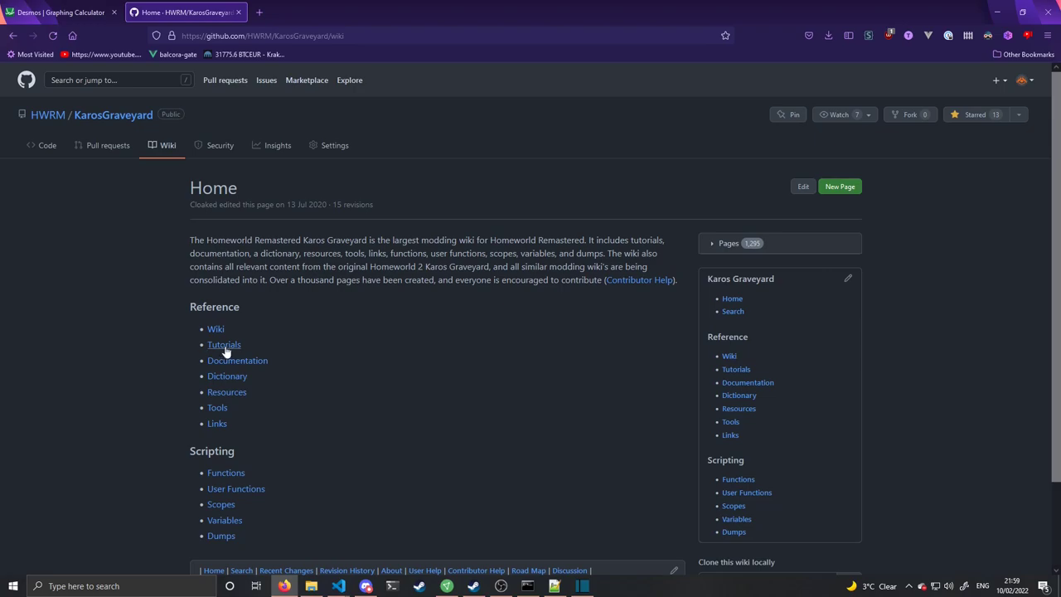
pyautogui.moveTo(224, 343)
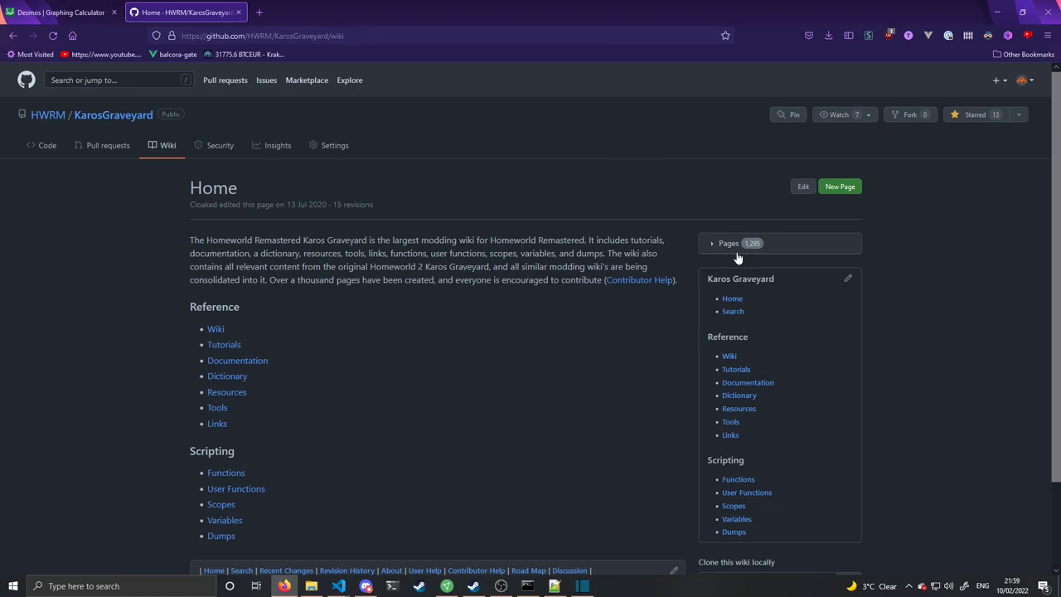
pyautogui.click(728, 242)
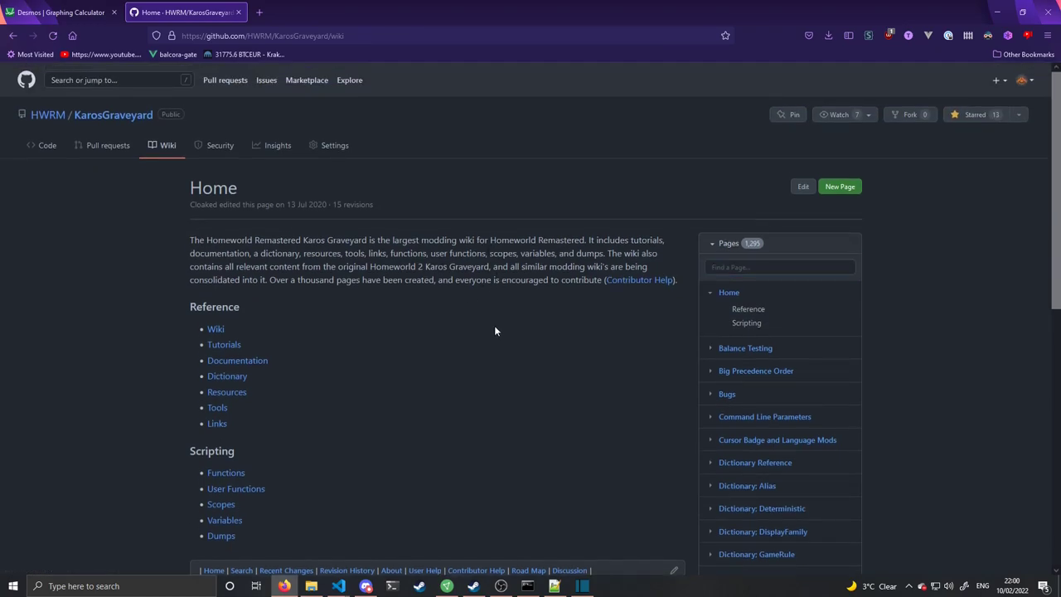
pyautogui.click(365, 587)
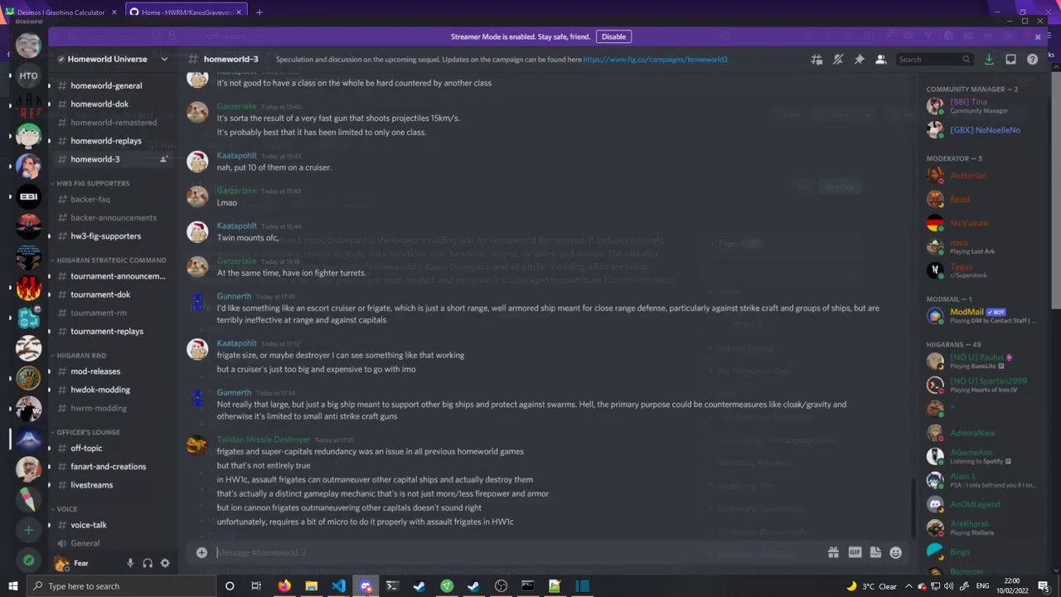
# Step: Show the Homeworld Universe #hwrm-modding channel with the Karos Graveyard tutorial link
pyautogui.click(99, 408)
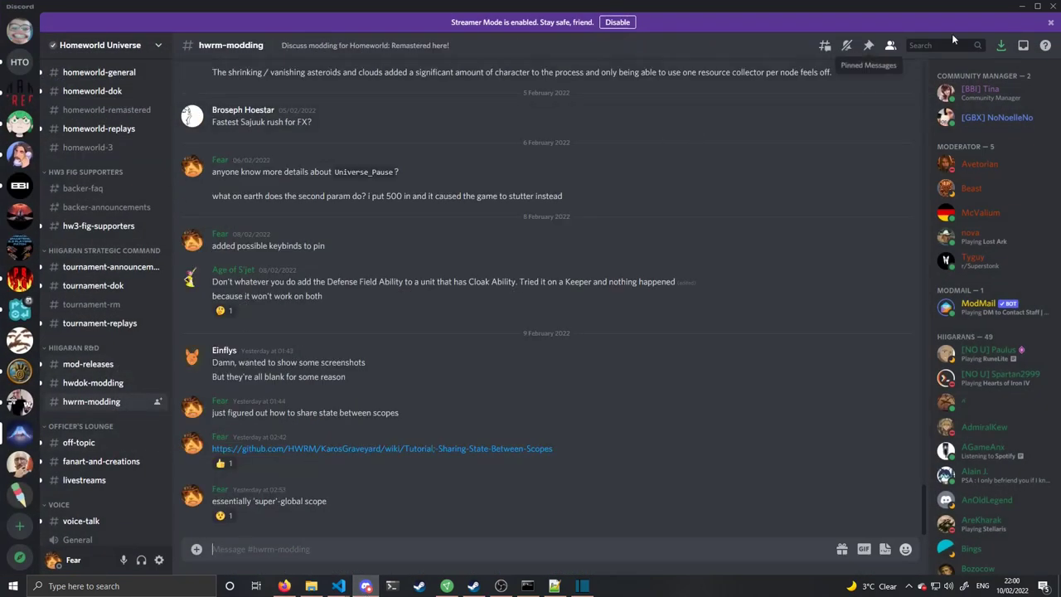
pyautogui.moveTo(733, 332)
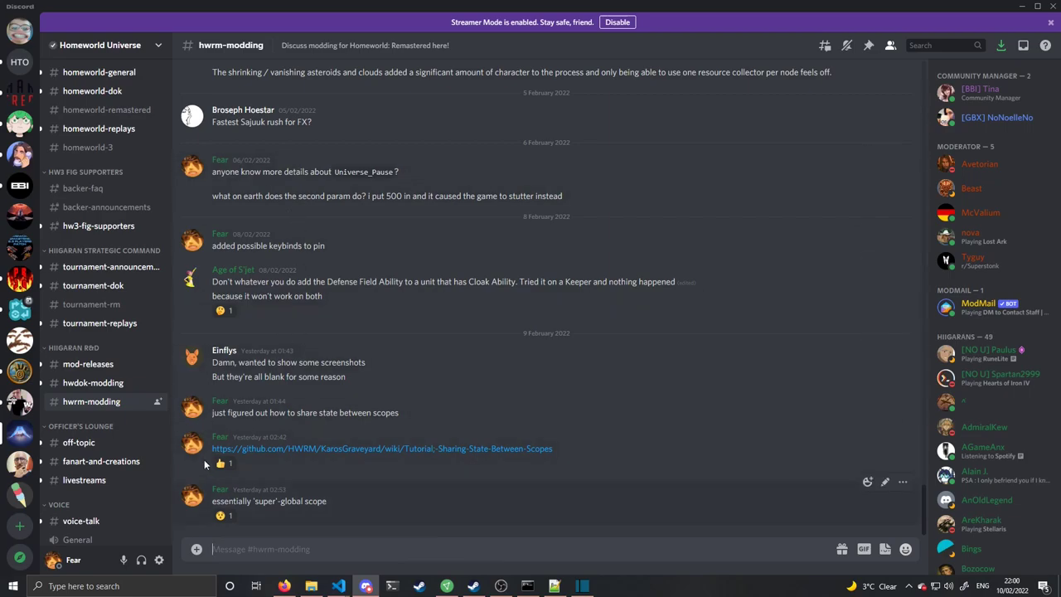
pyautogui.moveTo(365, 587)
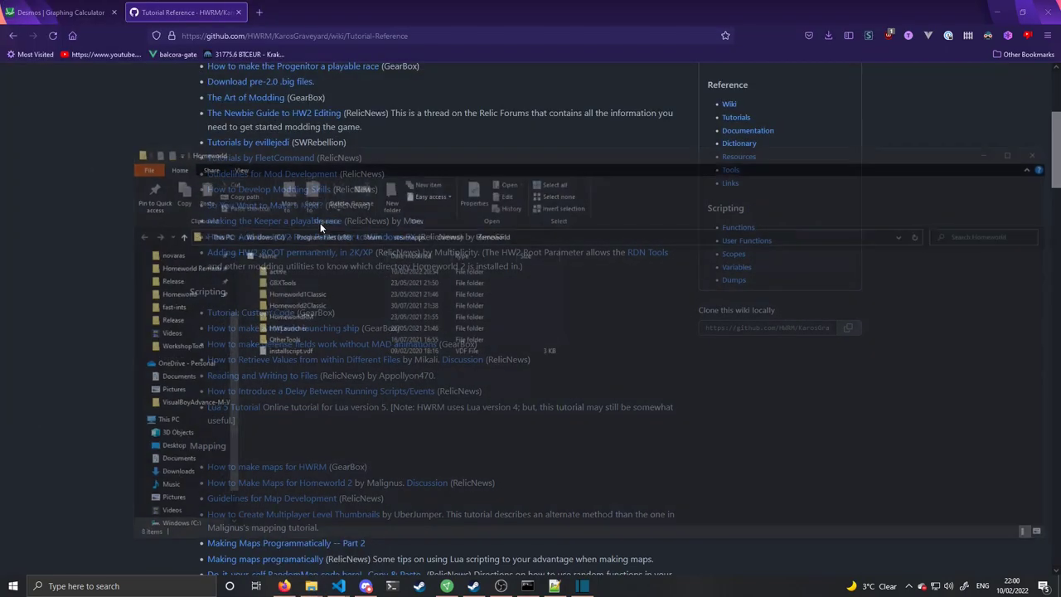
# Step: Open the rm-complete mod folder from WorkshopTool in Visual Studio Code
pyautogui.click(276, 282)
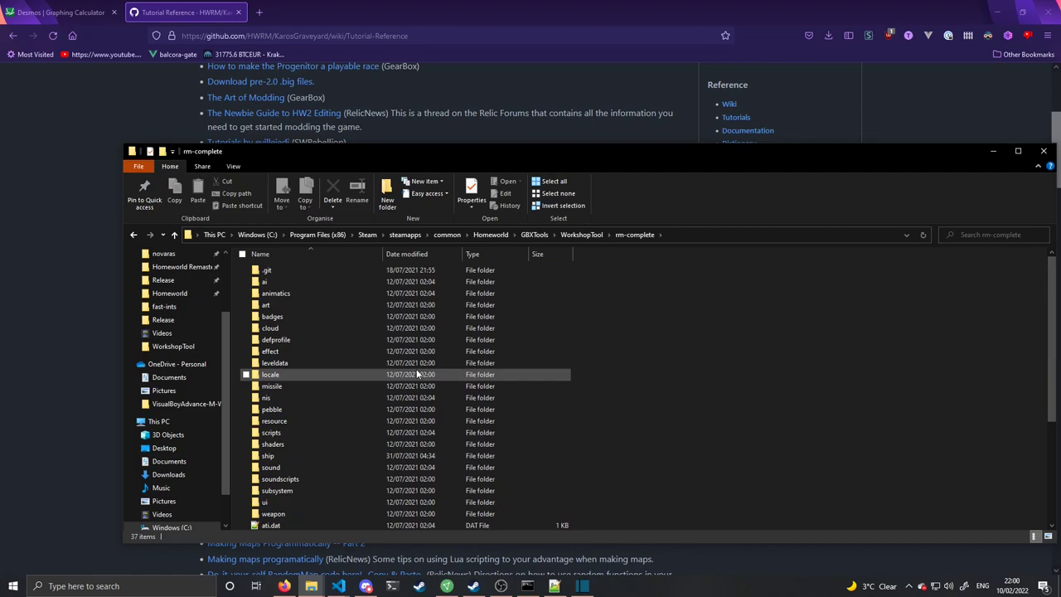
pyautogui.click(580, 235)
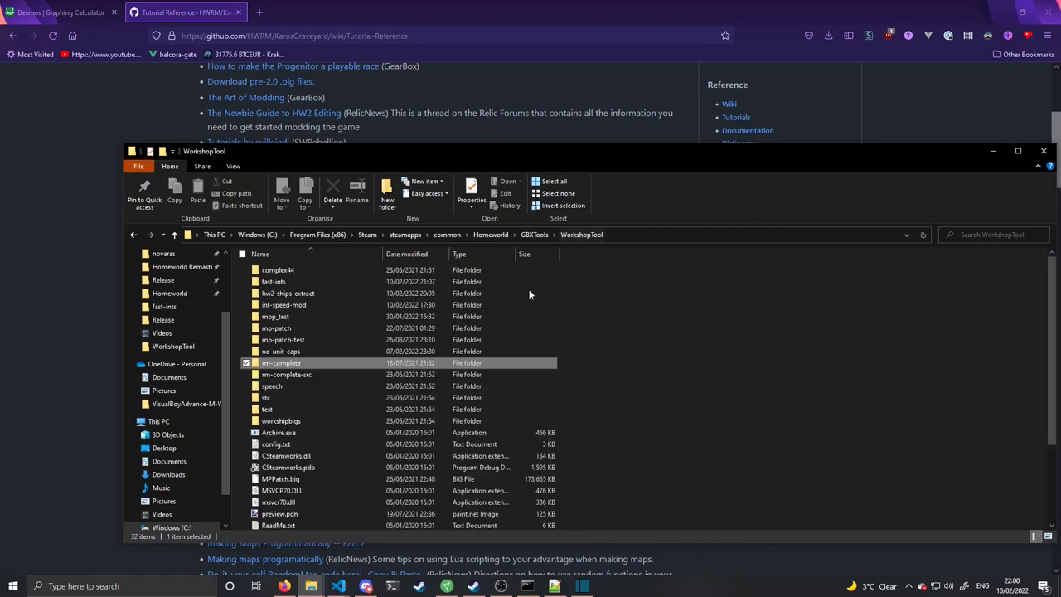
pyautogui.rightClick(282, 361)
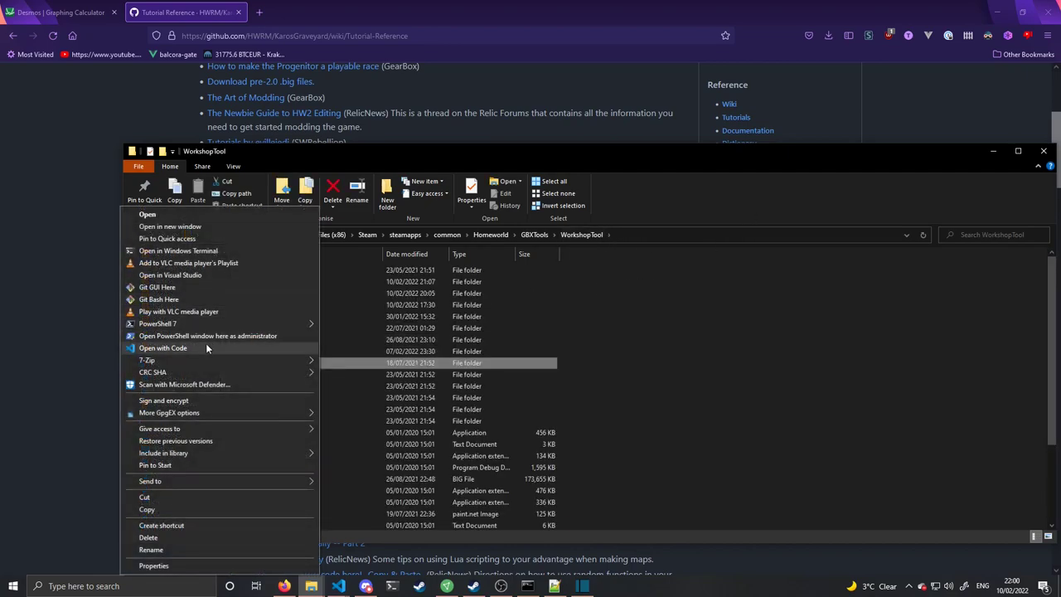
pyautogui.click(162, 349)
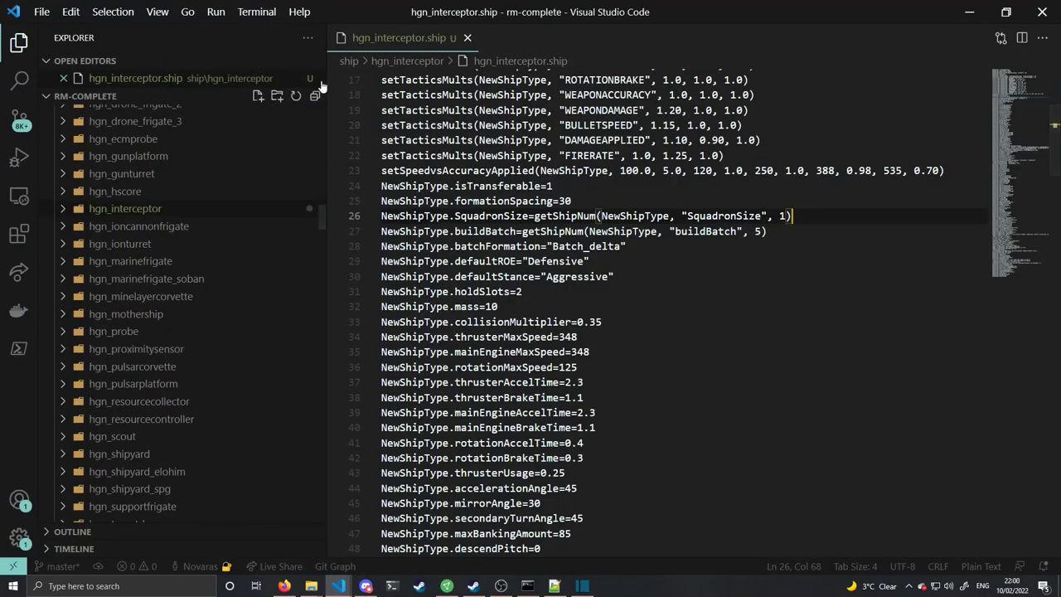
# Step: Close hgn_interceptor.ship and type scratch text including 'SobGrou_' in the workspace
pyautogui.click(468, 36)
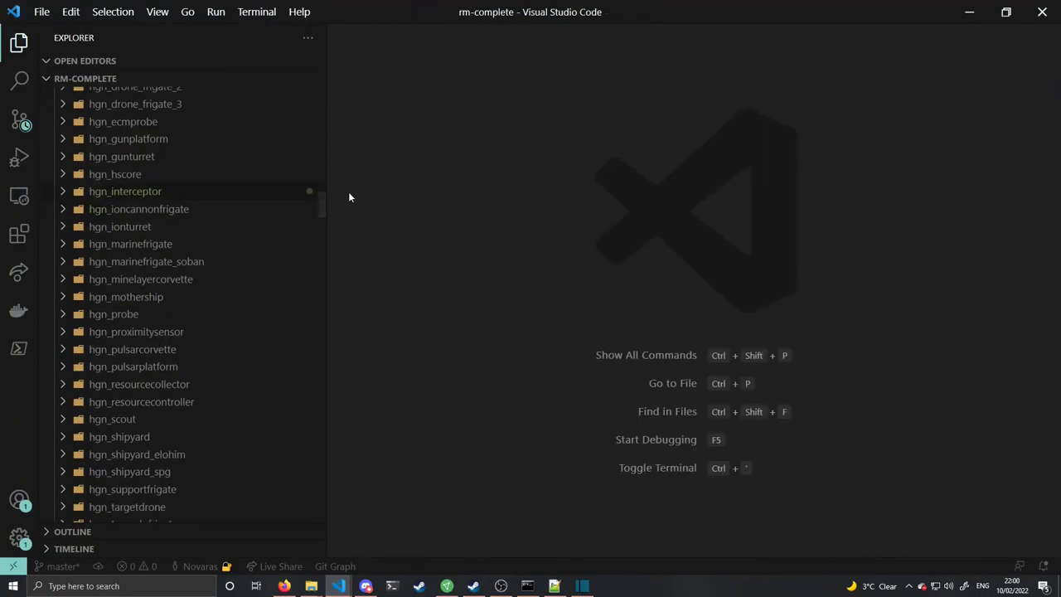
pyautogui.write('fsjodifjsilsdjifsd')
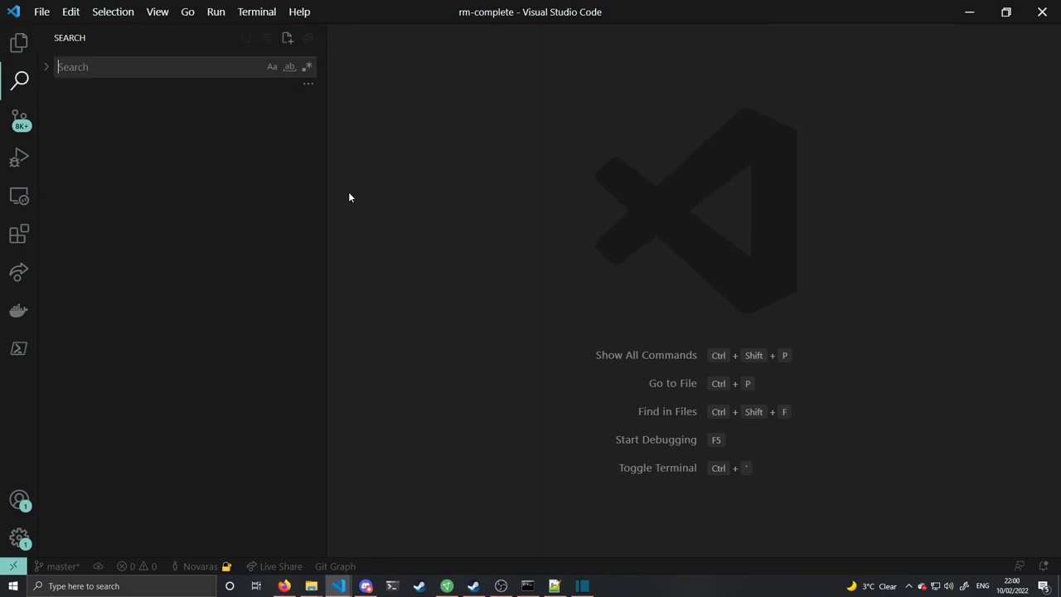
pyautogui.write('SobGrou')
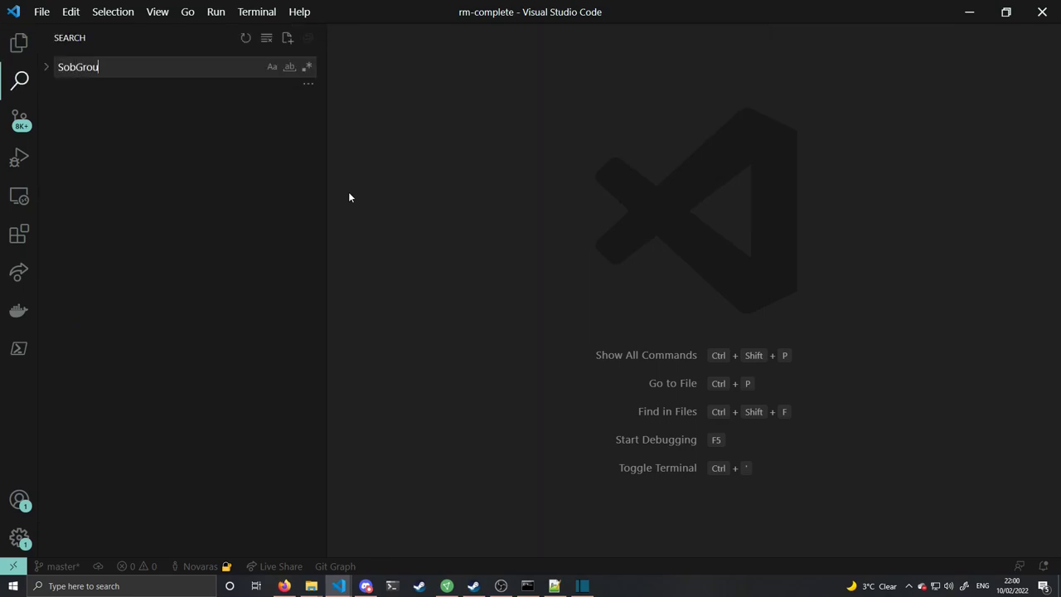
pyautogui.write('_')
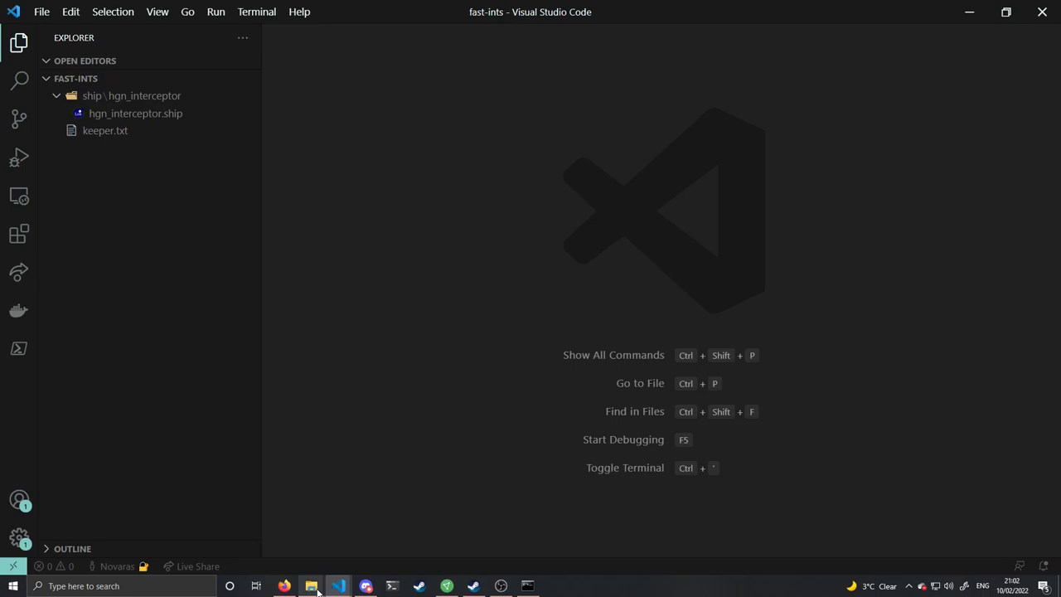
pyautogui.moveTo(312, 587)
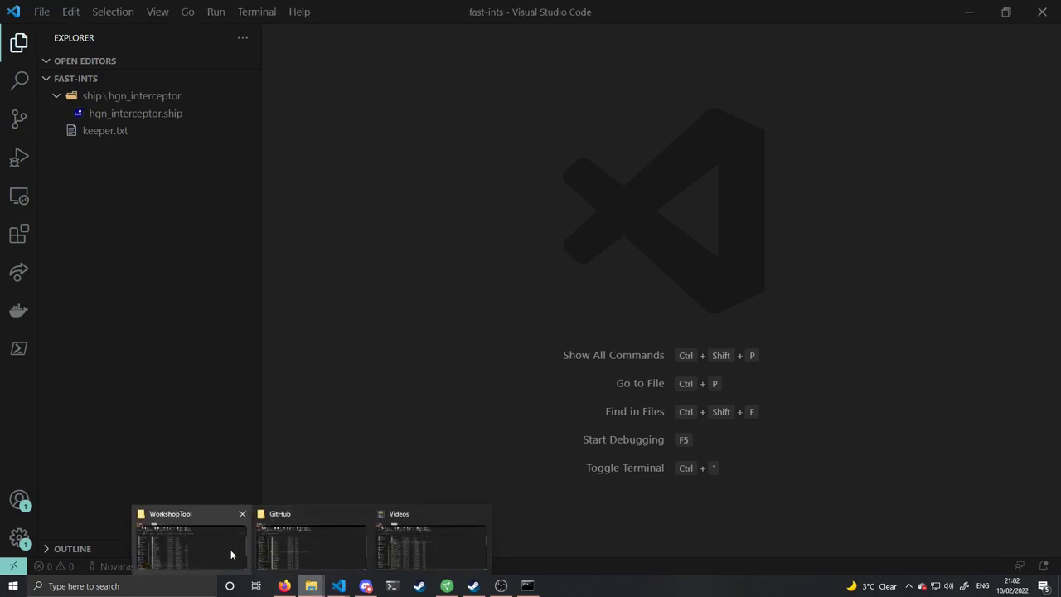
# Step: Launch WorkshopTool.exe from the GBXTools\WorkshopTool folder so its console prompt is ready
pyautogui.click(191, 539)
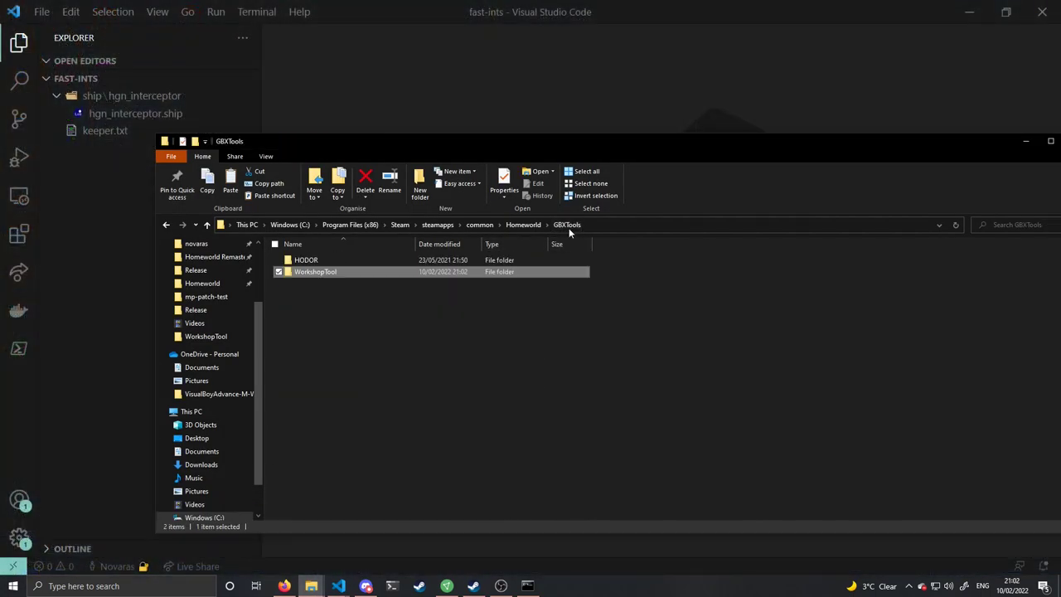
pyautogui.doubleClick(315, 272)
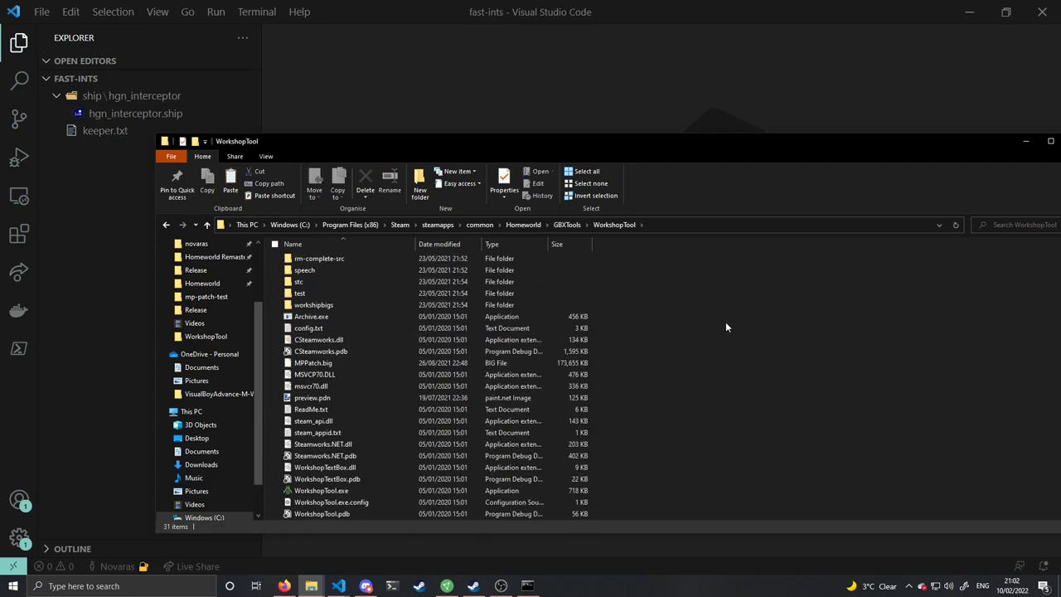
pyautogui.click(322, 491)
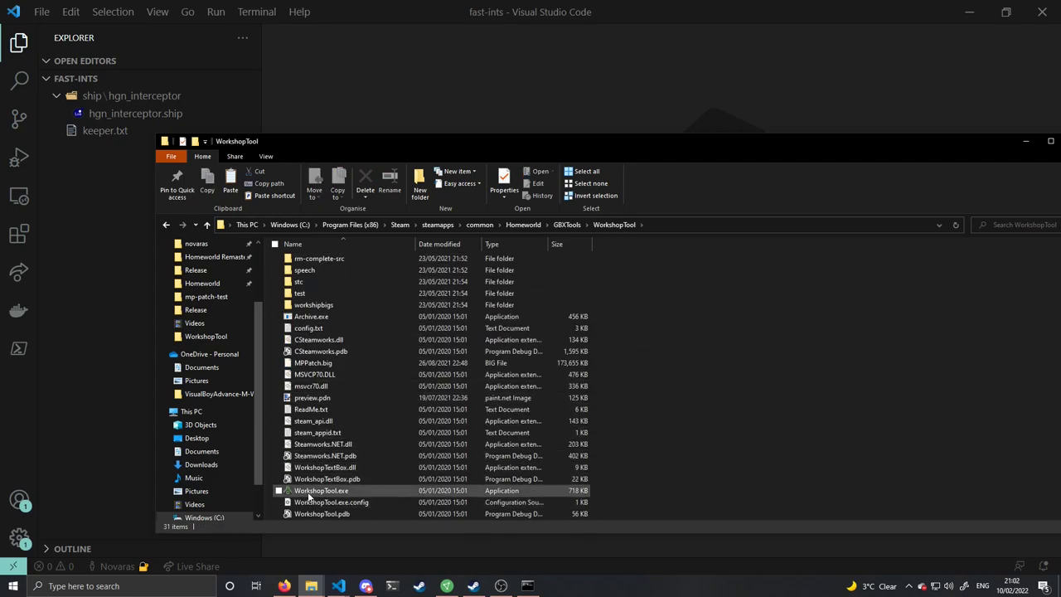
pyautogui.doubleClick(320, 490)
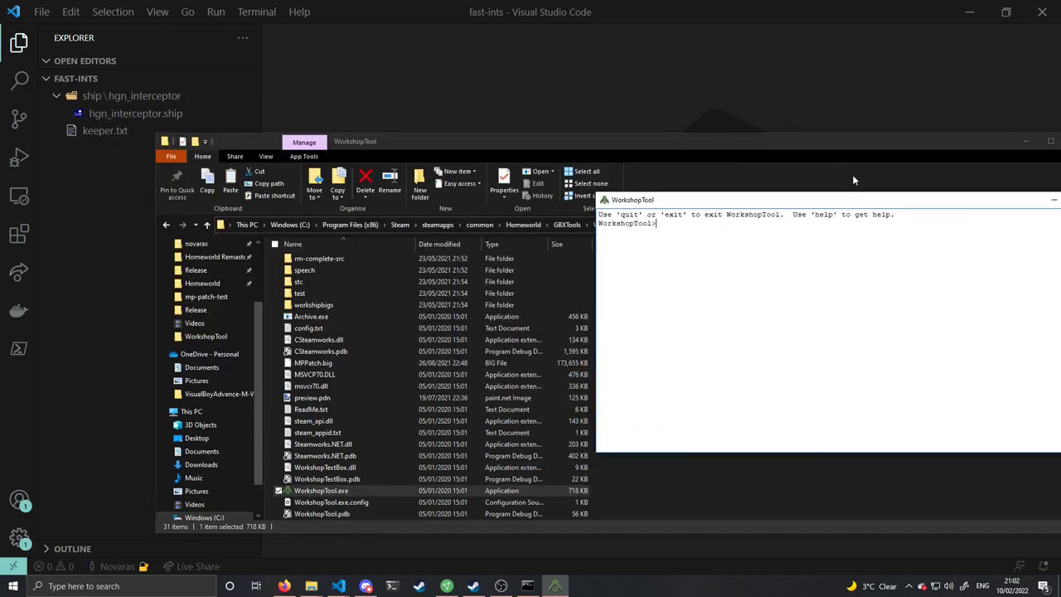
pyautogui.write('isjdpjdpdaa')
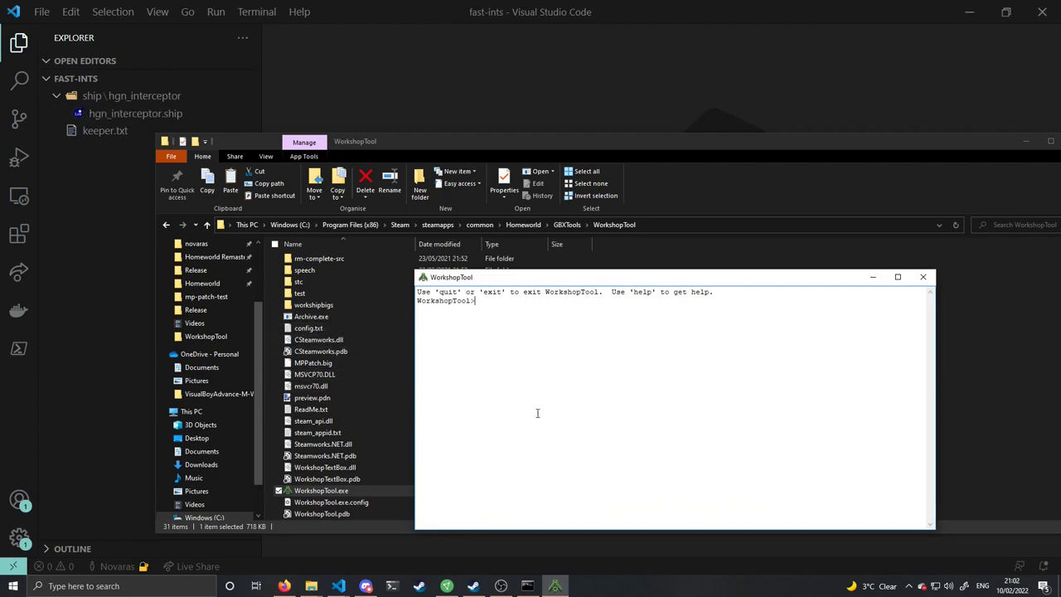
pyautogui.moveTo(552, 484)
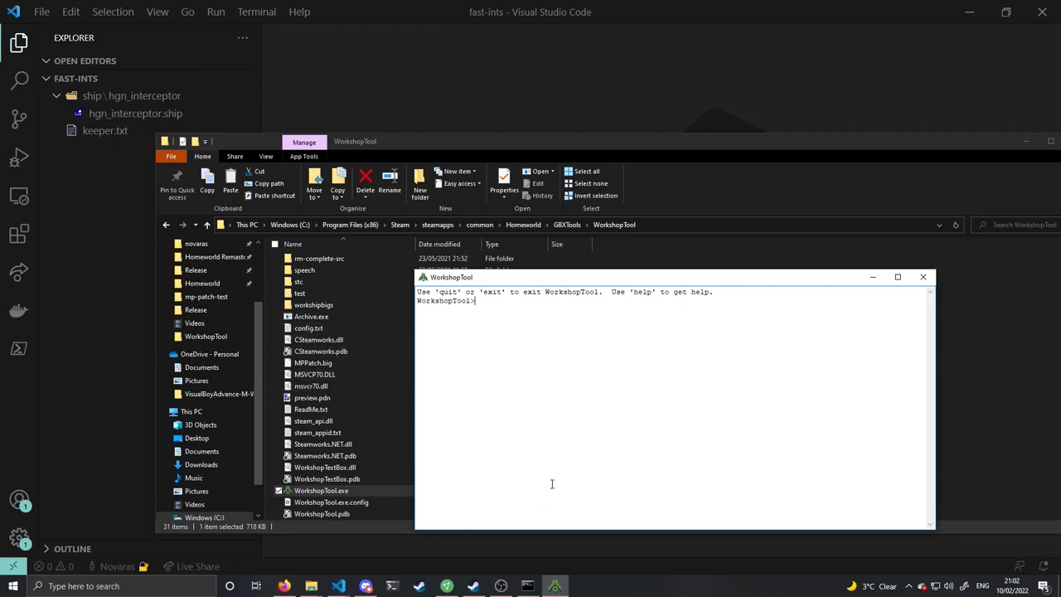
pyautogui.moveTo(436, 330)
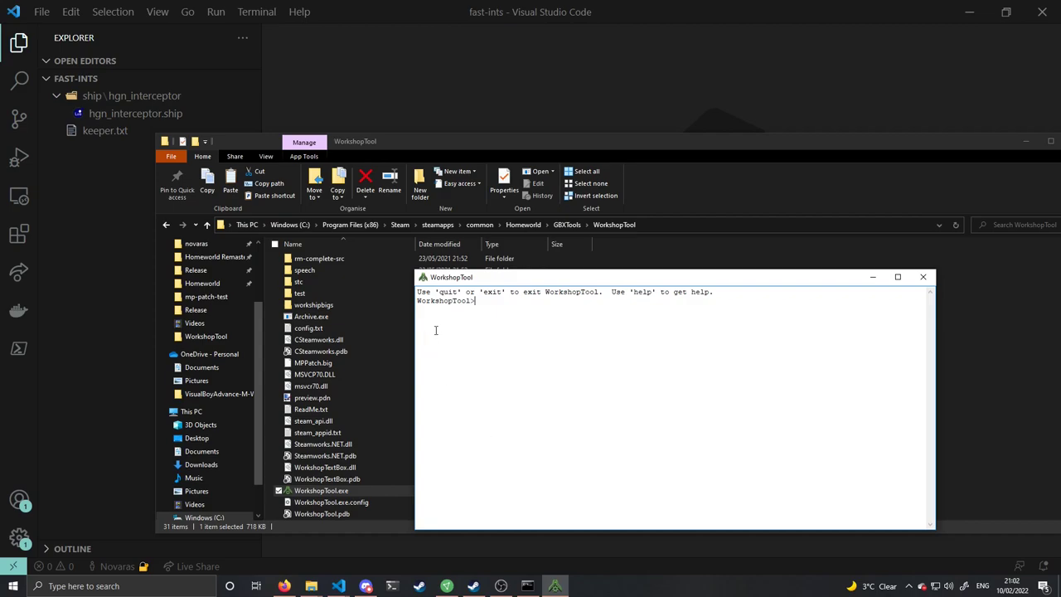
pyautogui.moveTo(136, 113)
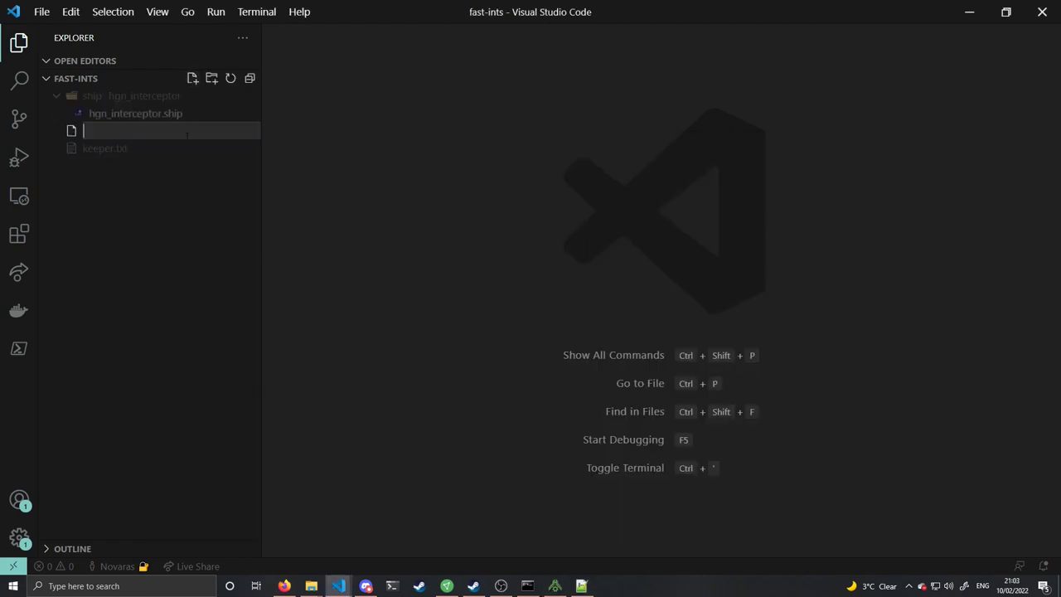
# Step: Create config.txt from the Workshop template with BigFilename set to FastInts.big
pyautogui.write('config.txt')
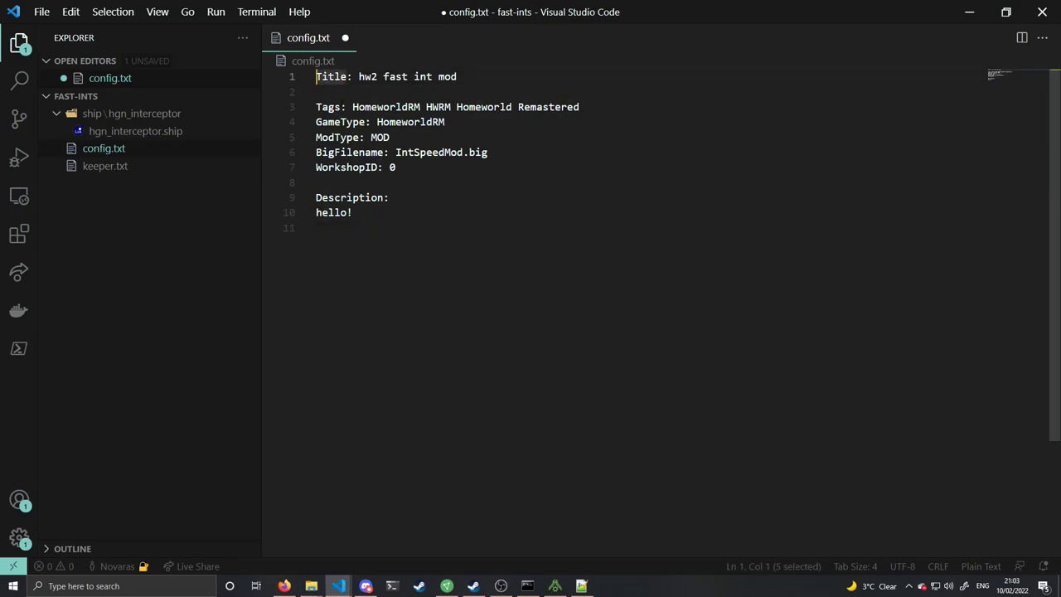
pyautogui.click(341, 152)
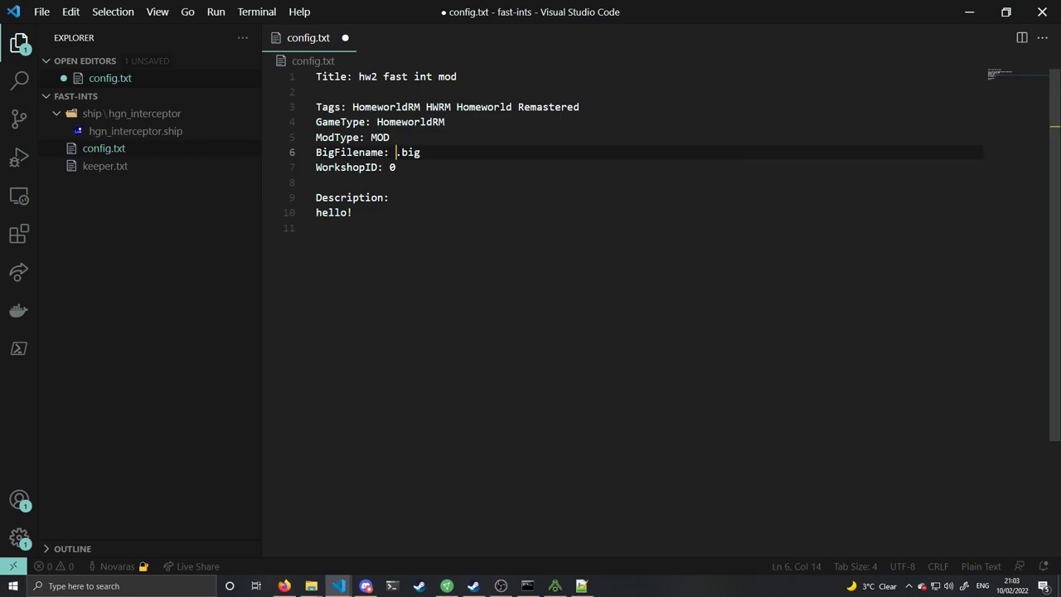
pyautogui.write('FastInts')
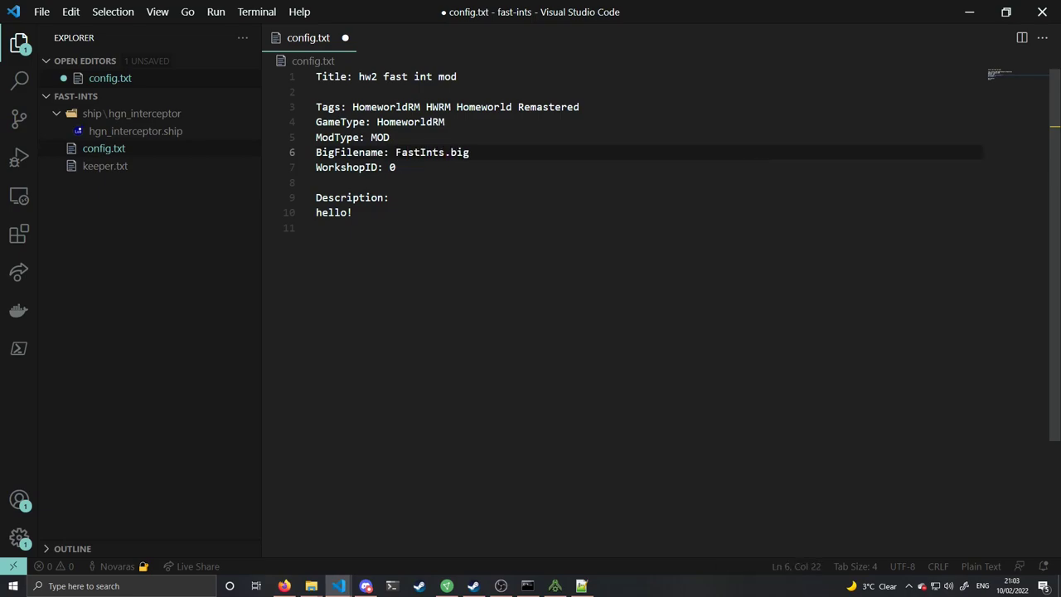
pyautogui.click(389, 136)
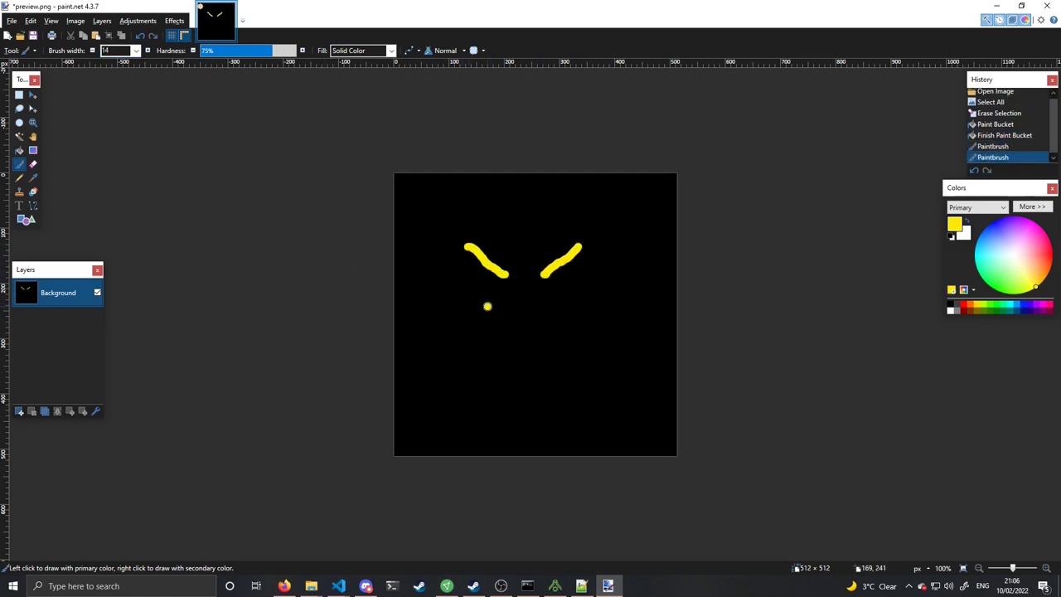
# Step: Paint a yellow brush stroke on the black 512×512 preview image
pyautogui.moveTo(468, 361); pyautogui.dragTo(572, 362)
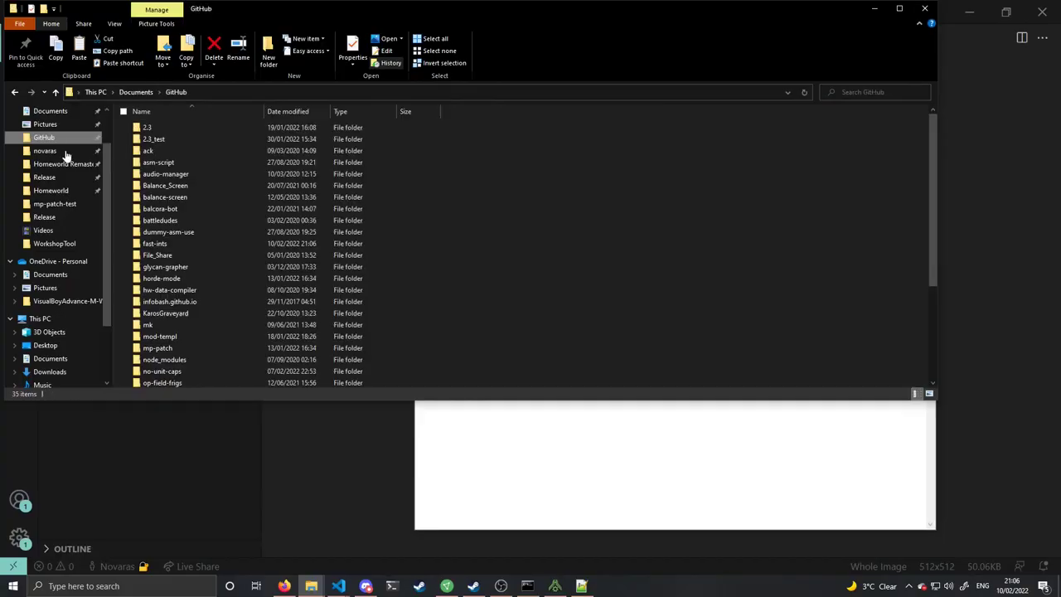
# Step: Run 'create fast-ints' in WorkshopTool to build FastInts.big and upload the Workshop item
pyautogui.click(156, 242)
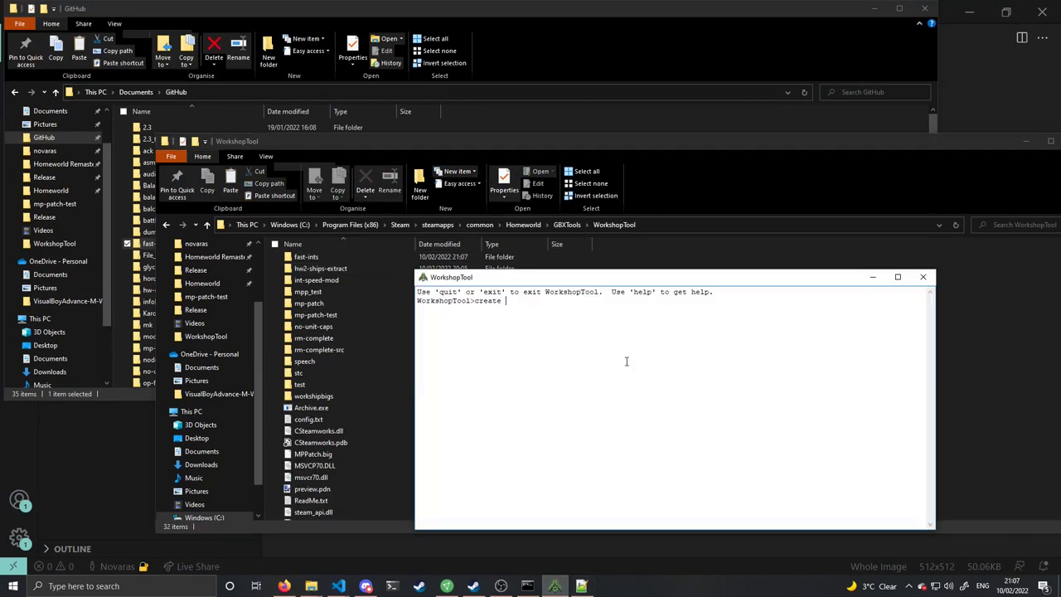
pyautogui.write('fast-i')
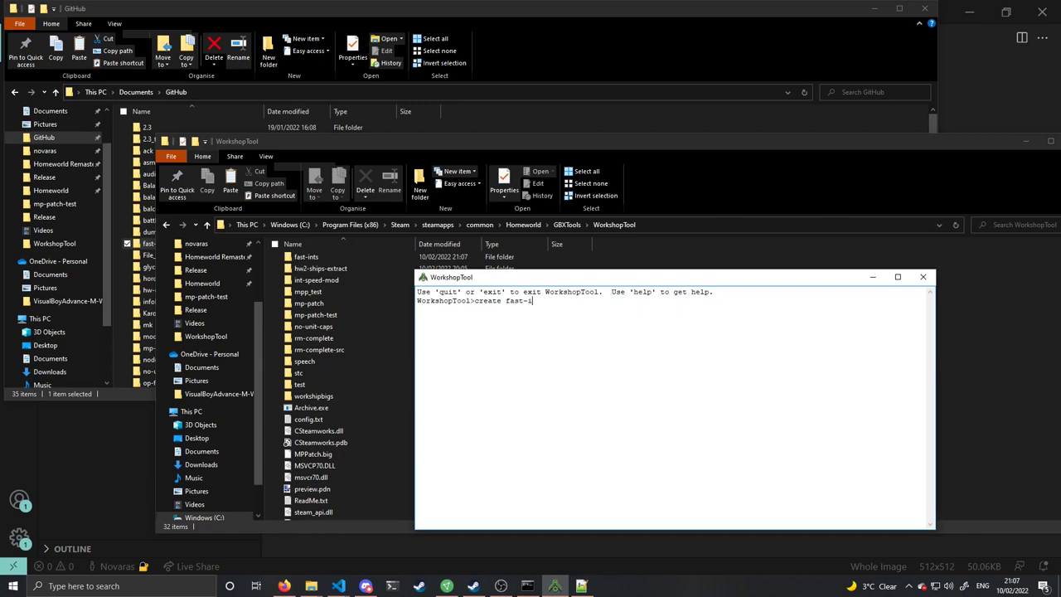
pyautogui.write('ts')
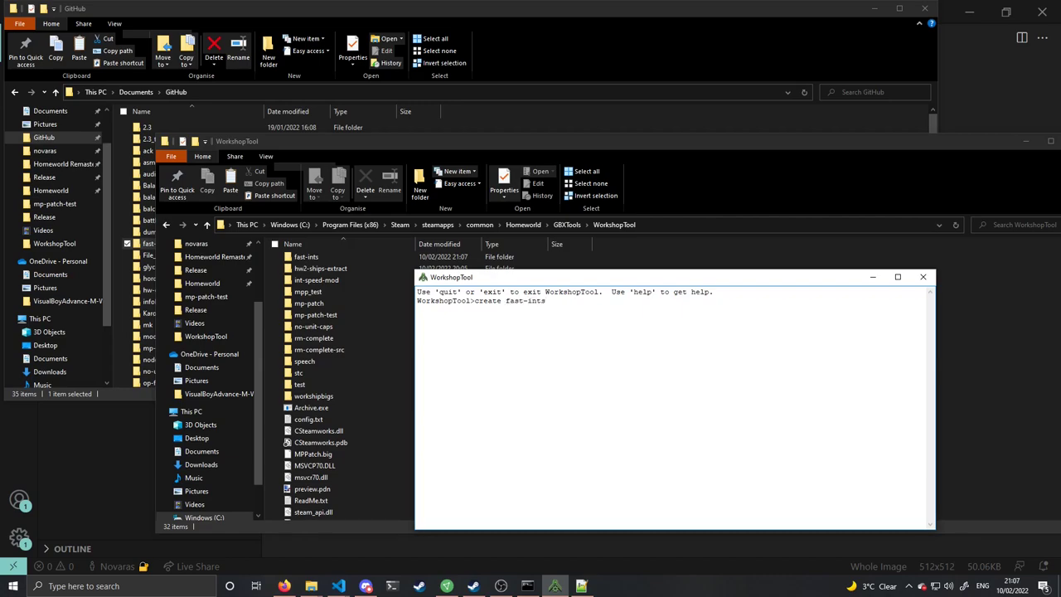
pyautogui.press('enter')
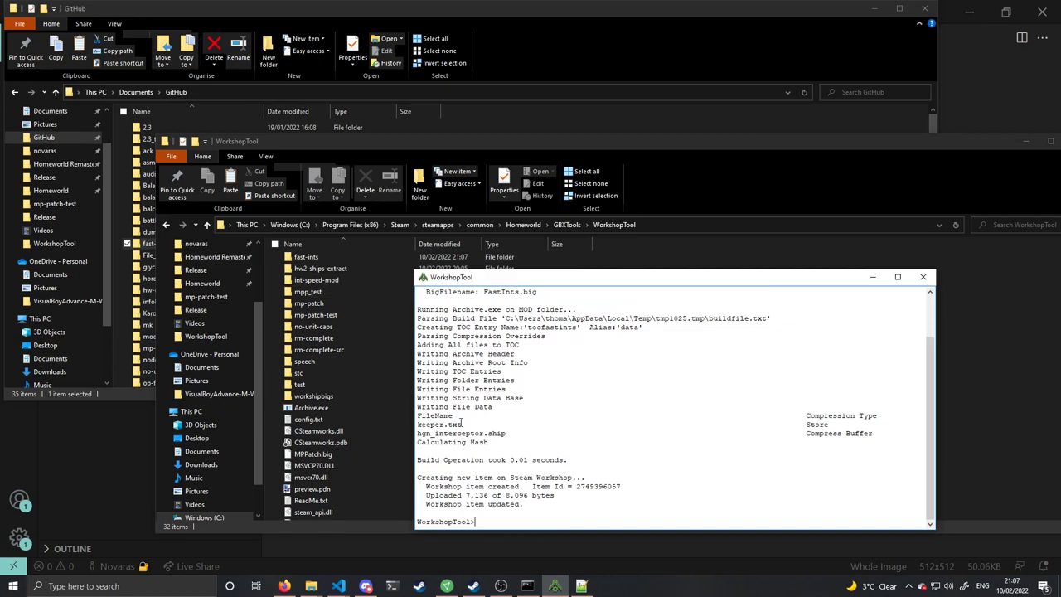
pyautogui.moveTo(633, 376)
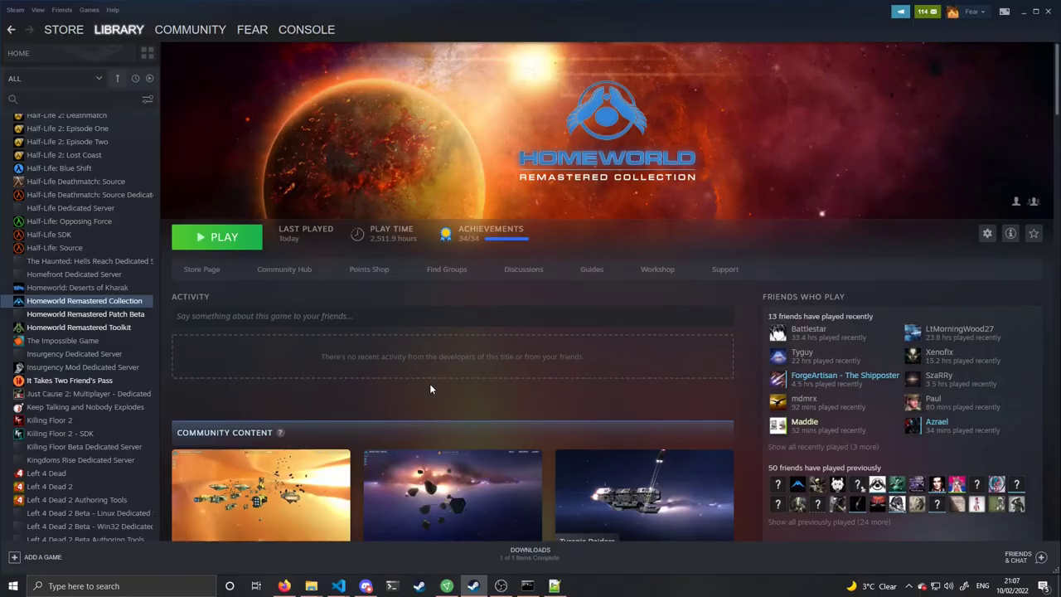
# Step: Check Homeworld Remastered's properties, then go to its Steam Workshop page
pyautogui.rightClick(83, 300)
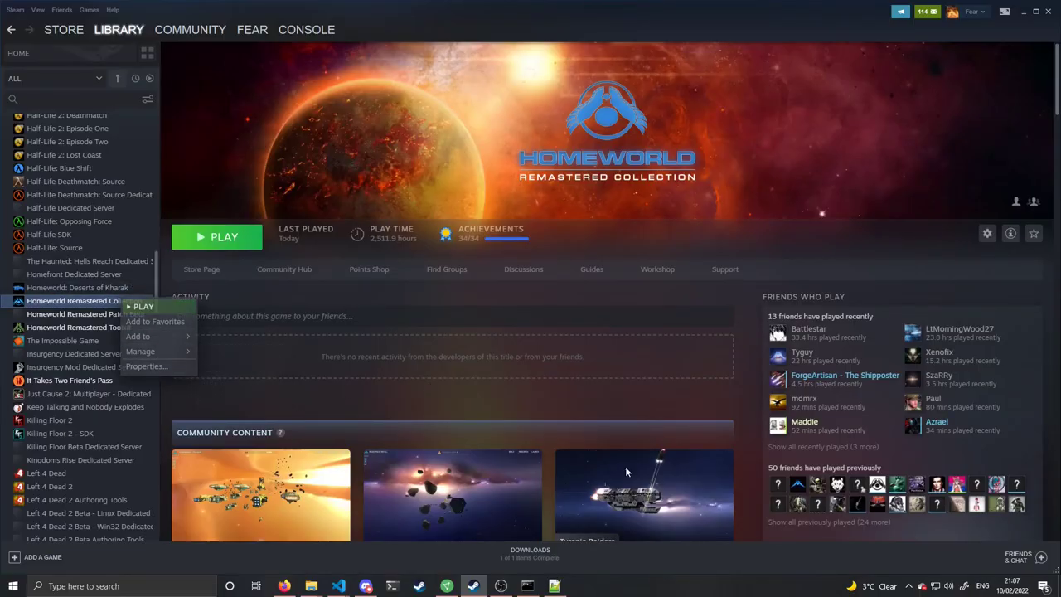
pyautogui.click(146, 367)
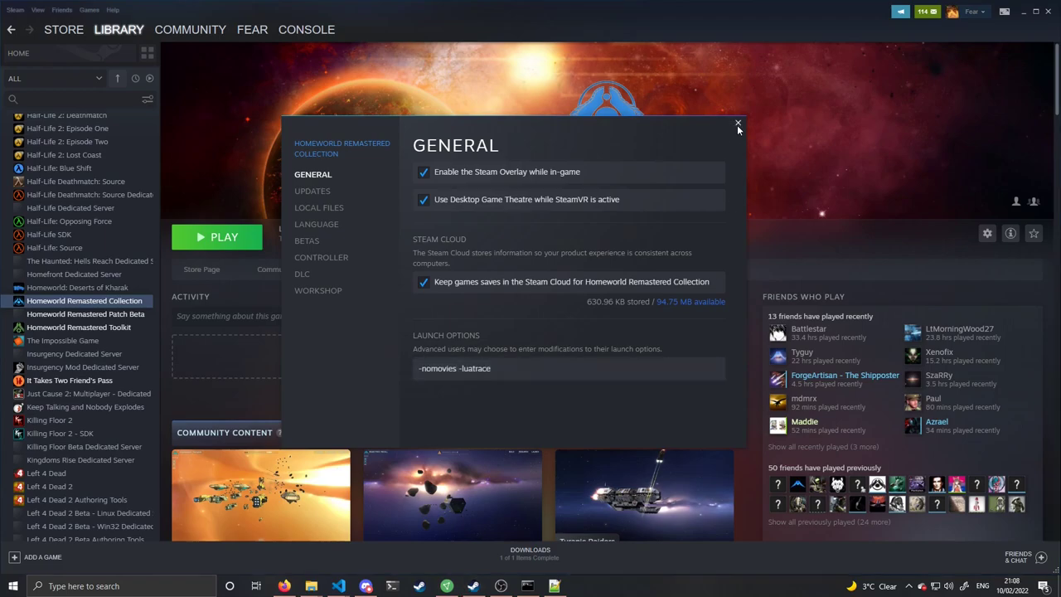
pyautogui.click(738, 123)
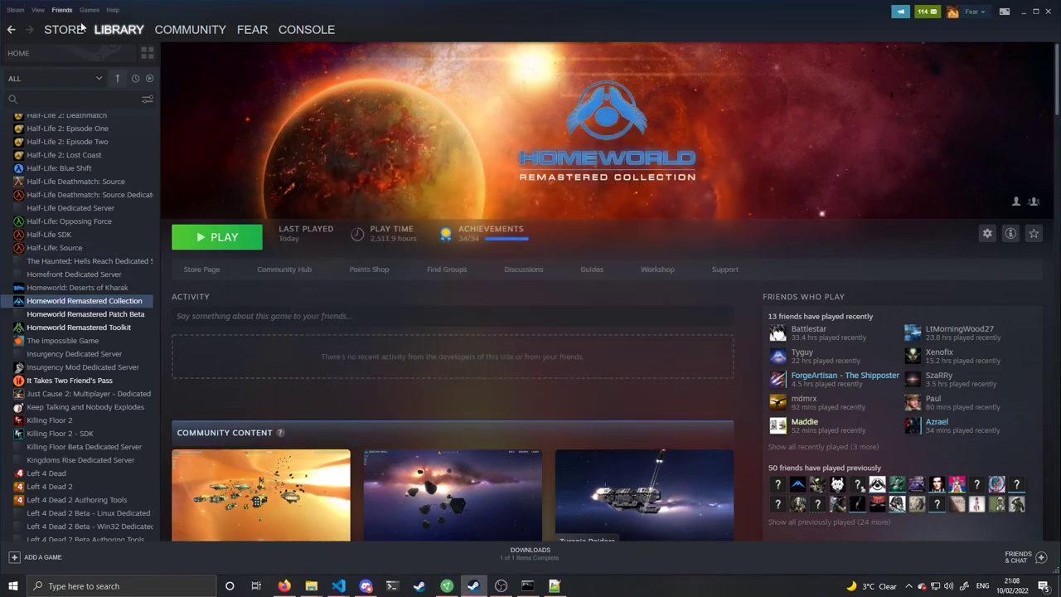
pyautogui.click(189, 30)
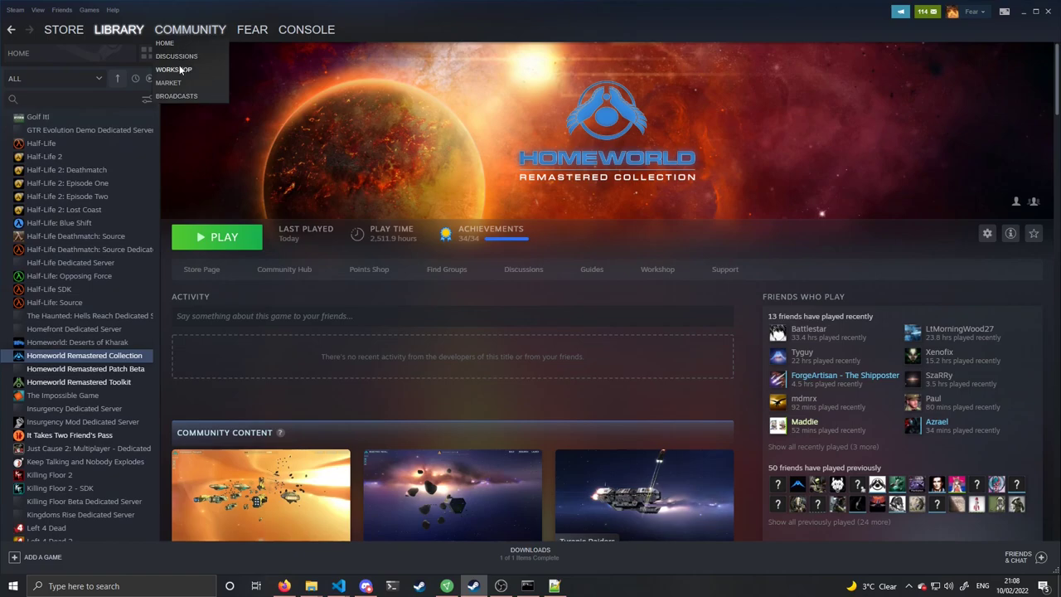
pyautogui.click(174, 70)
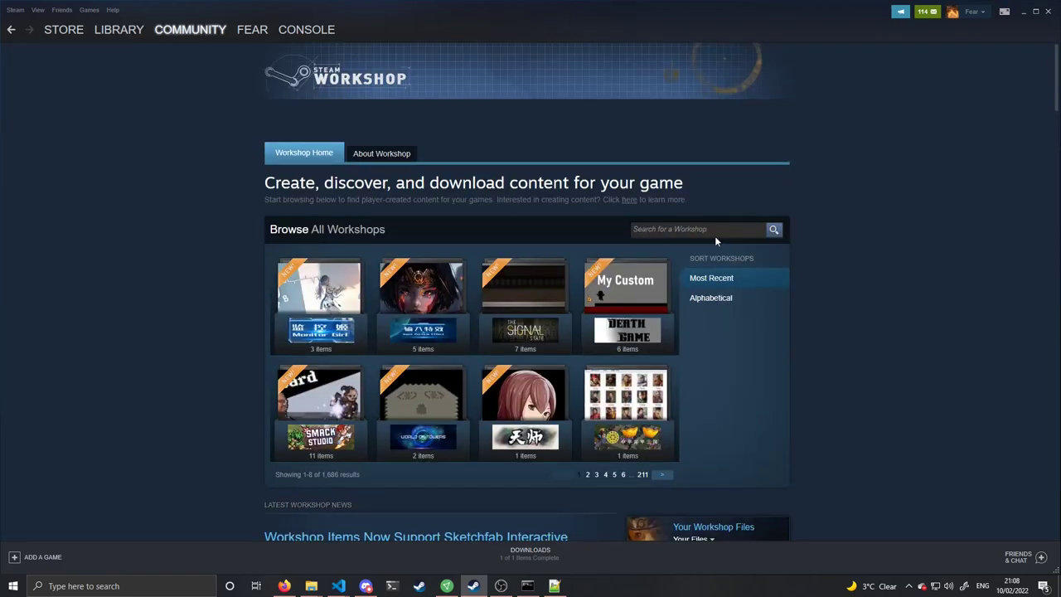
pyautogui.scroll(-3)
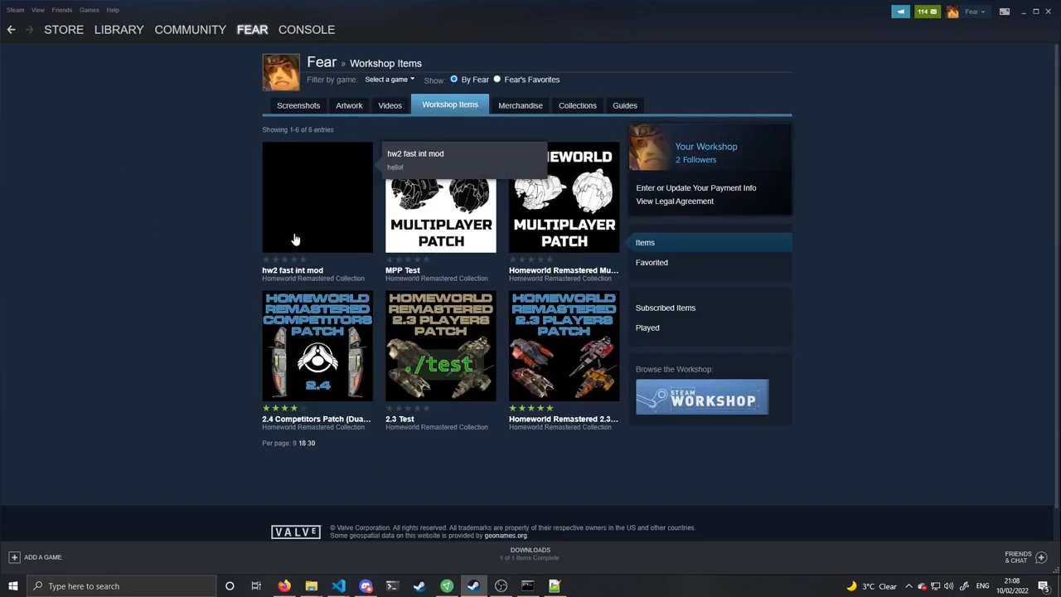
# Step: Subscribe to hw2 fast int mod and change its visibility from Hidden to Unlisted
pyautogui.click(319, 196)
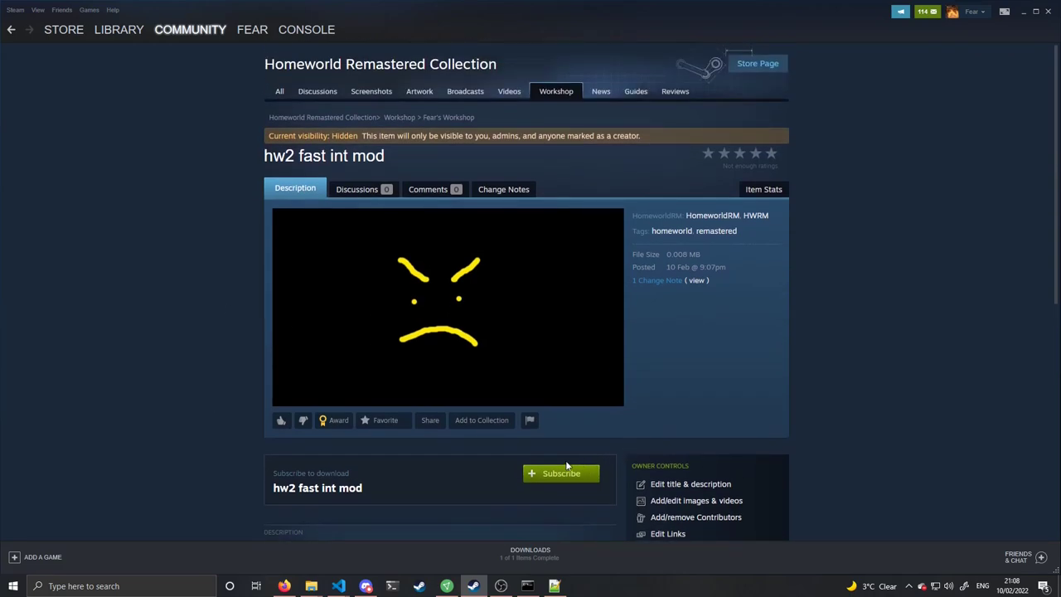
pyautogui.click(560, 473)
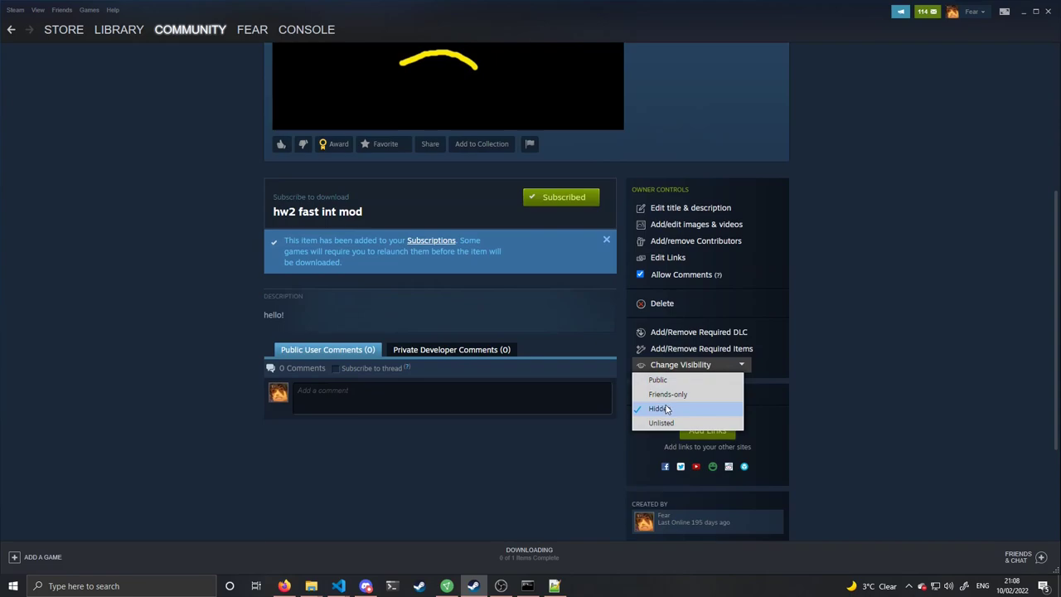
pyautogui.click(660, 423)
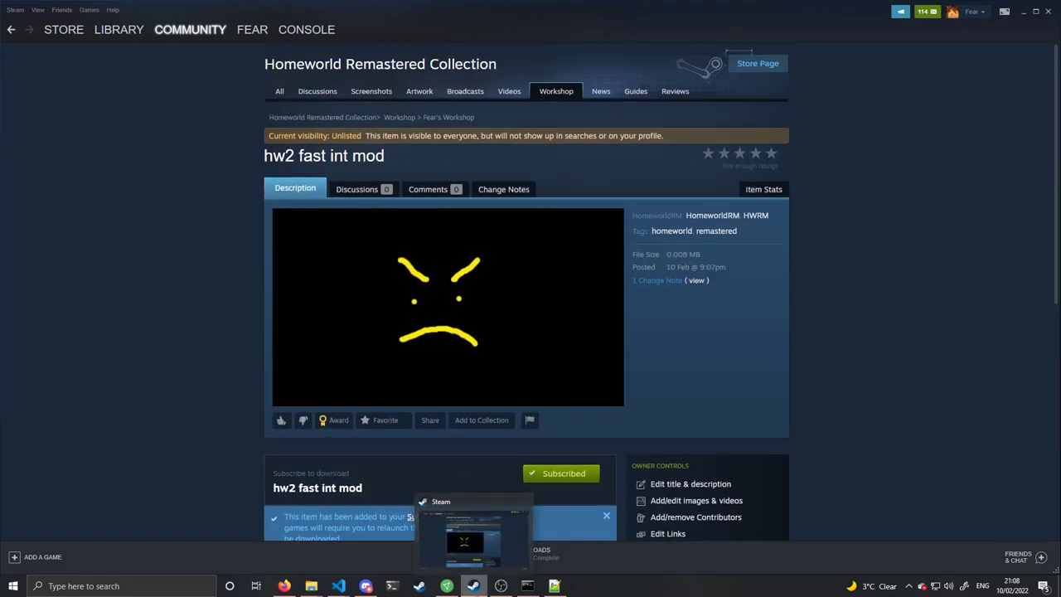
pyautogui.click(119, 30)
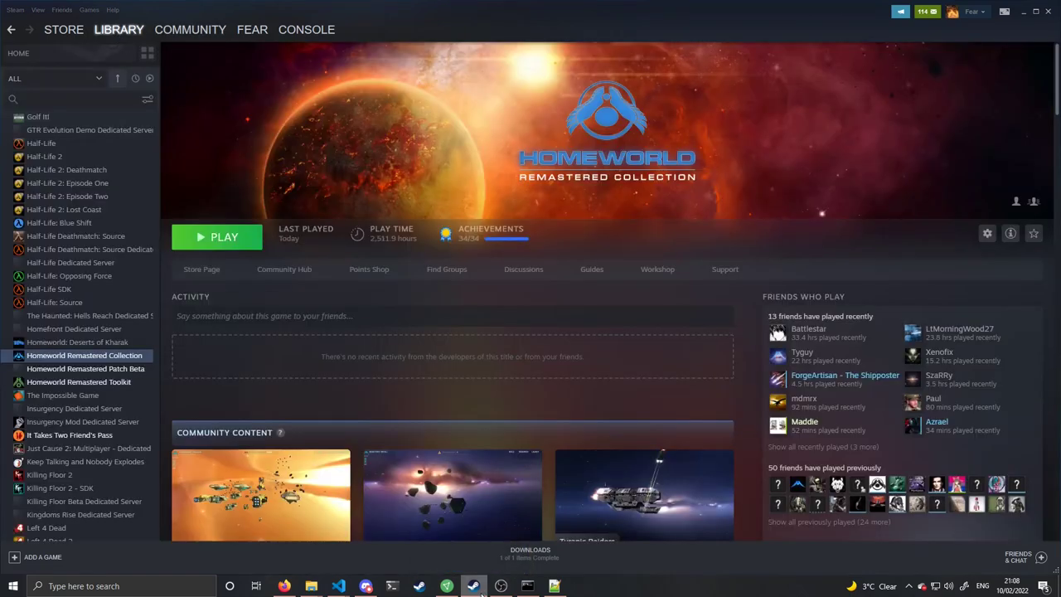
# Step: Launch Homeworld Remastered Collection from Steam and open the launcher's mods list
pyautogui.rightClick(473, 587)
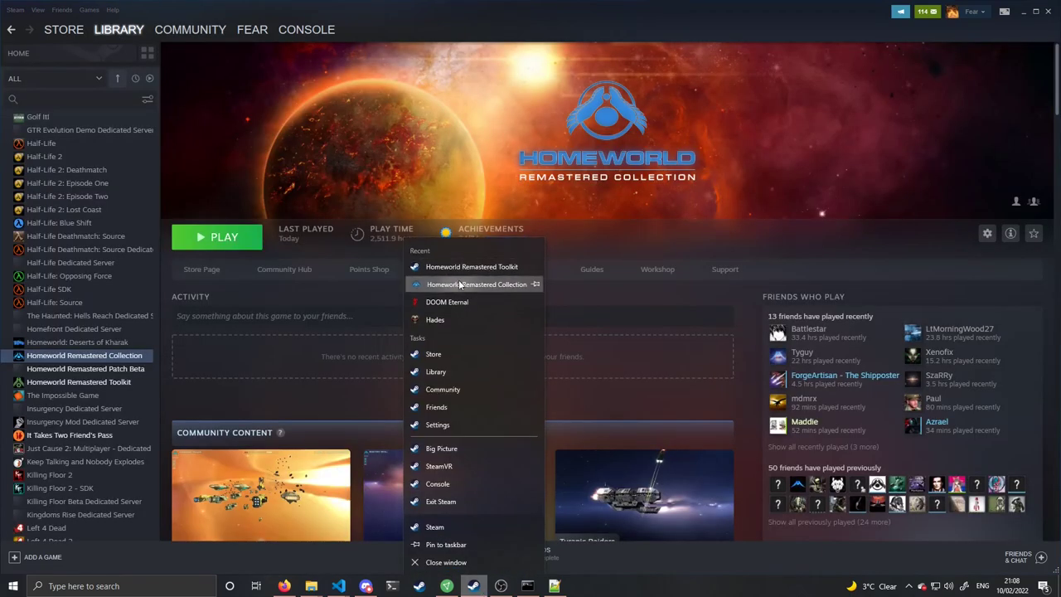
pyautogui.click(478, 285)
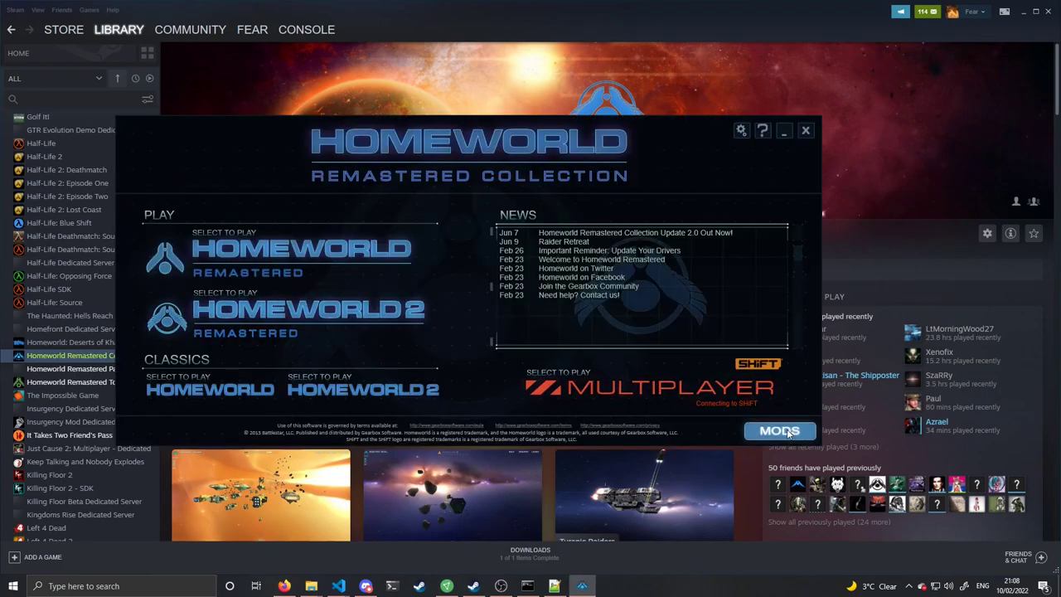
pyautogui.click(780, 431)
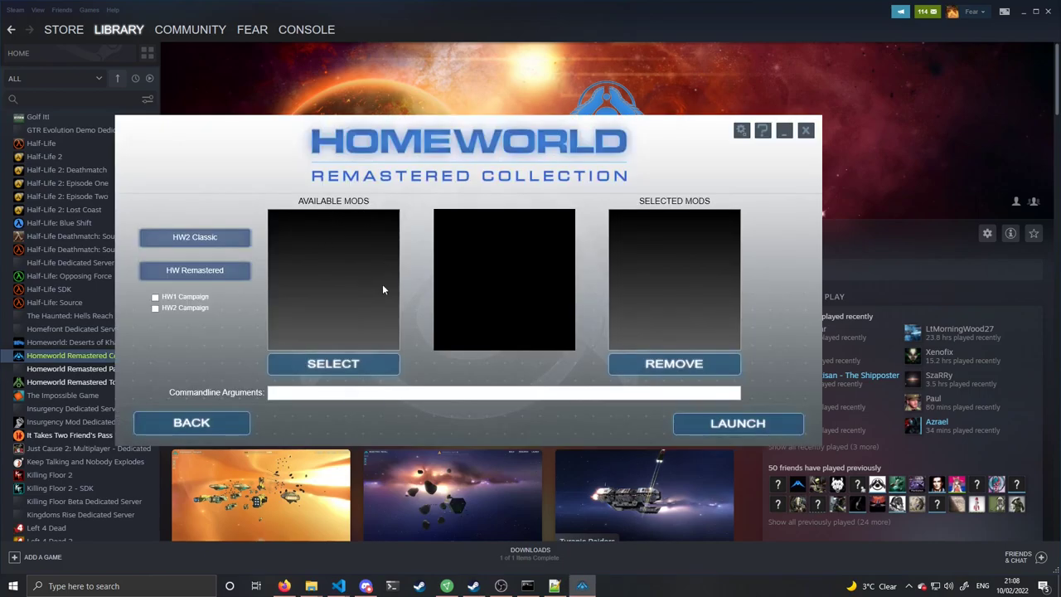
pyautogui.click(328, 309)
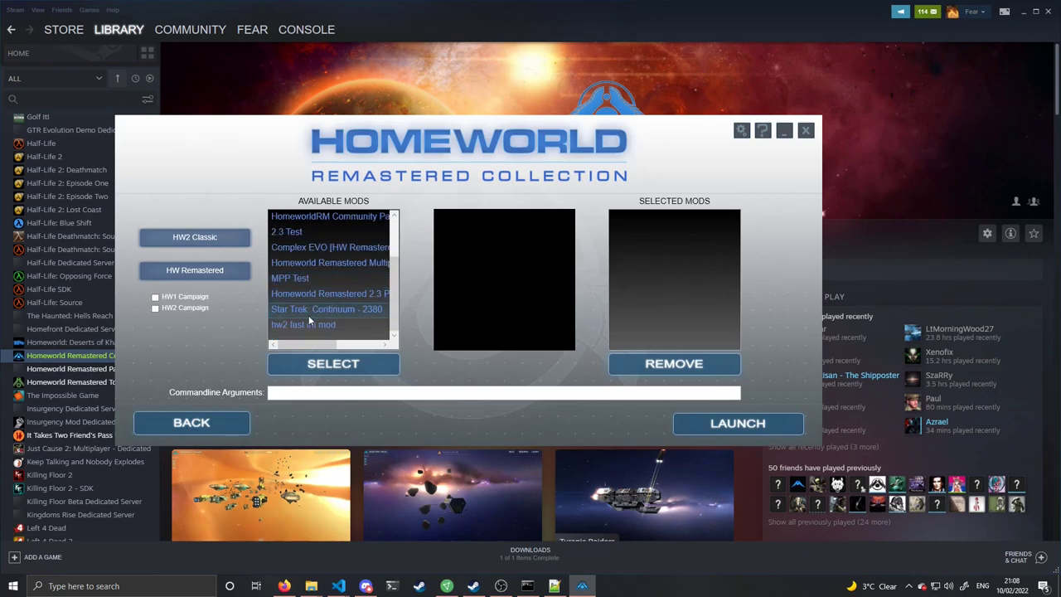
# Step: Select hw2 fast int mod and launch the game with it
pyautogui.click(303, 324)
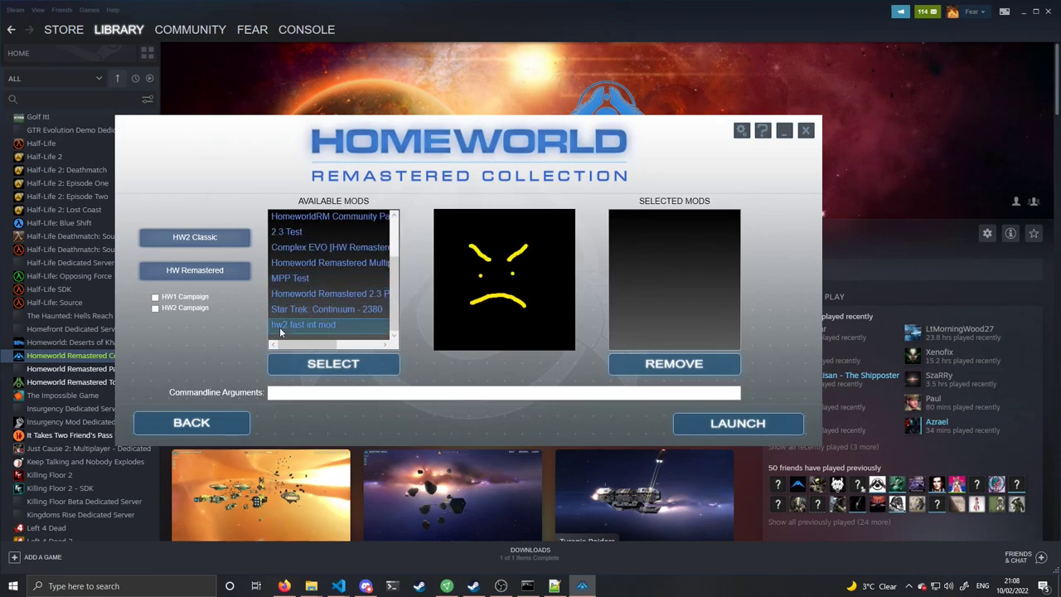
pyautogui.click(333, 363)
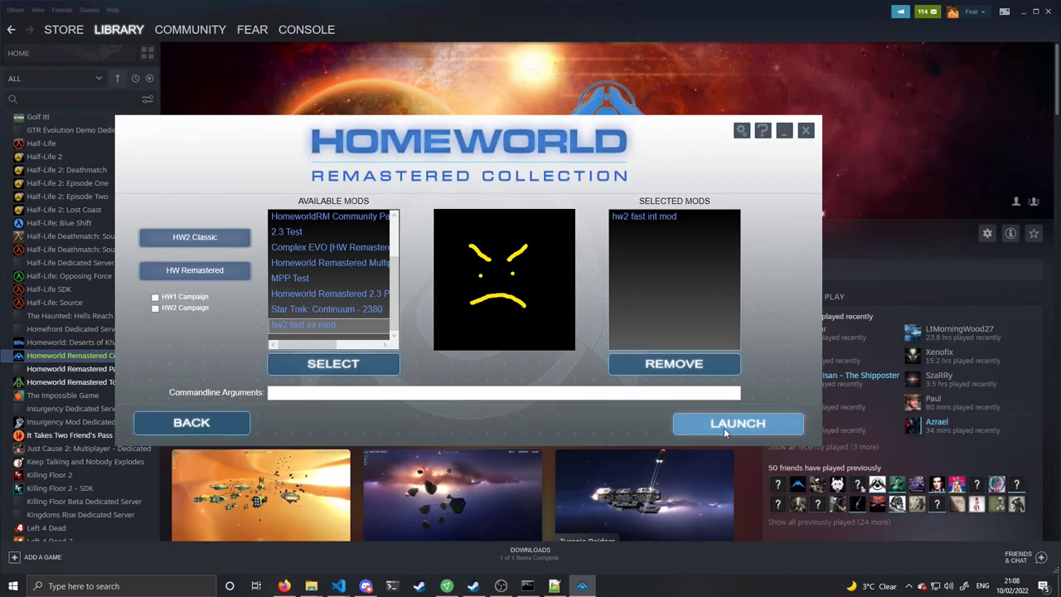
pyautogui.click(736, 425)
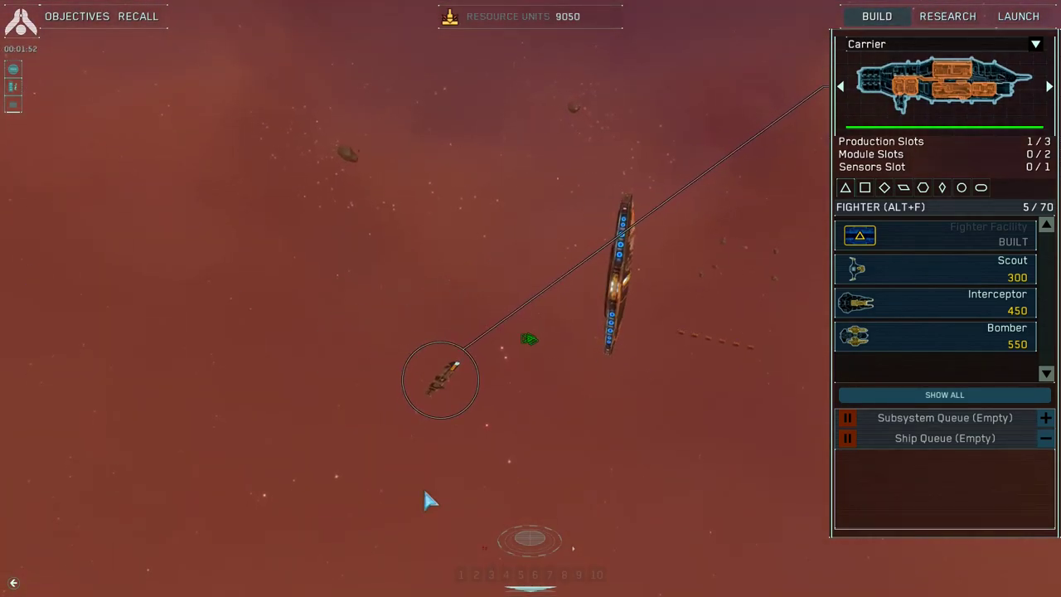
# Step: Quit the game and return to the WorkshopTool folder in File Explorer
pyautogui.click(441, 380)
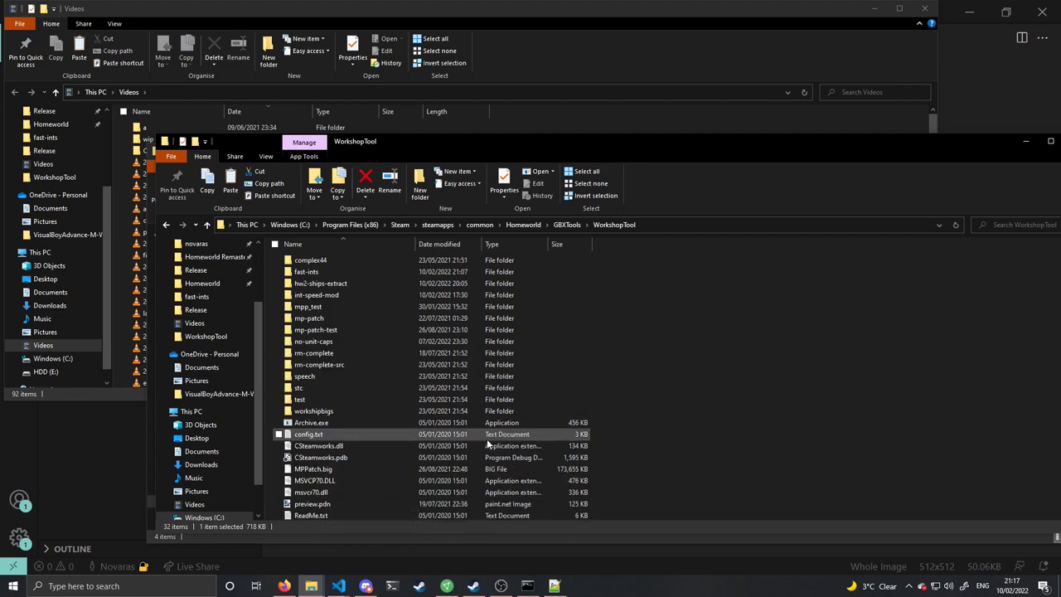
pyautogui.moveTo(305, 272)
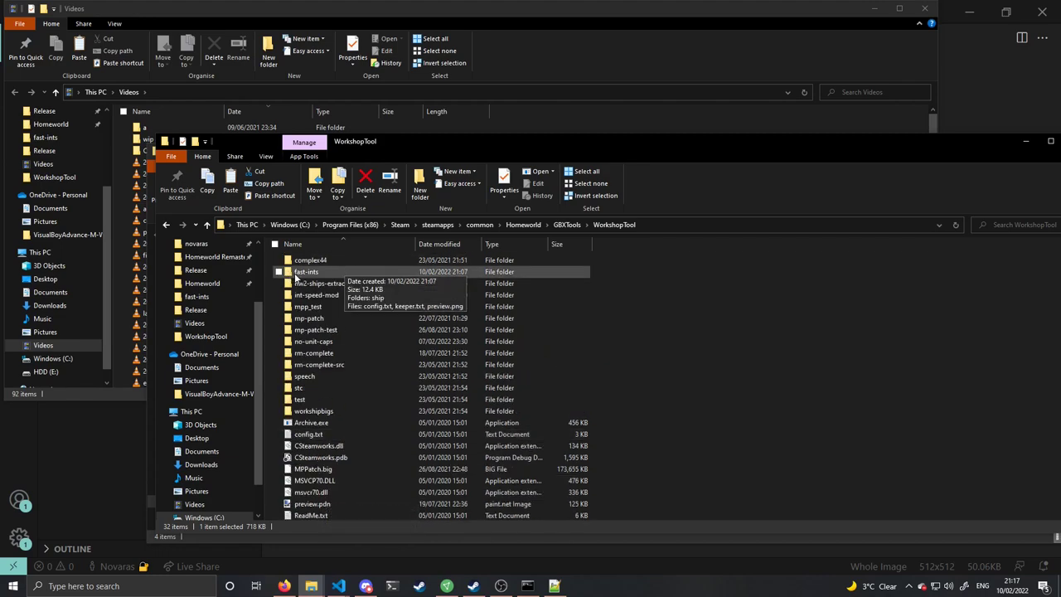
pyautogui.doubleClick(305, 272)
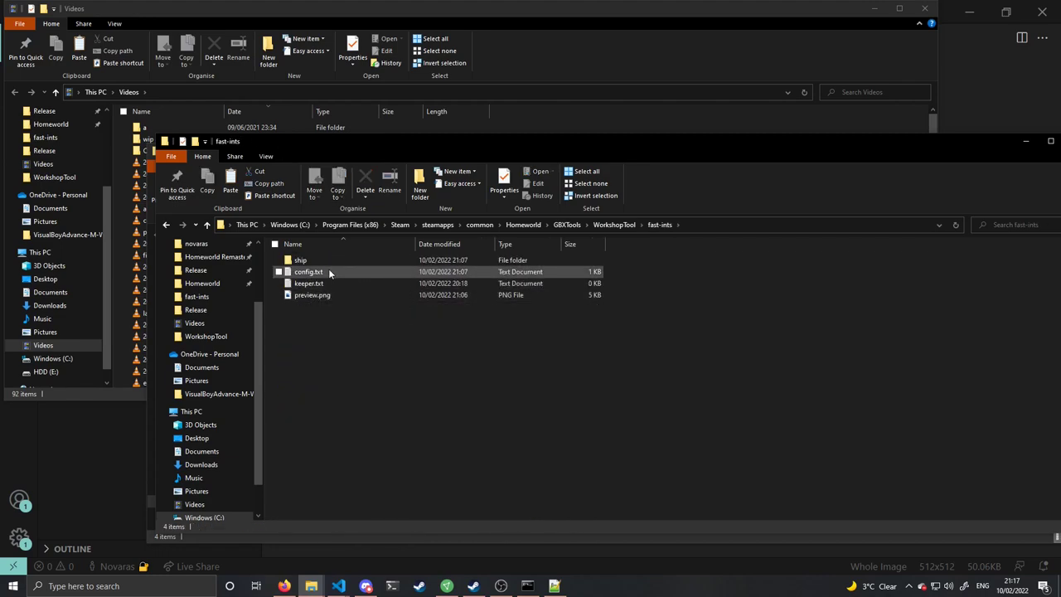
pyautogui.doubleClick(308, 272)
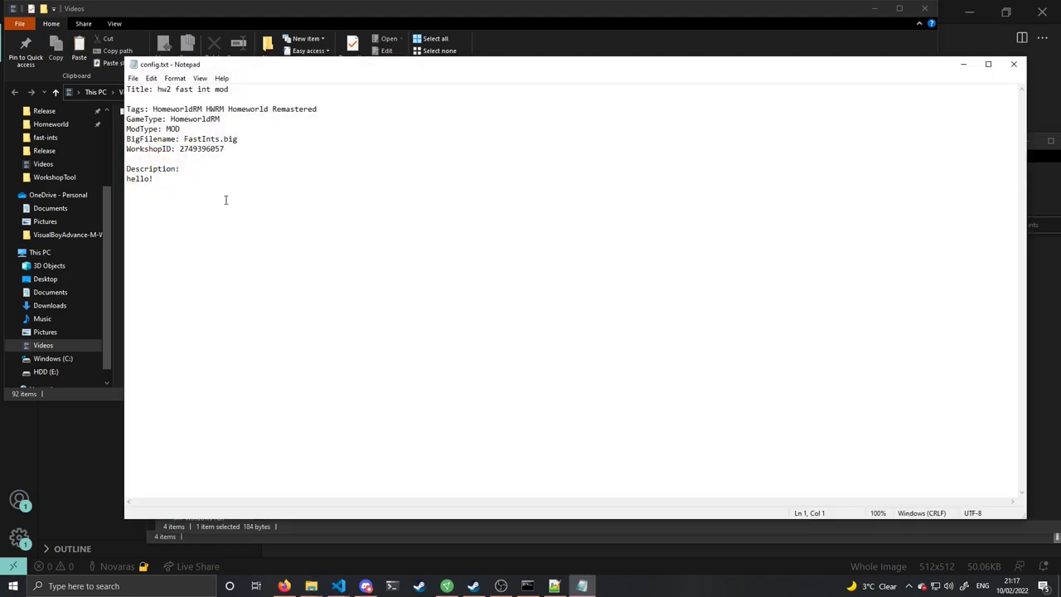
pyautogui.press('enter')
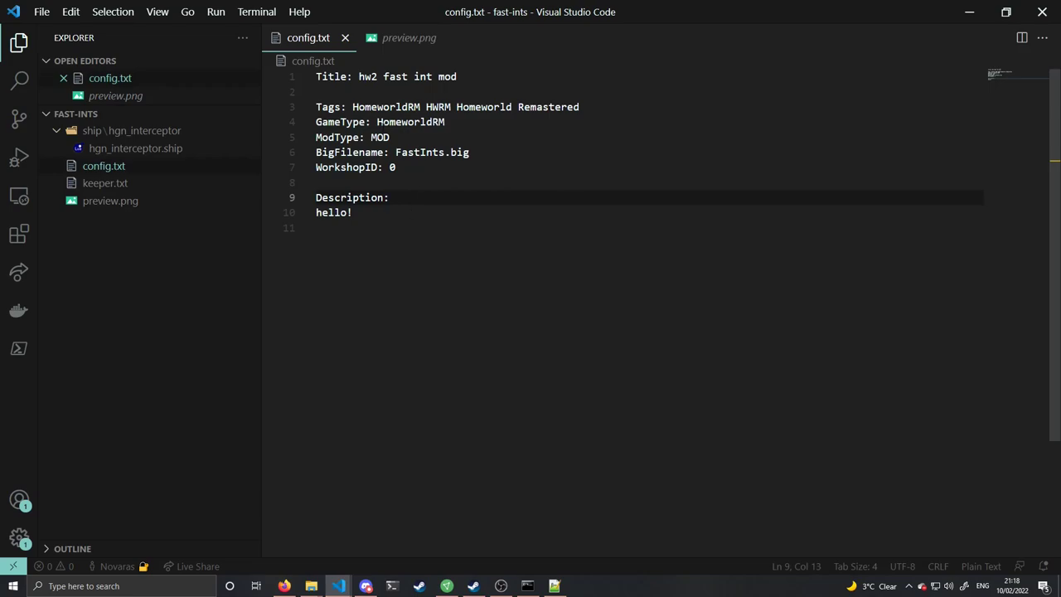
pyautogui.write('2749396057')
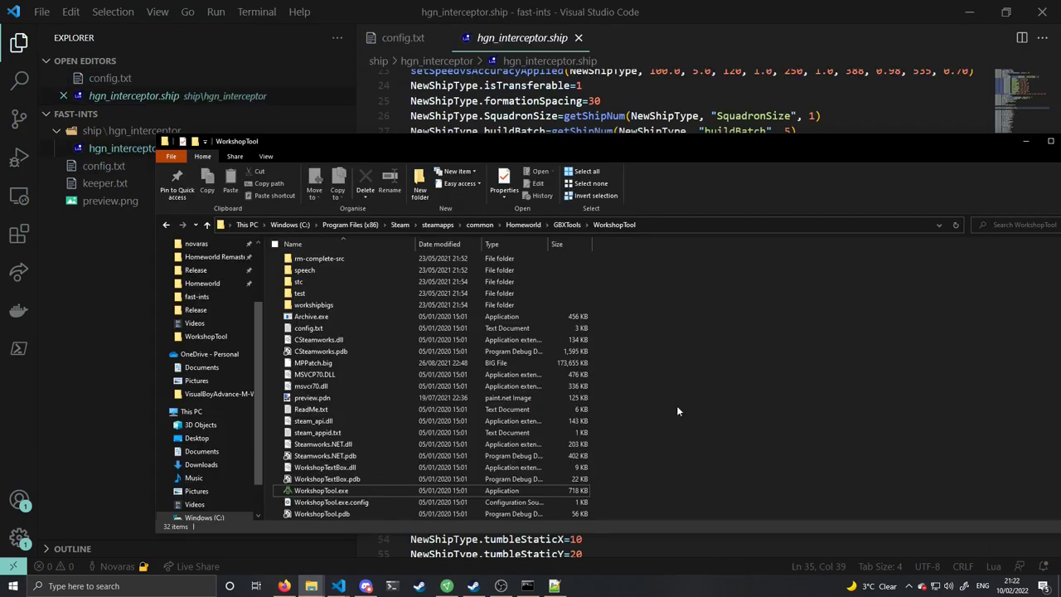
# Step: Relaunch WorkshopTool.exe and enter the list command at its prompt
pyautogui.doubleClick(322, 490)
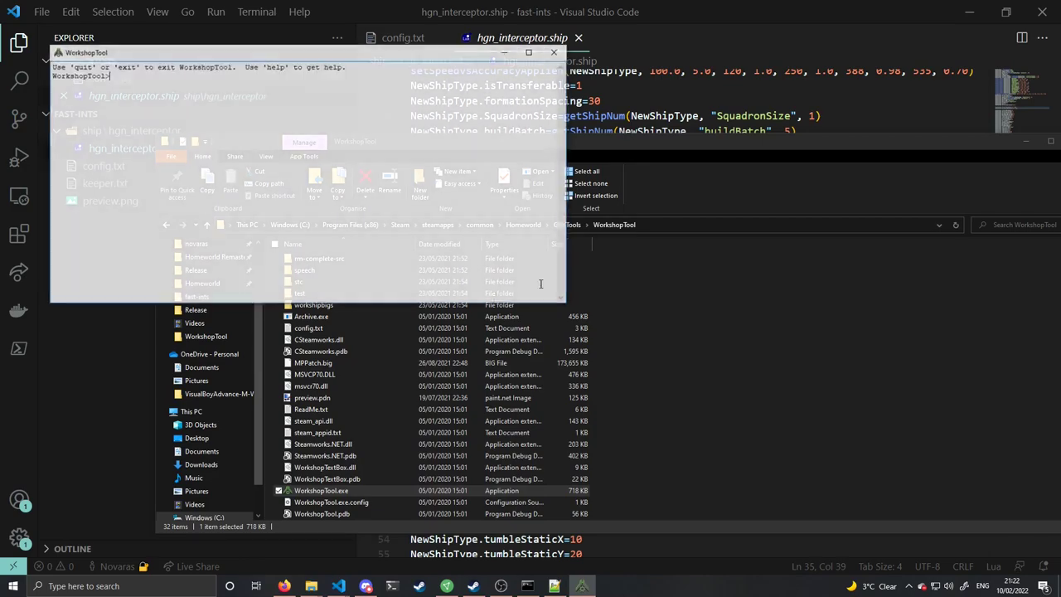
pyautogui.write('list')
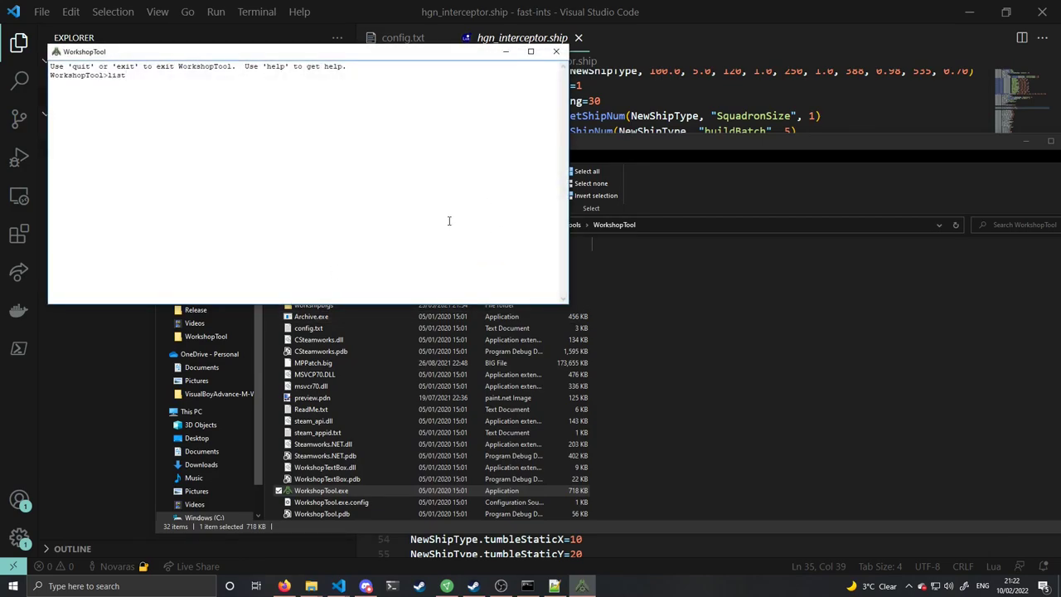
pyautogui.moveTo(491, 111)
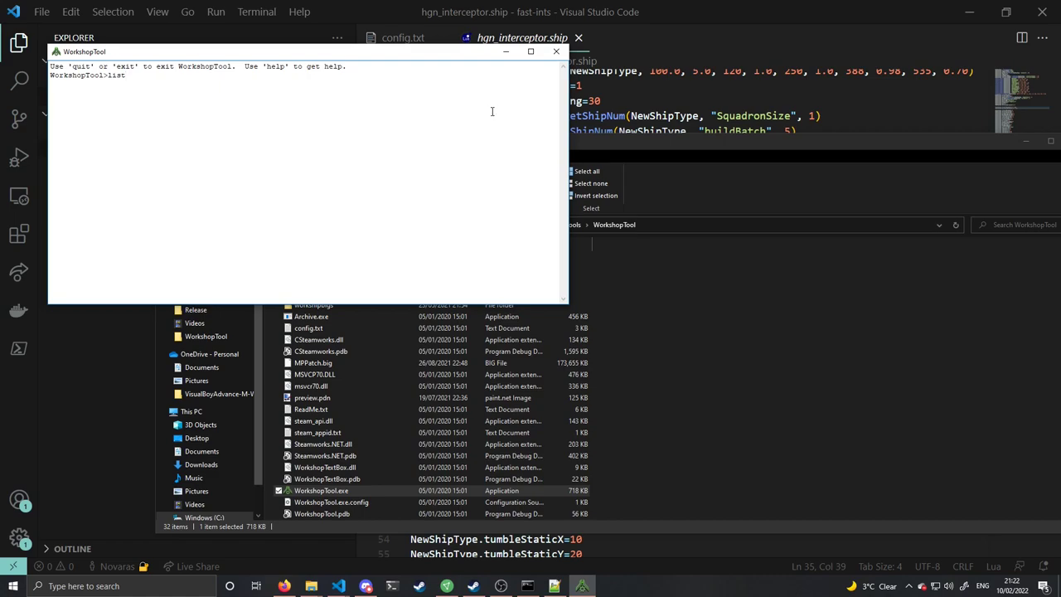